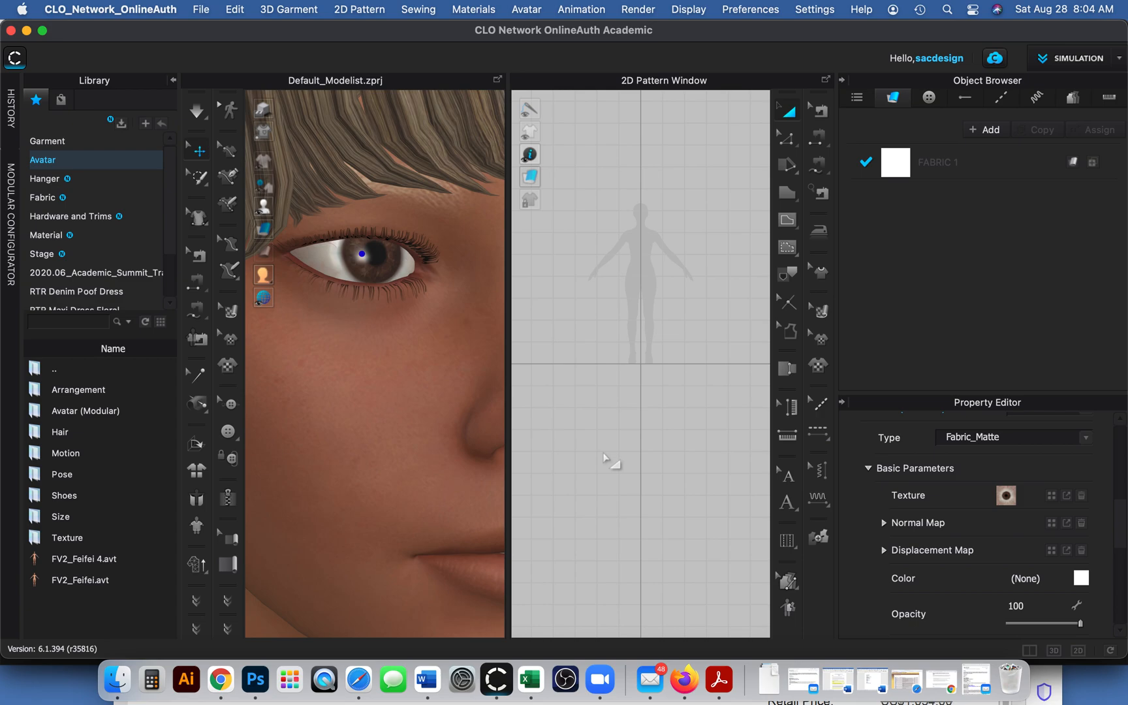
pyautogui.moveTo(647, 404)
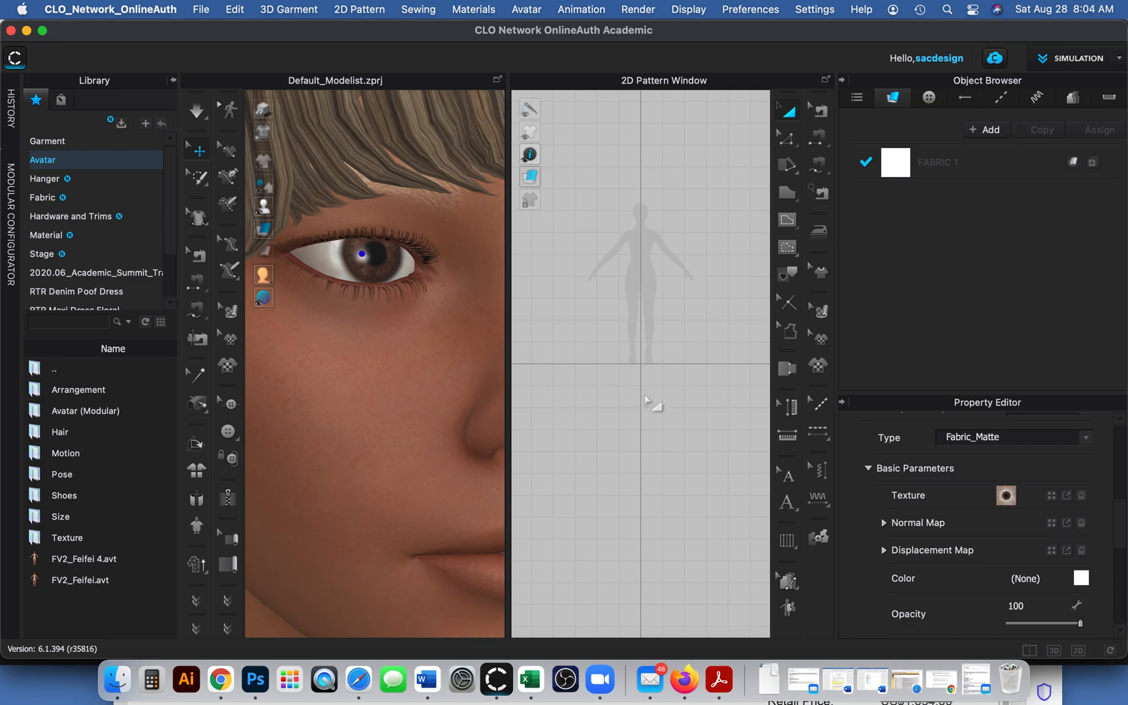
pyautogui.moveTo(633, 388)
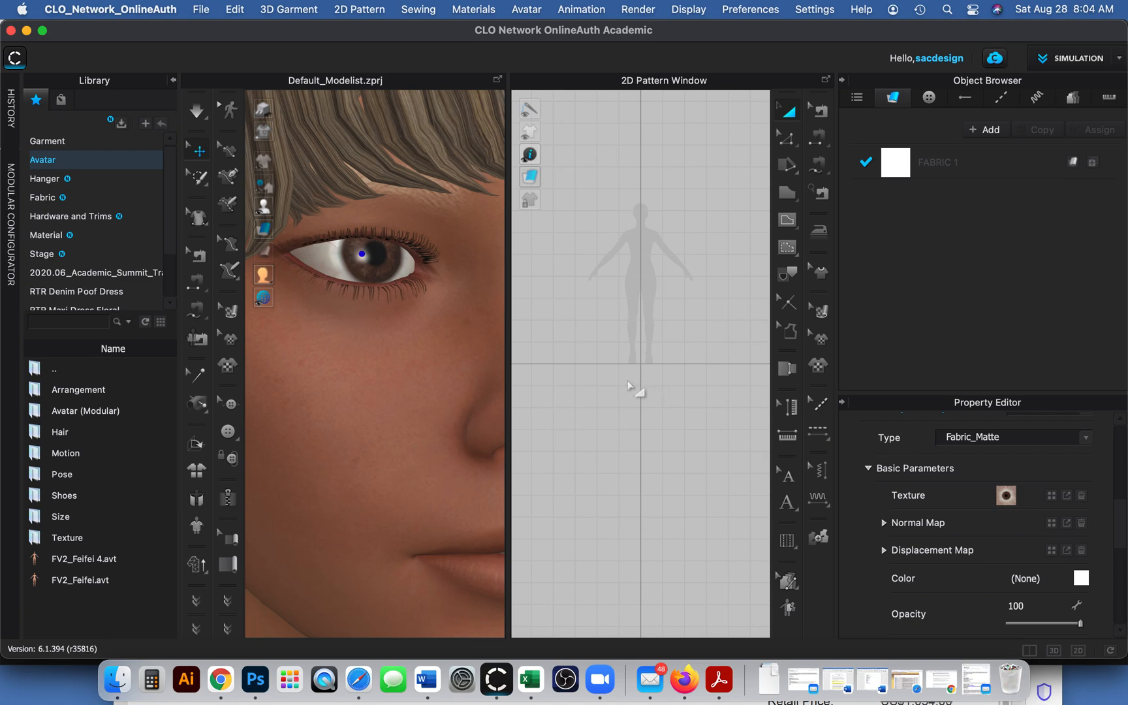
pyautogui.moveTo(453, 389)
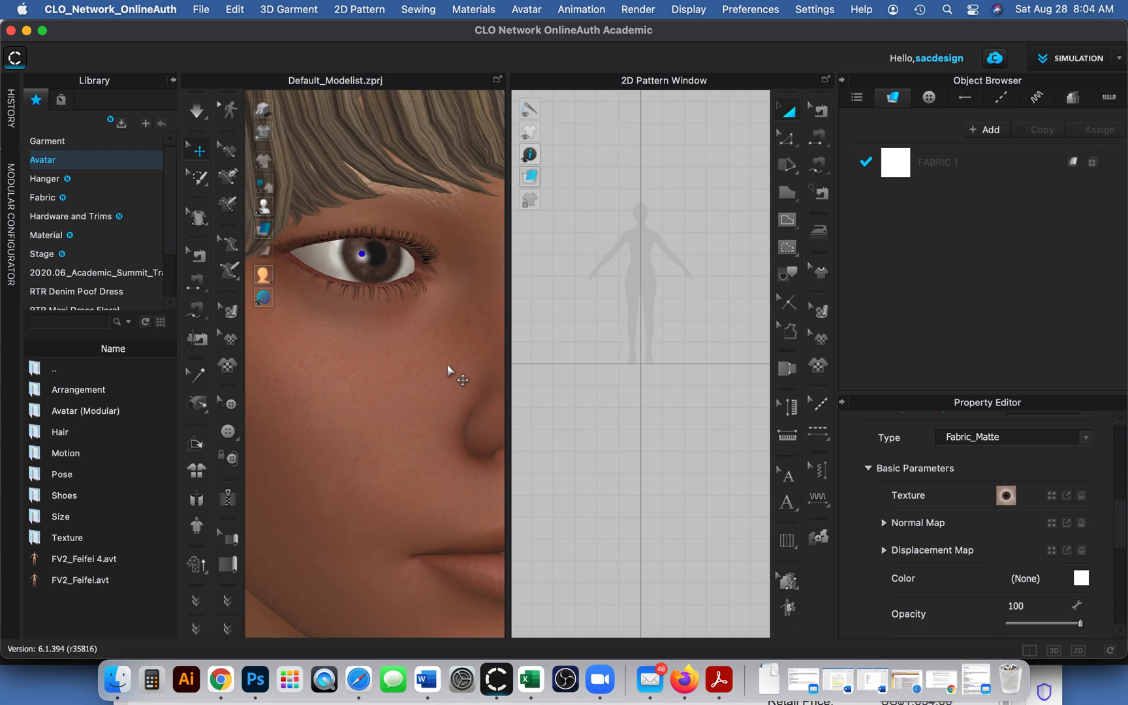
pyautogui.moveTo(362, 359)
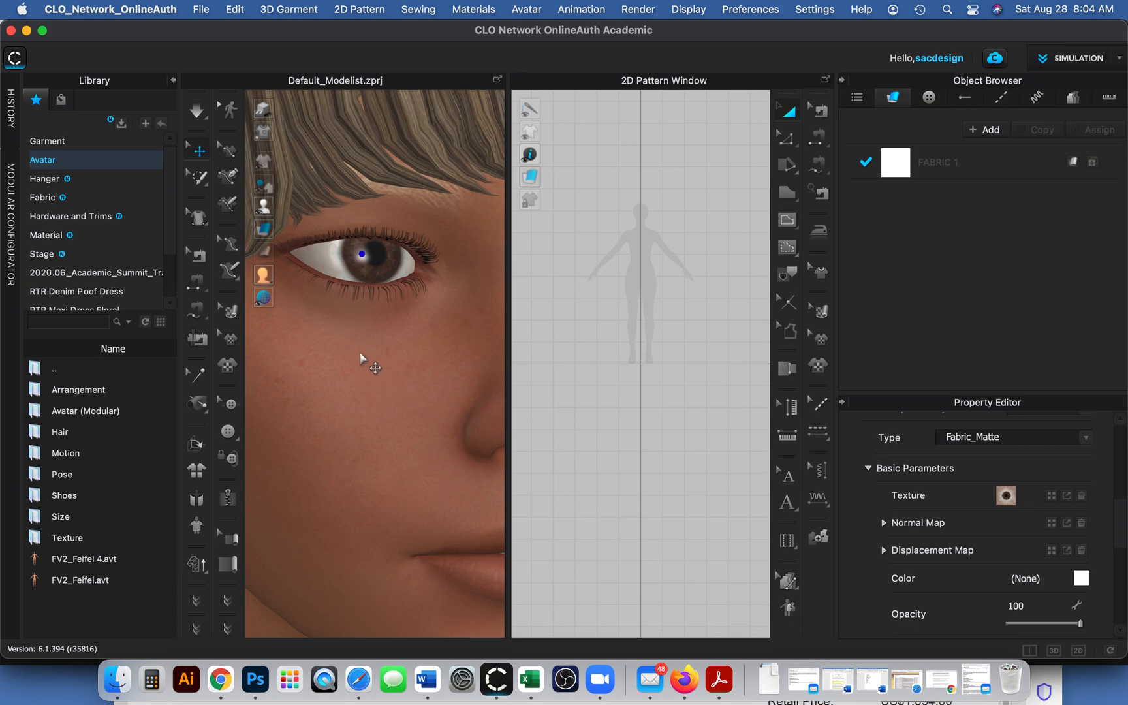
pyautogui.moveTo(91, 175)
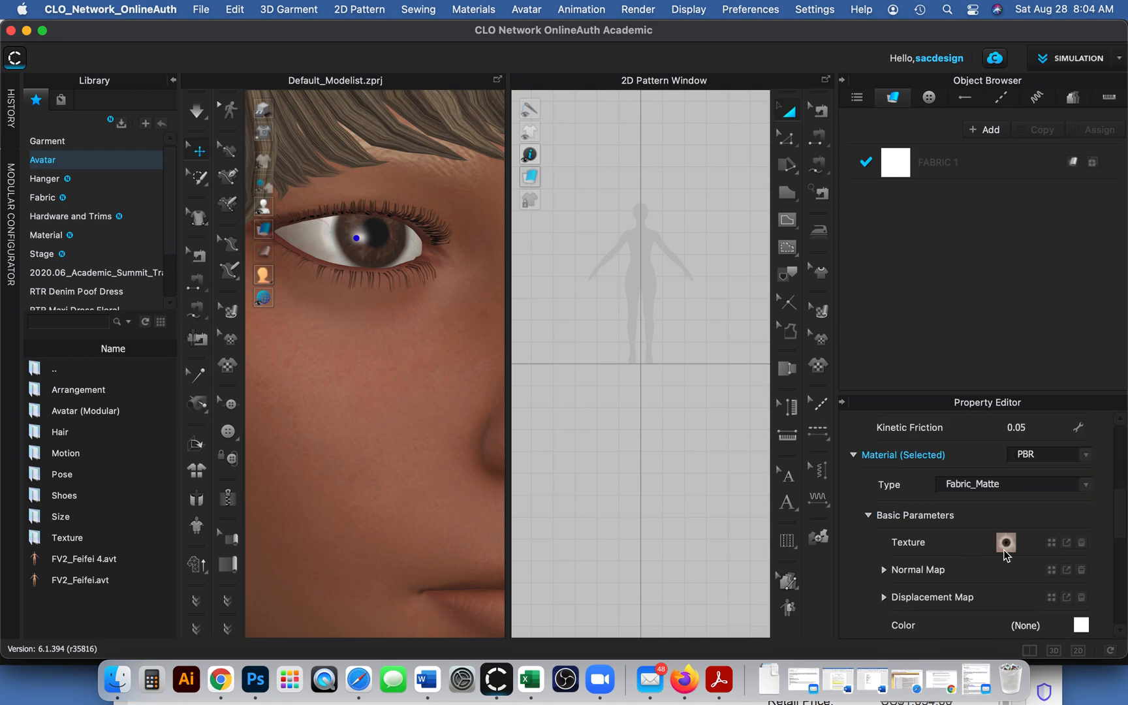
pyautogui.moveTo(1012, 567)
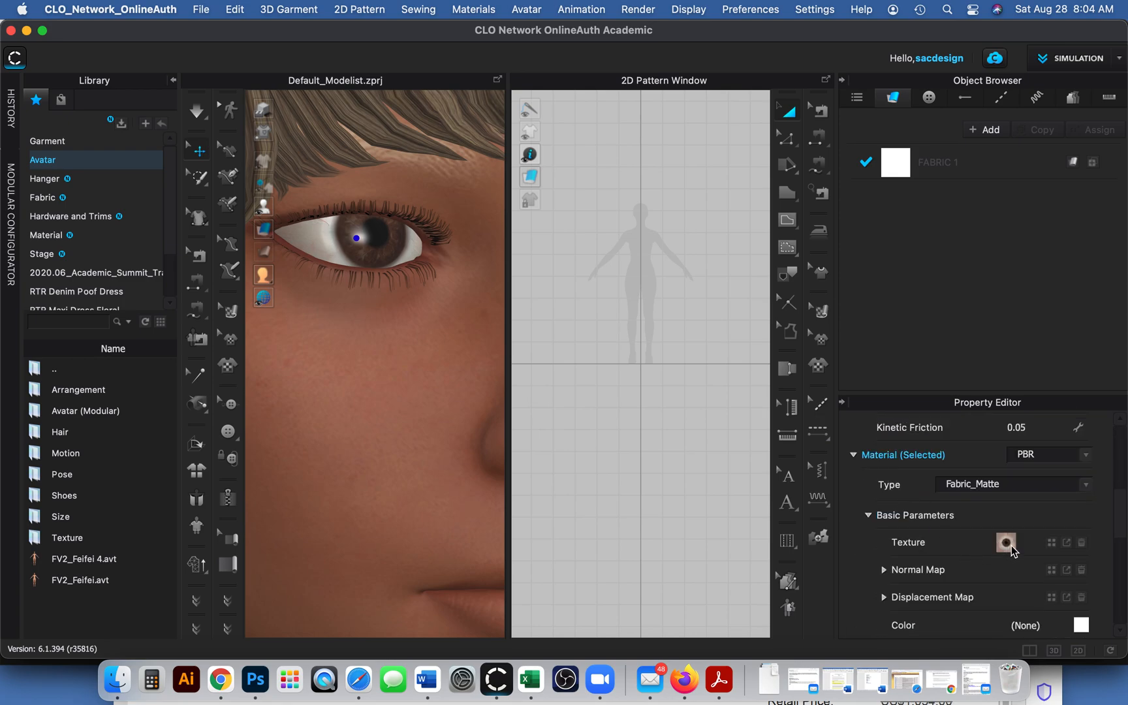
pyautogui.moveTo(902, 550)
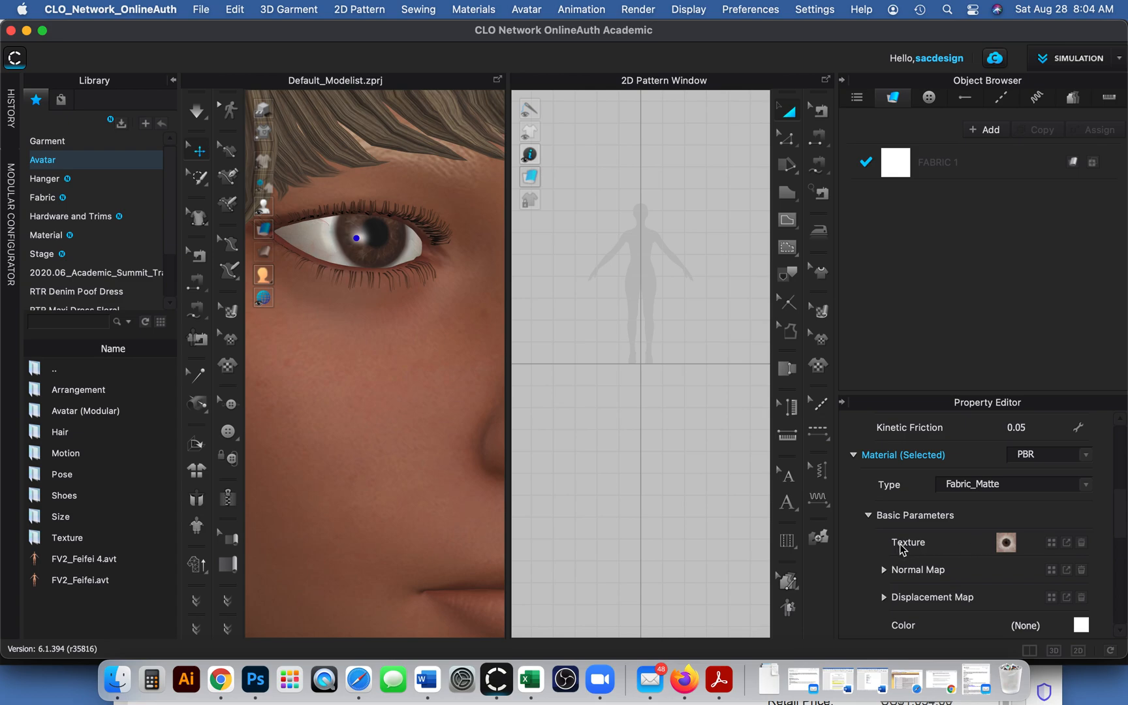
pyautogui.moveTo(894, 552)
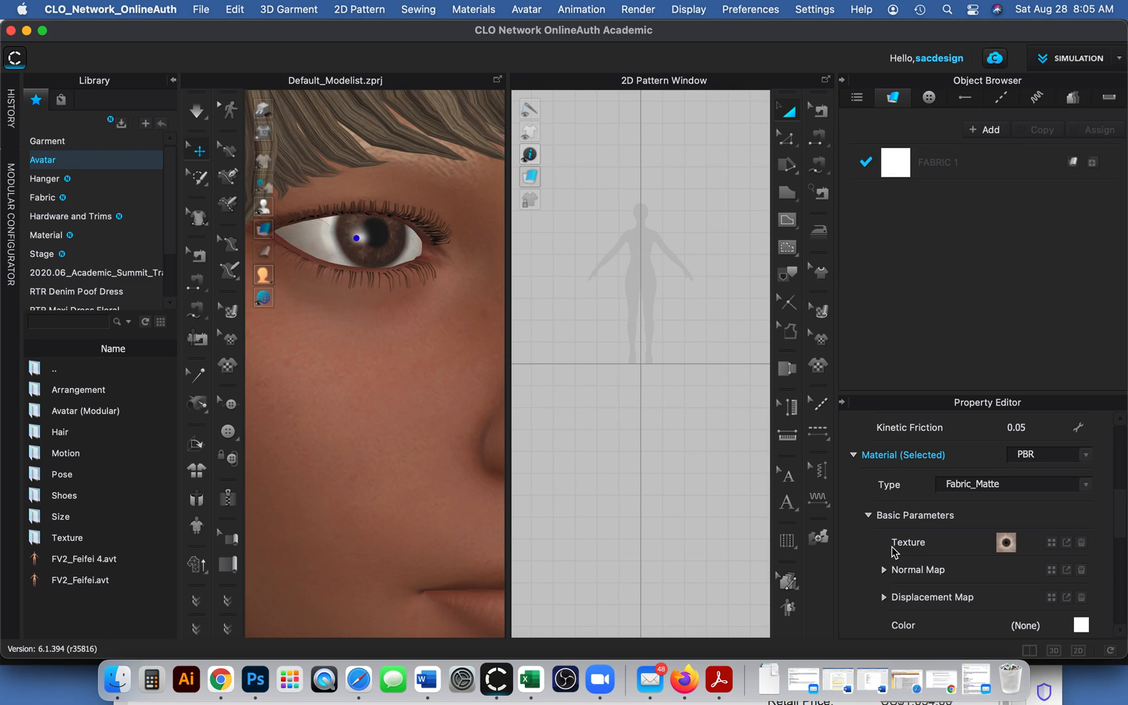
pyautogui.moveTo(1005, 554)
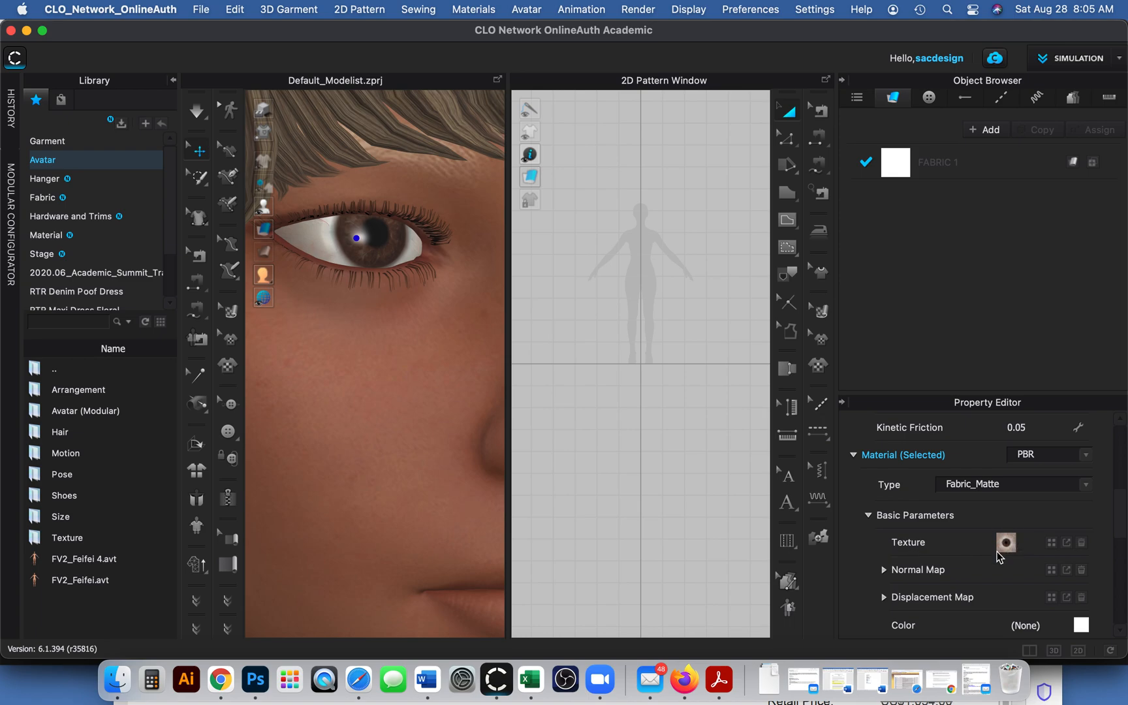
pyautogui.moveTo(1017, 561)
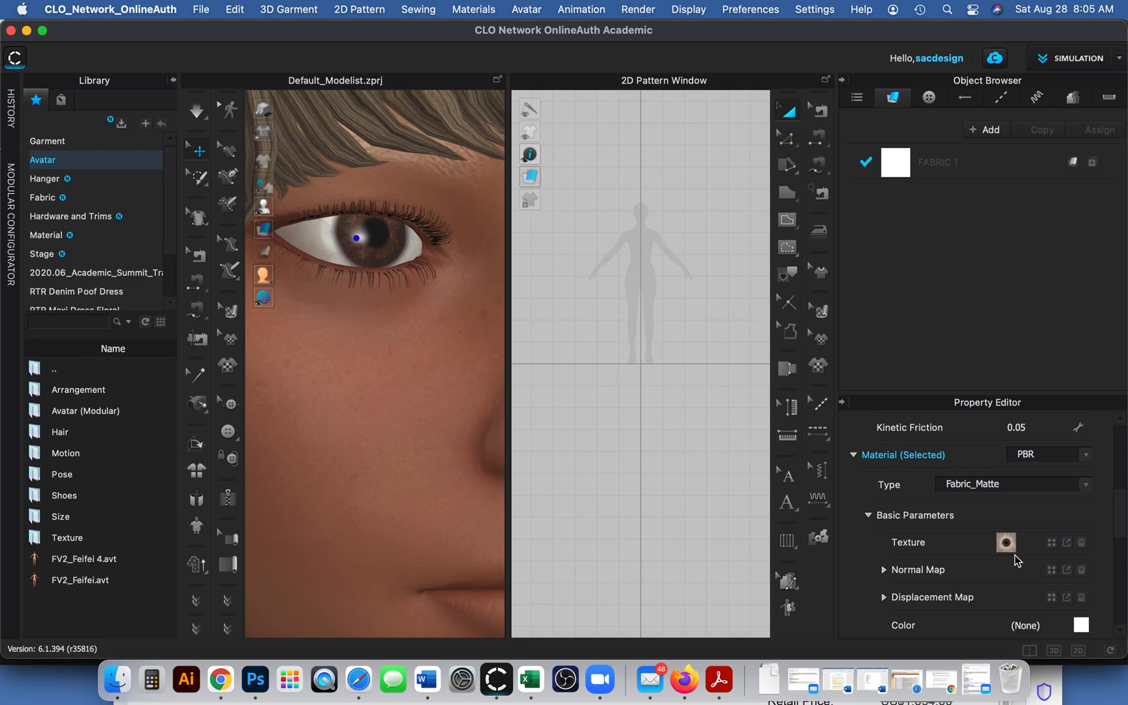
pyautogui.moveTo(1020, 546)
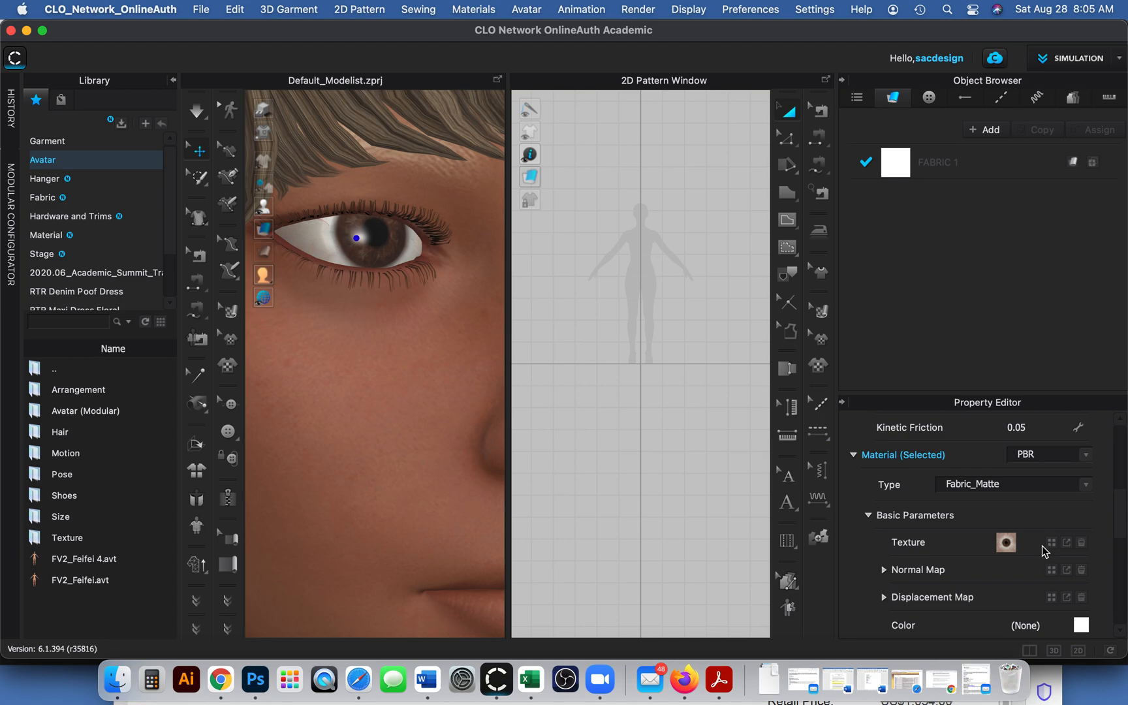
pyautogui.moveTo(1056, 546)
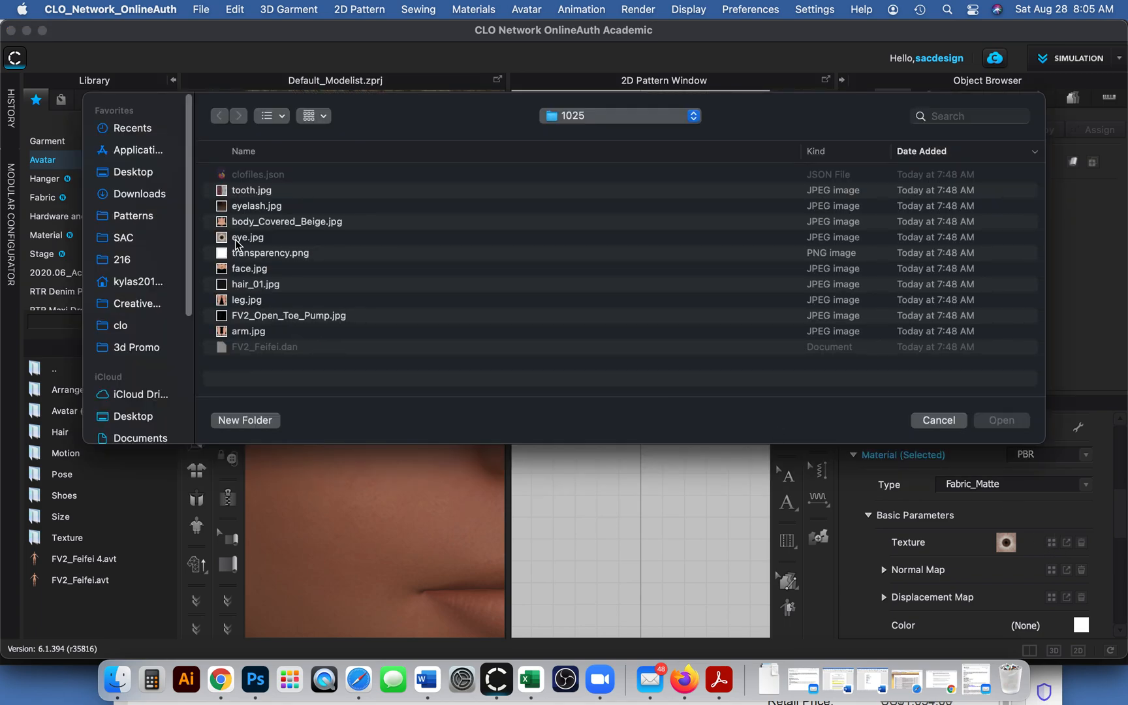
pyautogui.moveTo(256, 286)
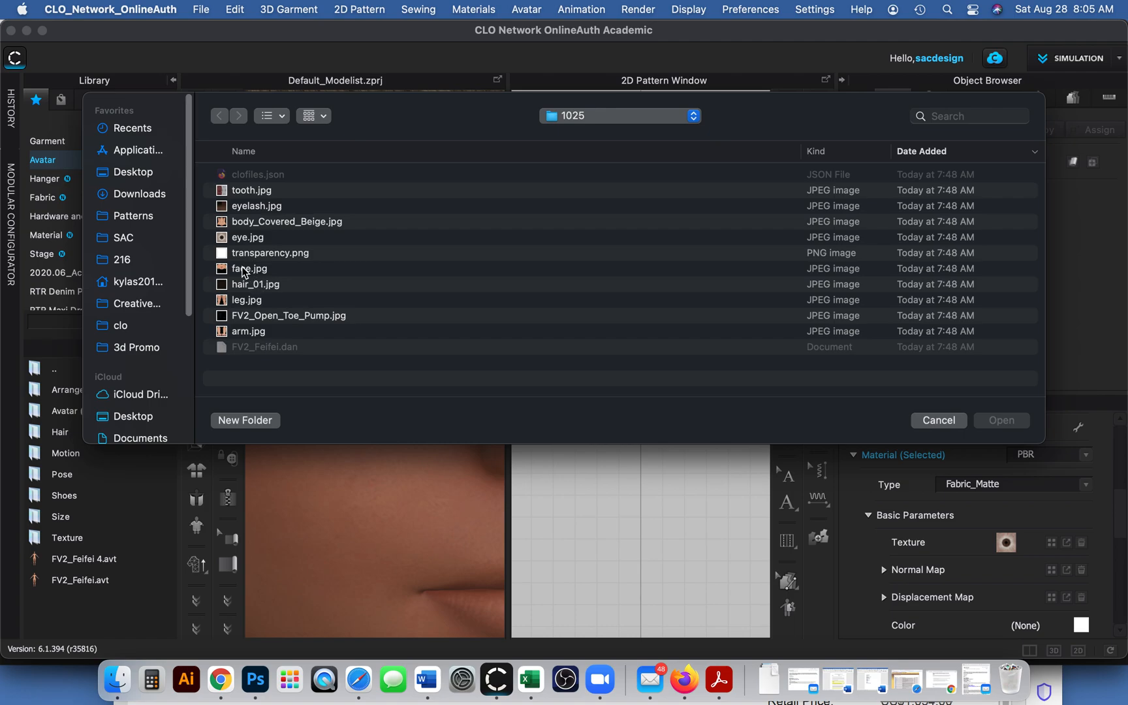
pyautogui.moveTo(248, 277)
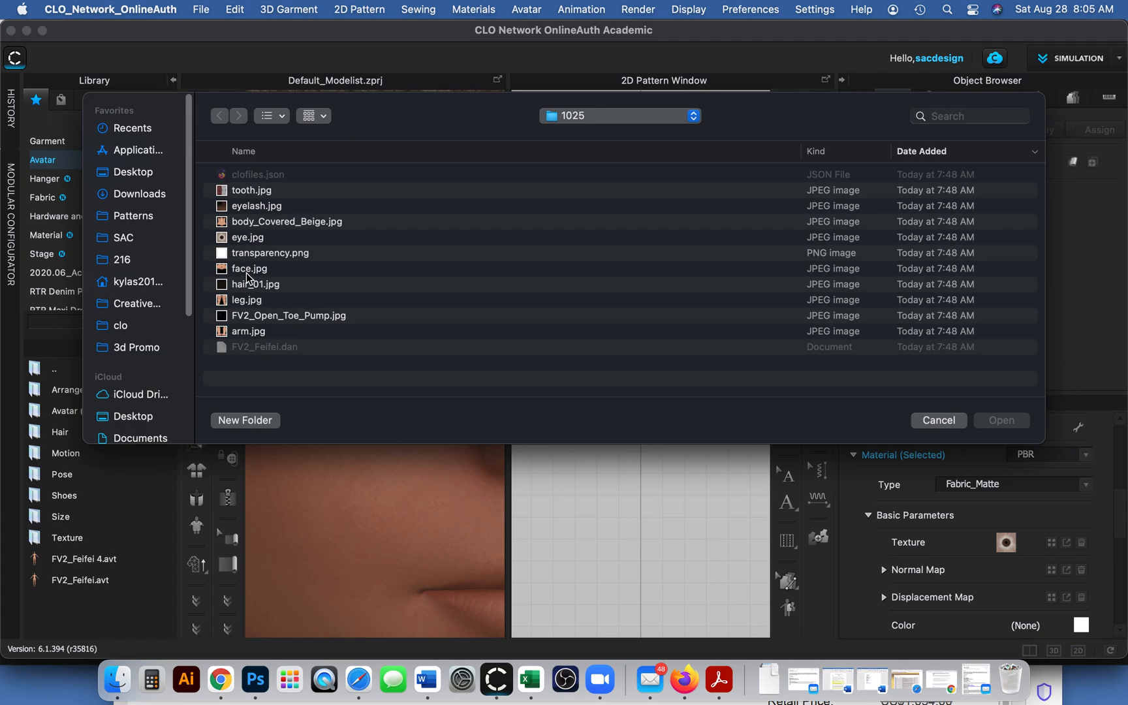
pyautogui.moveTo(235, 297)
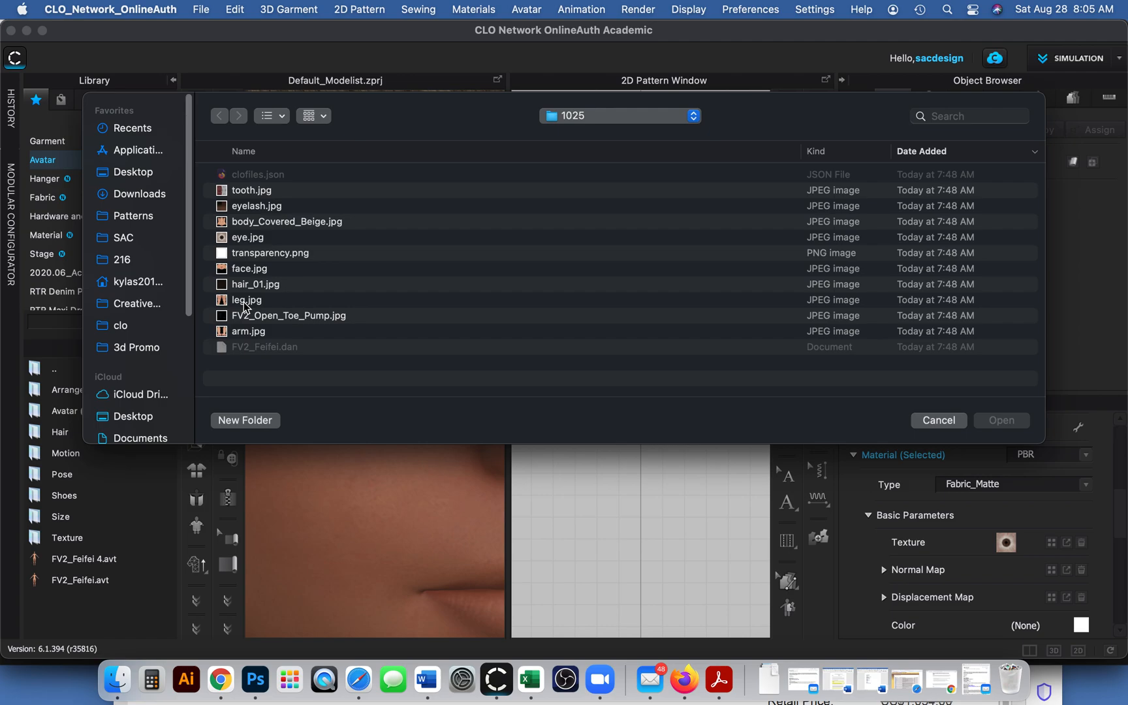
# Select eye.jpg in the 1025 texture folder and drag it into Photoshop.
pyautogui.click(247, 237)
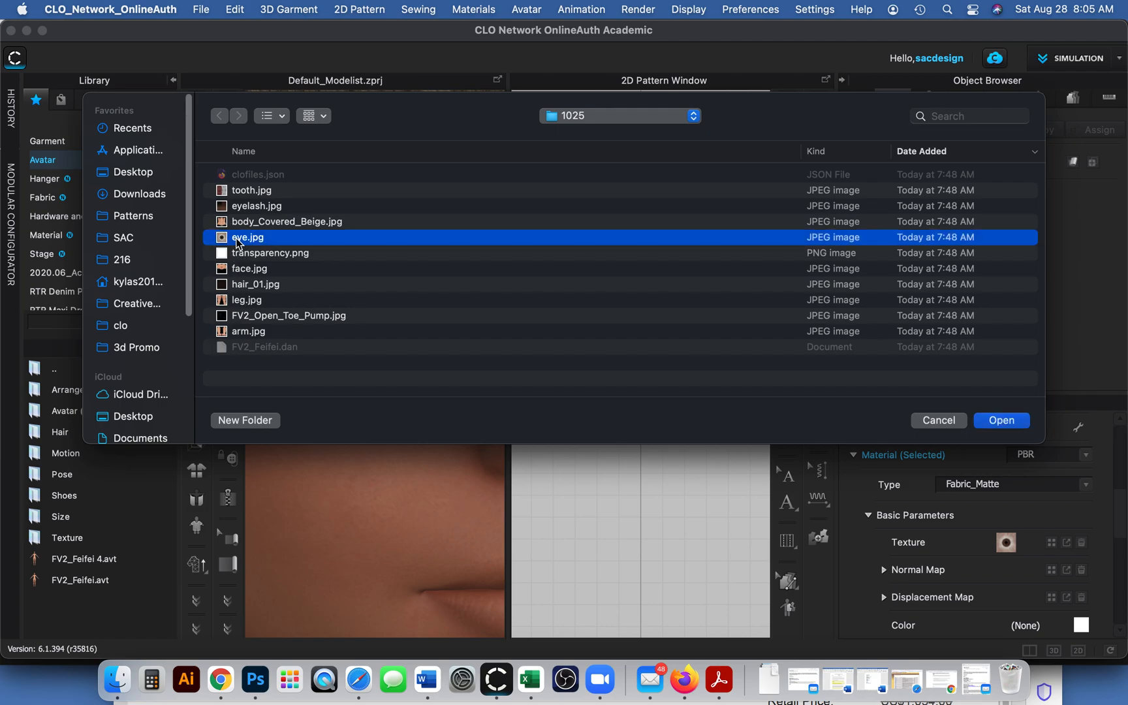
pyautogui.moveTo(247, 237); pyautogui.dragTo(232, 614)
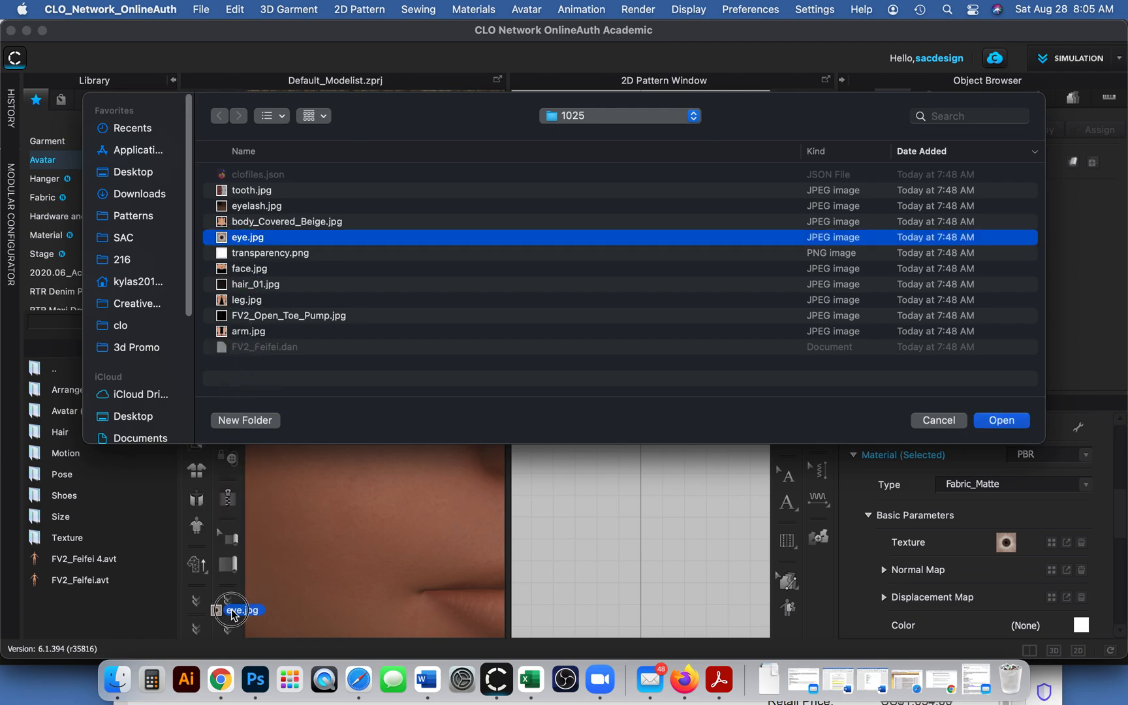
pyautogui.click(255, 679)
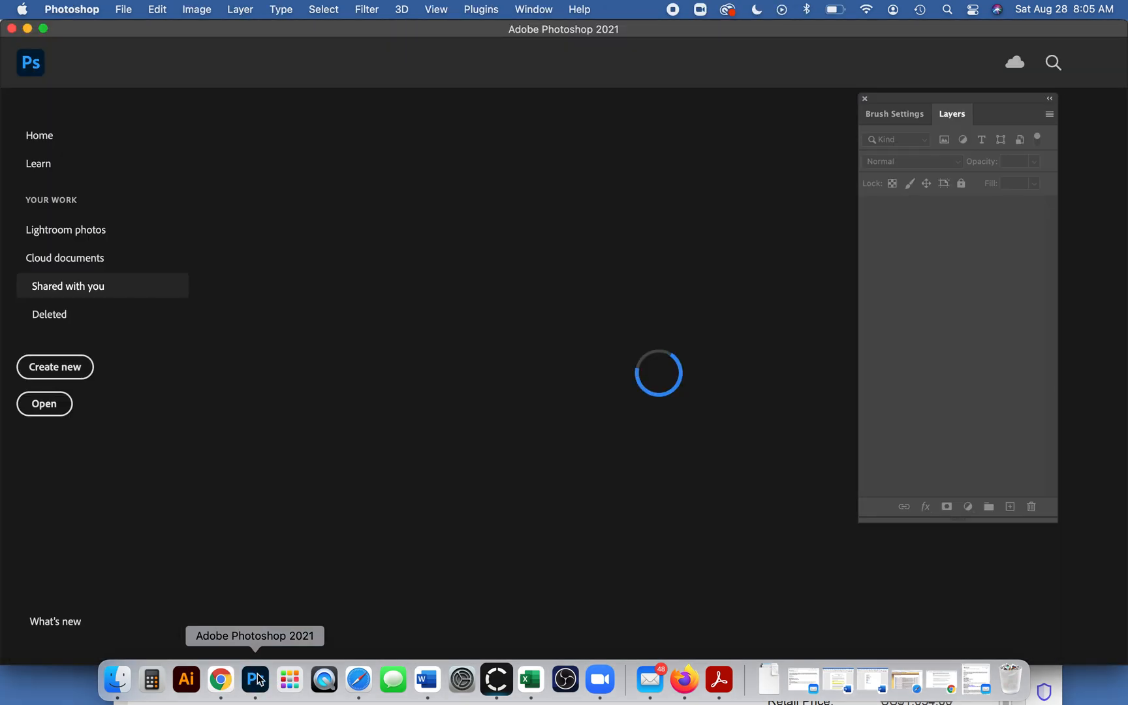
pyautogui.moveTo(632, 346)
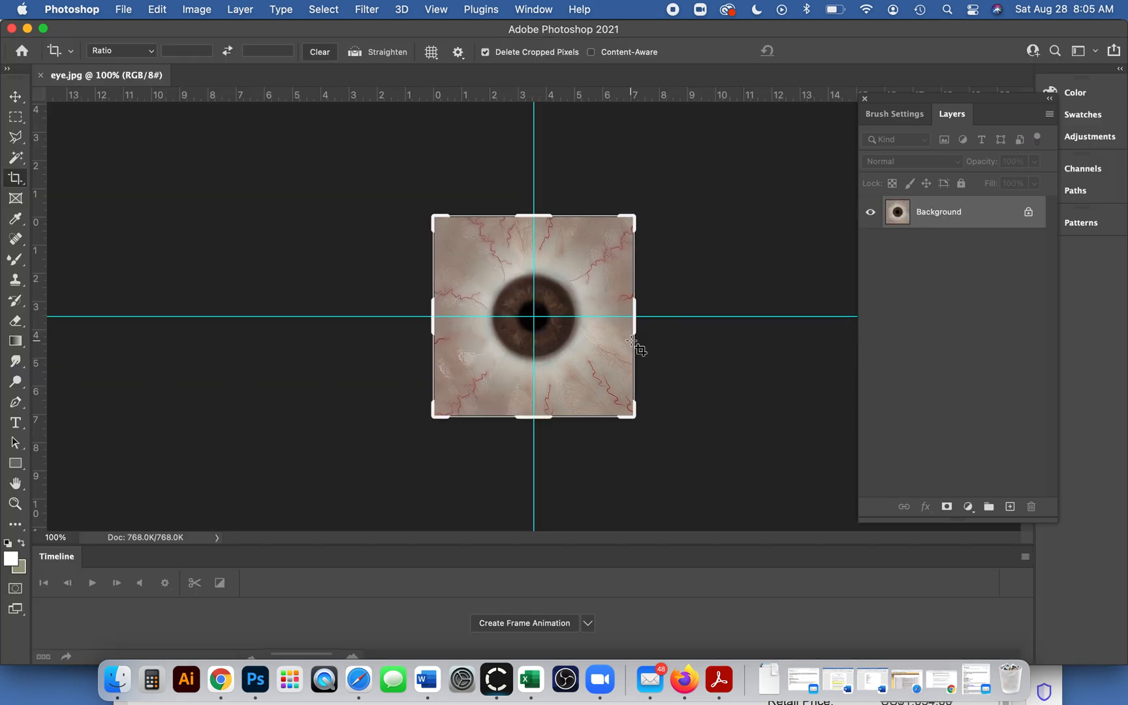
pyautogui.moveTo(630, 344)
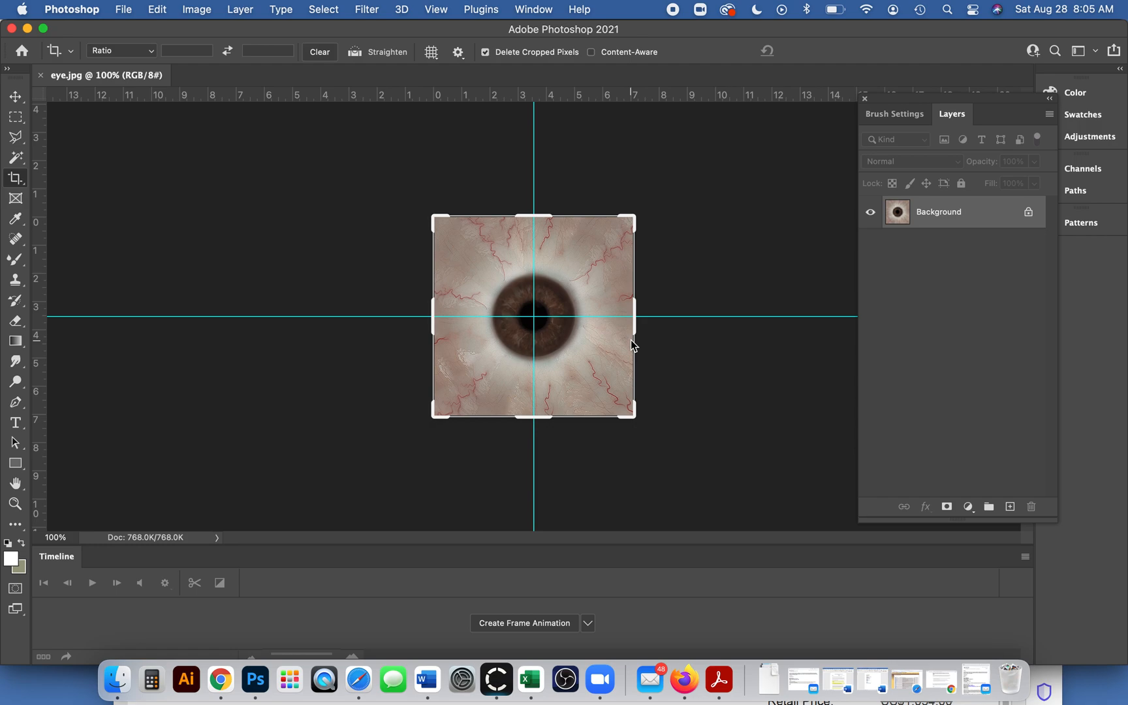
pyautogui.moveTo(995, 453)
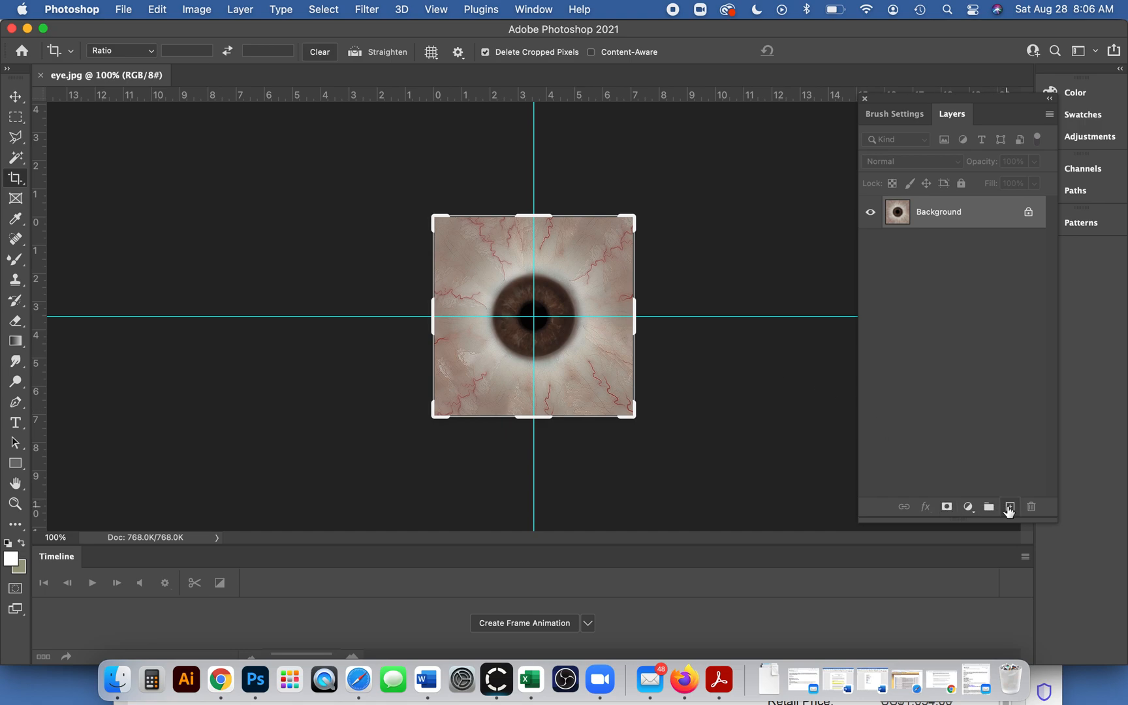
pyautogui.moveTo(1009, 505)
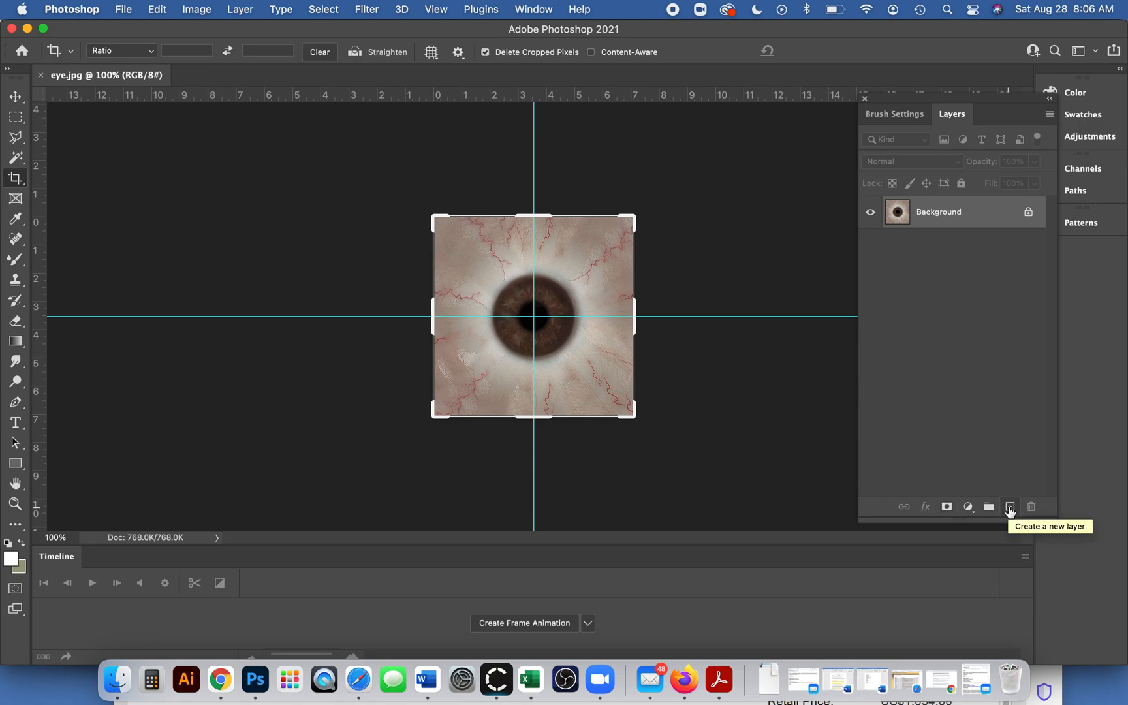
# Add a blank layer above the eye, zoom on the iris, and pick Brush Tool.
pyautogui.click(1010, 506)
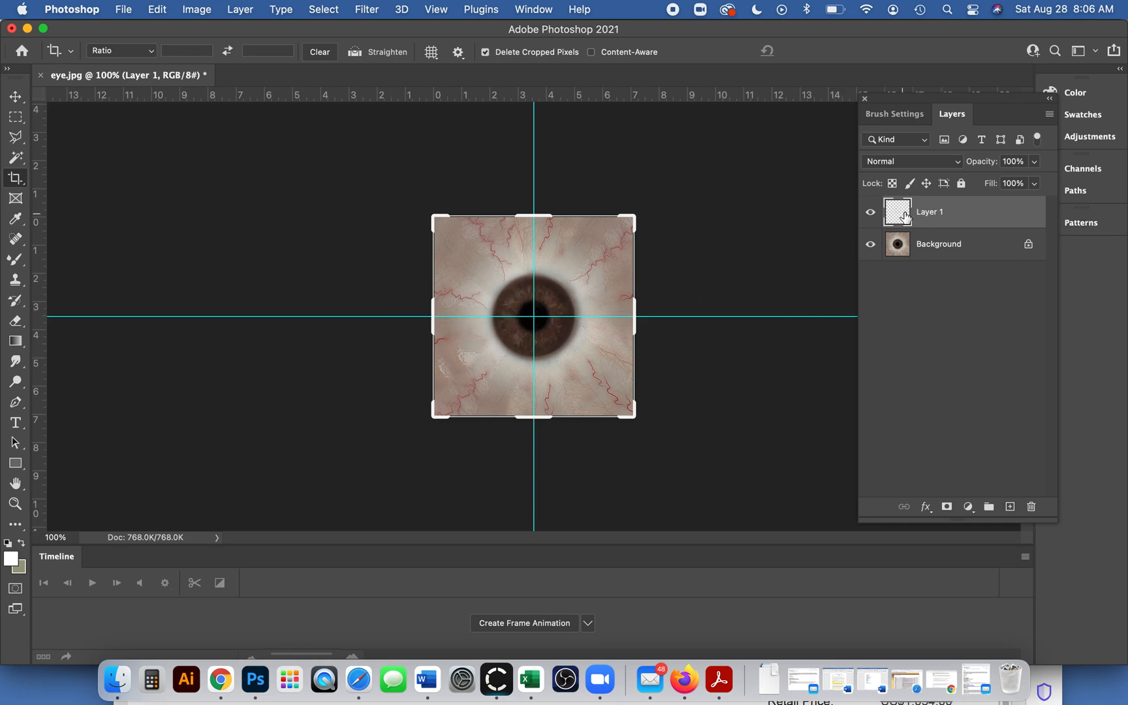
pyautogui.moveTo(537, 330)
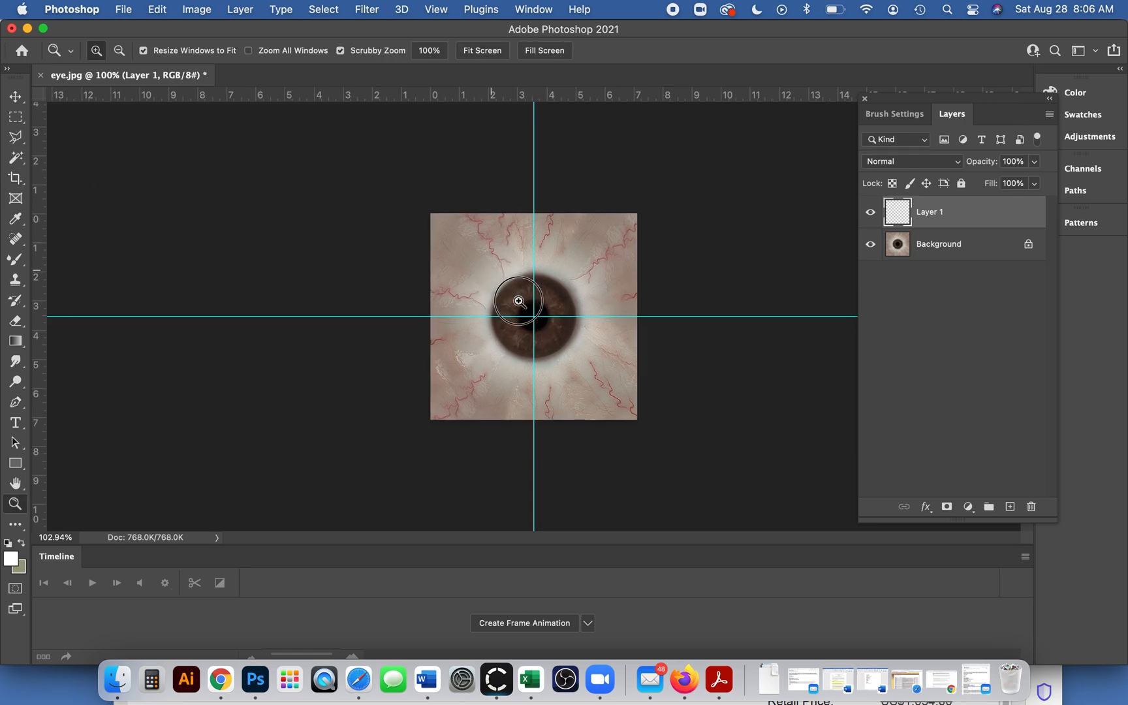
pyautogui.click(519, 318)
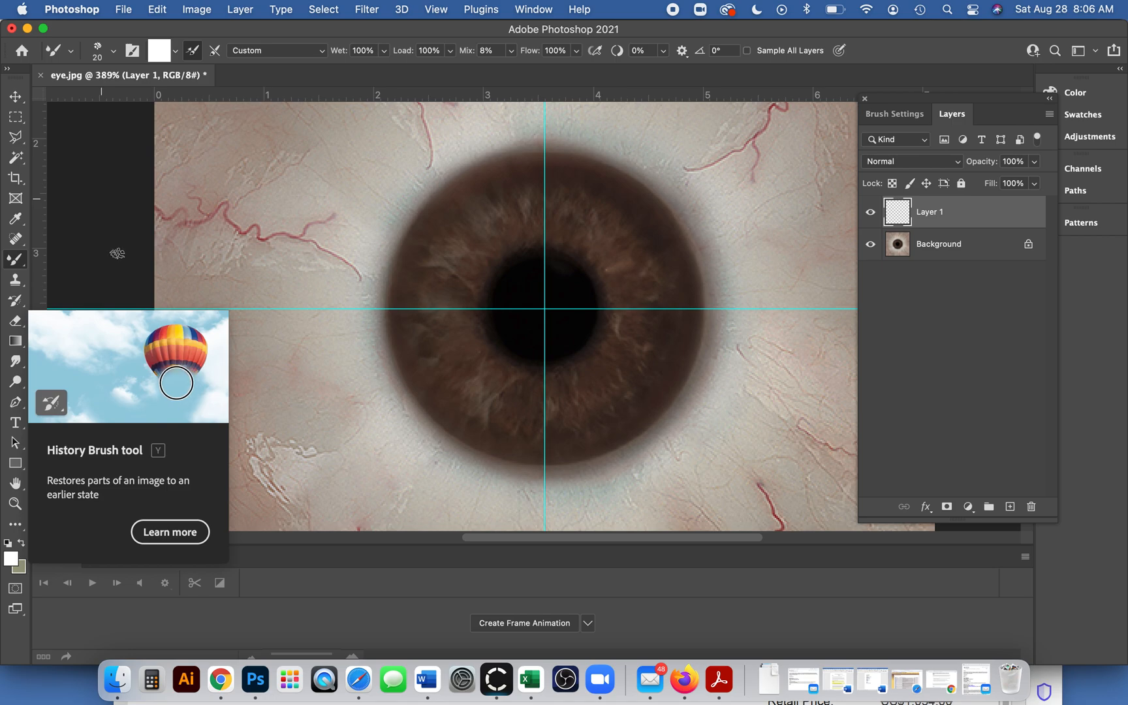
pyautogui.moveTo(62, 410)
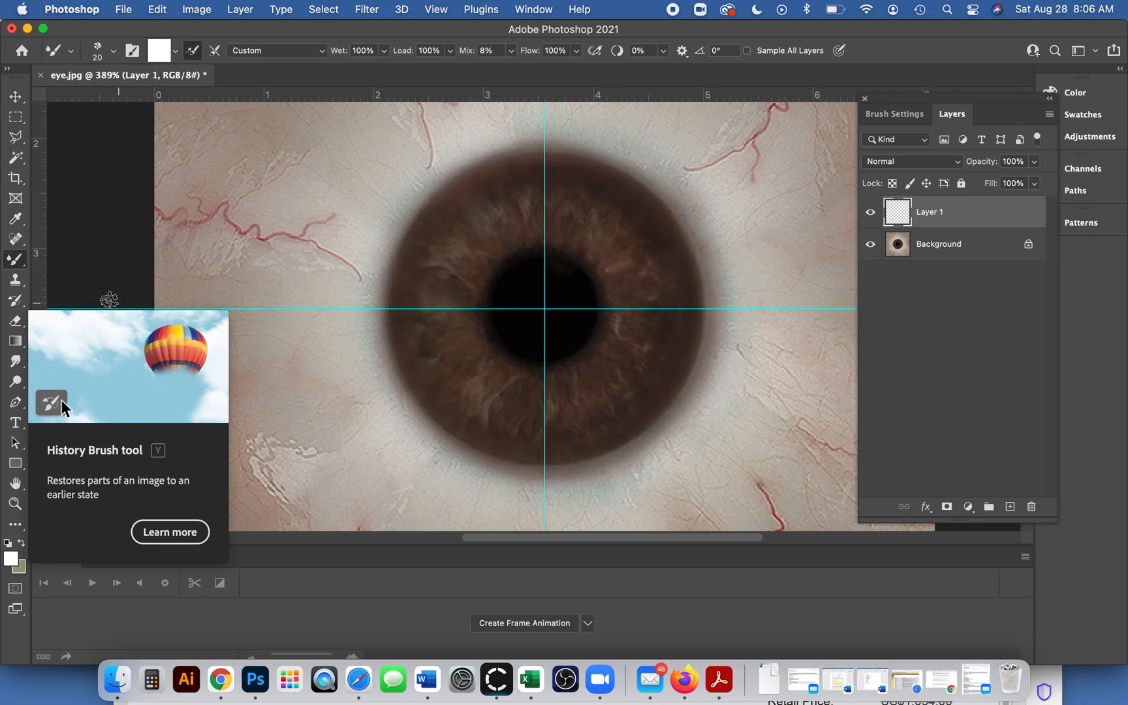
pyautogui.moveTo(97, 274)
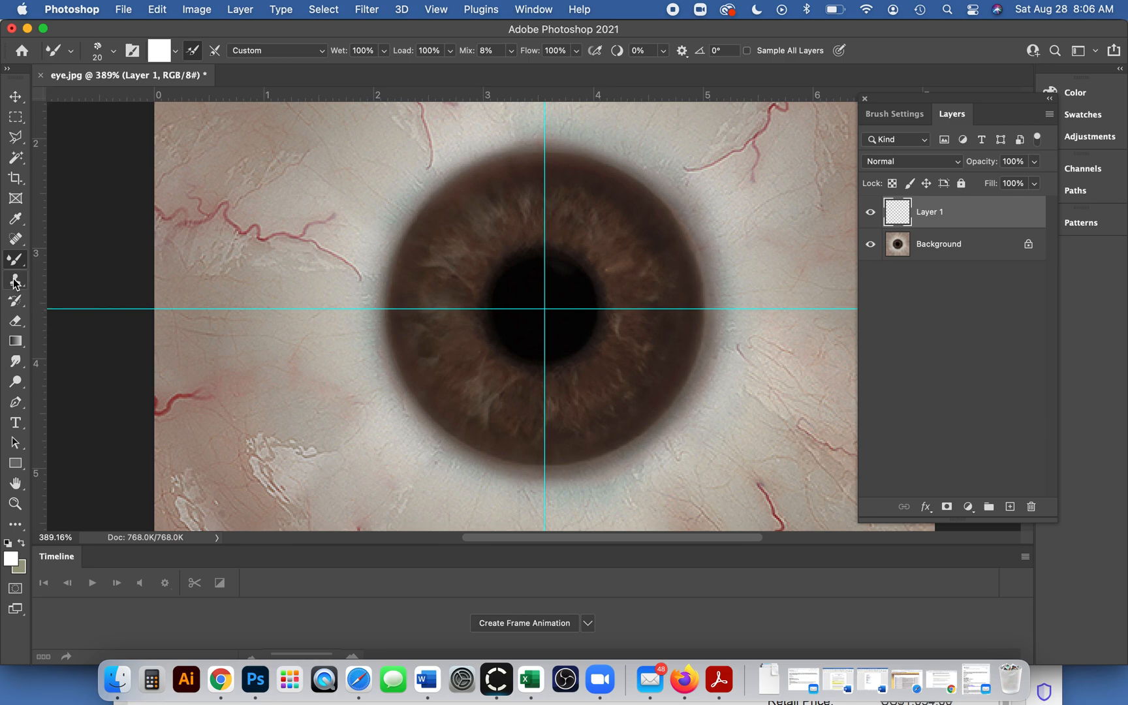
pyautogui.moveTo(15, 260)
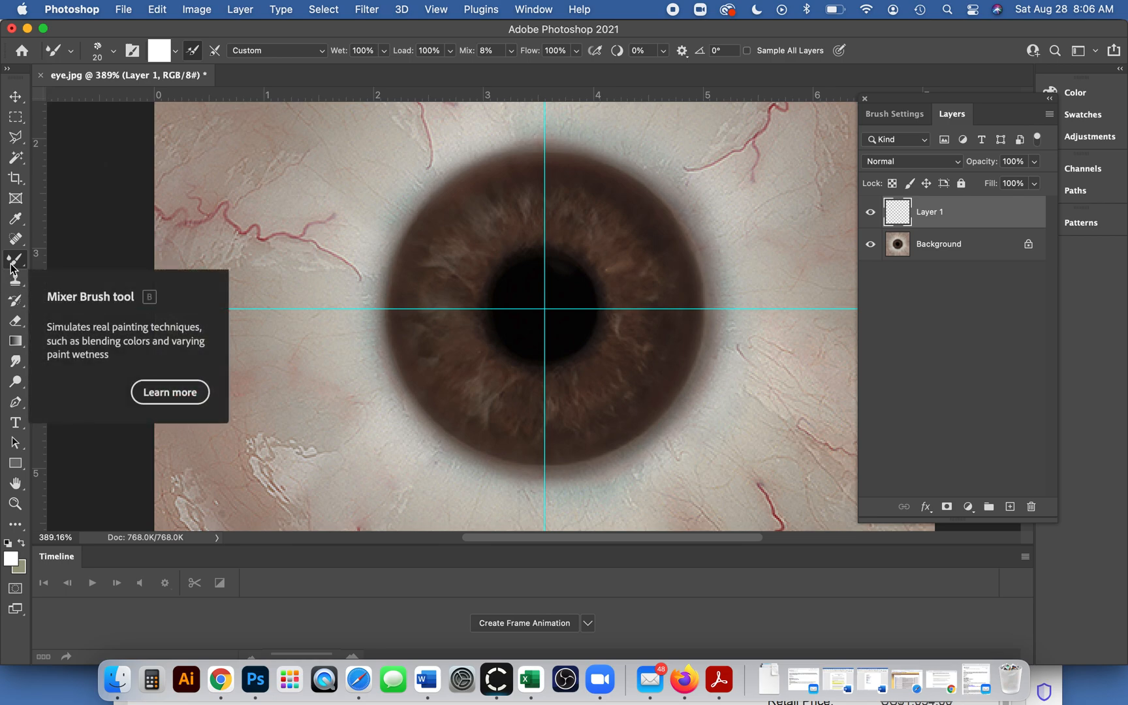
pyautogui.click(15, 260)
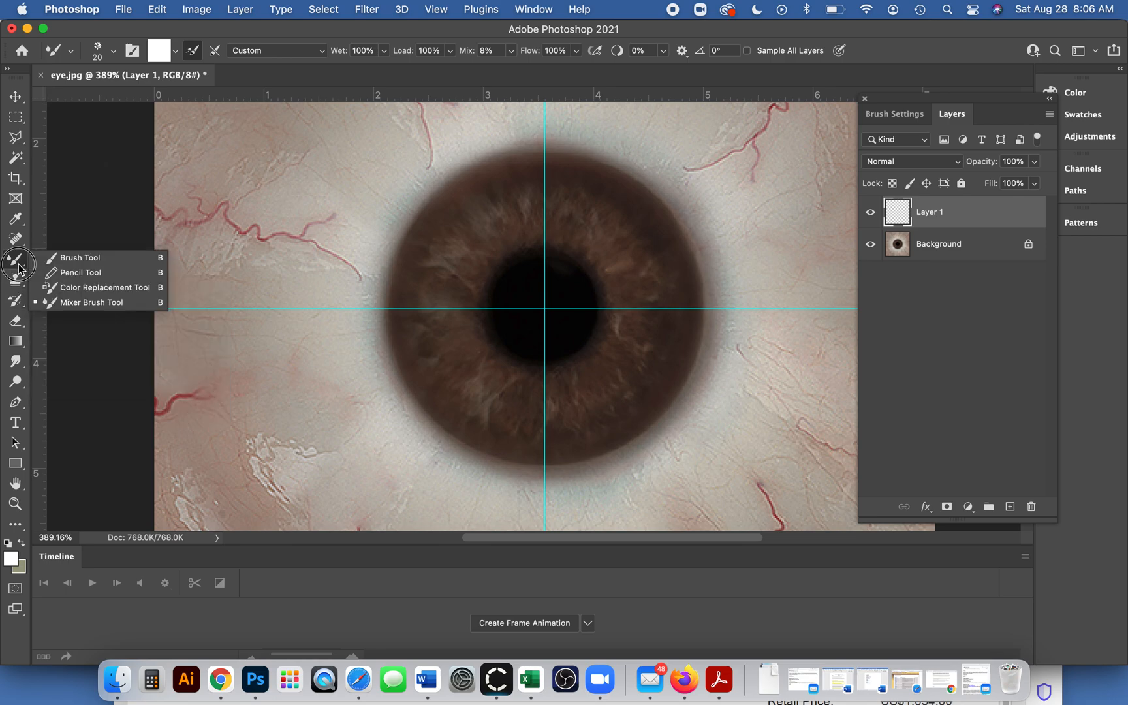
pyautogui.moveTo(5, 261)
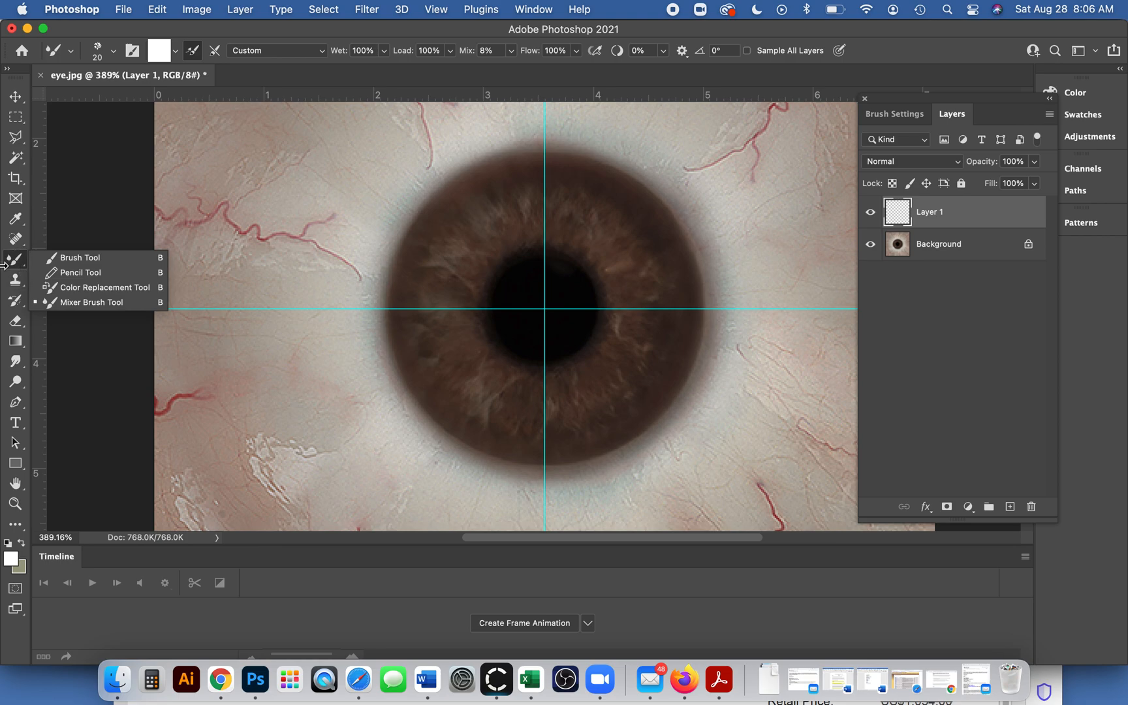
pyautogui.moveTo(62, 259)
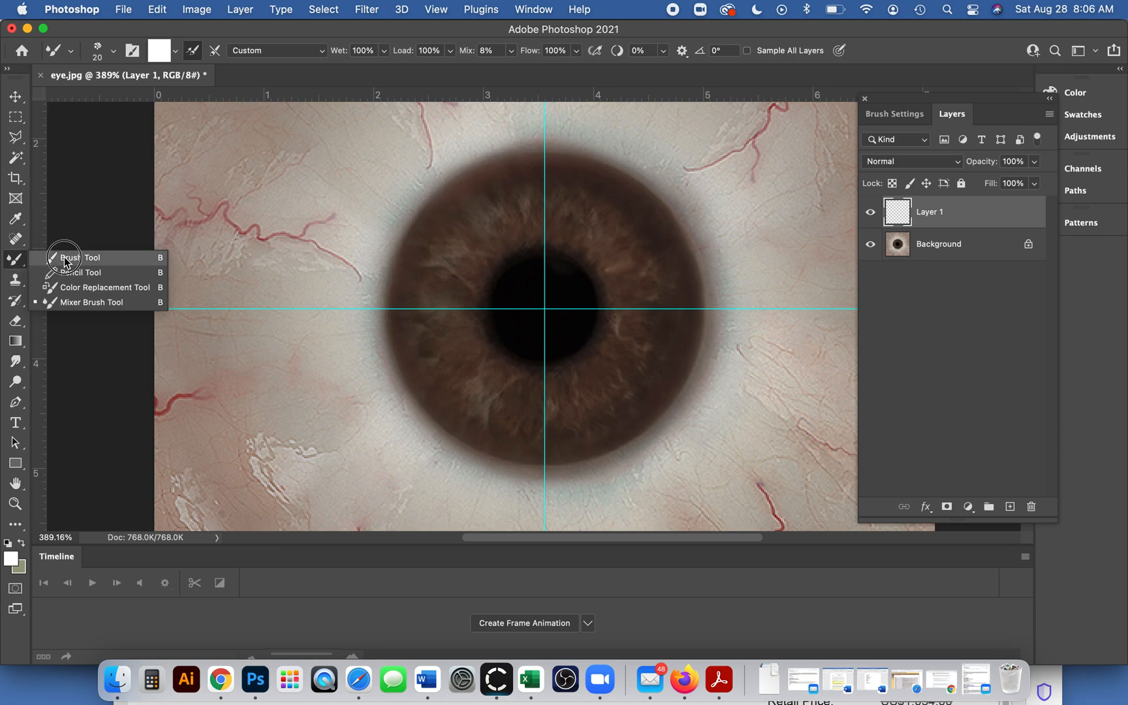
pyautogui.click(77, 258)
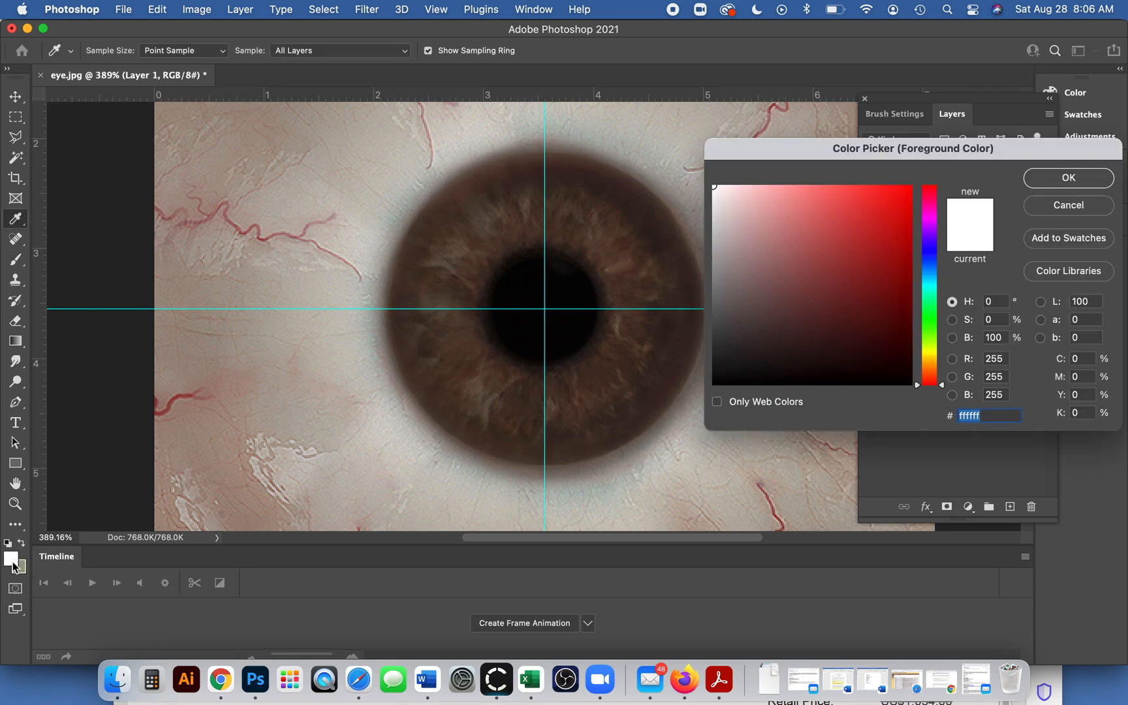
pyautogui.moveTo(934, 233)
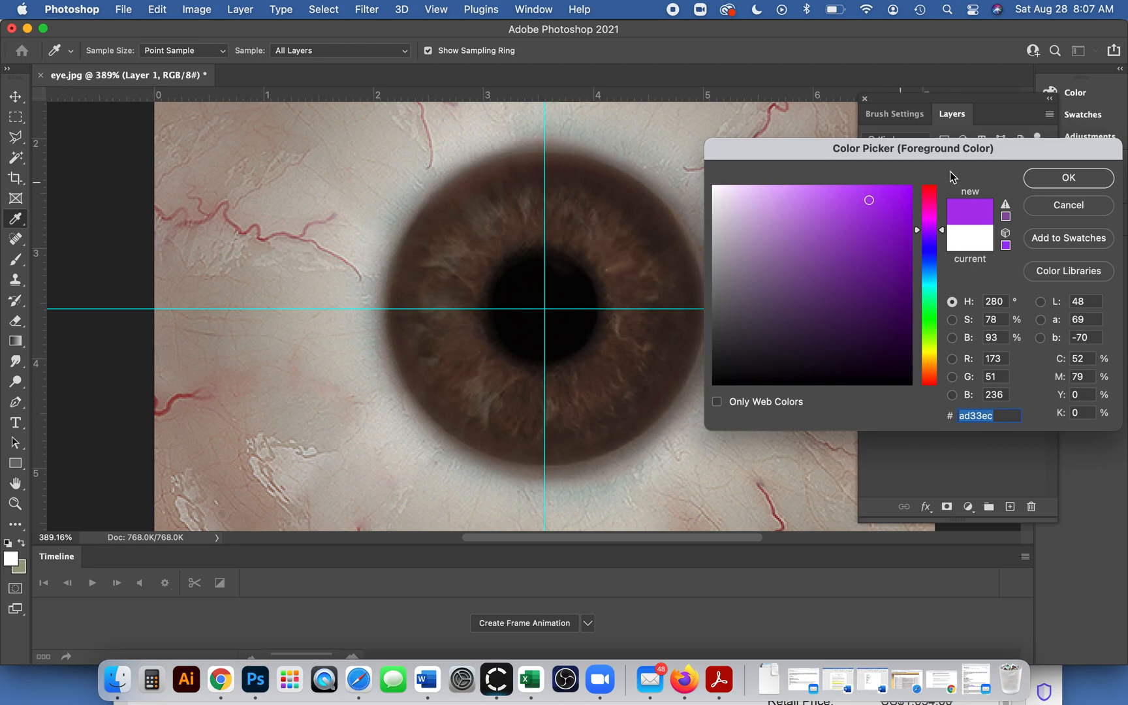
# Set the foreground painting colour to purple ad33ec.
pyautogui.click(1068, 177)
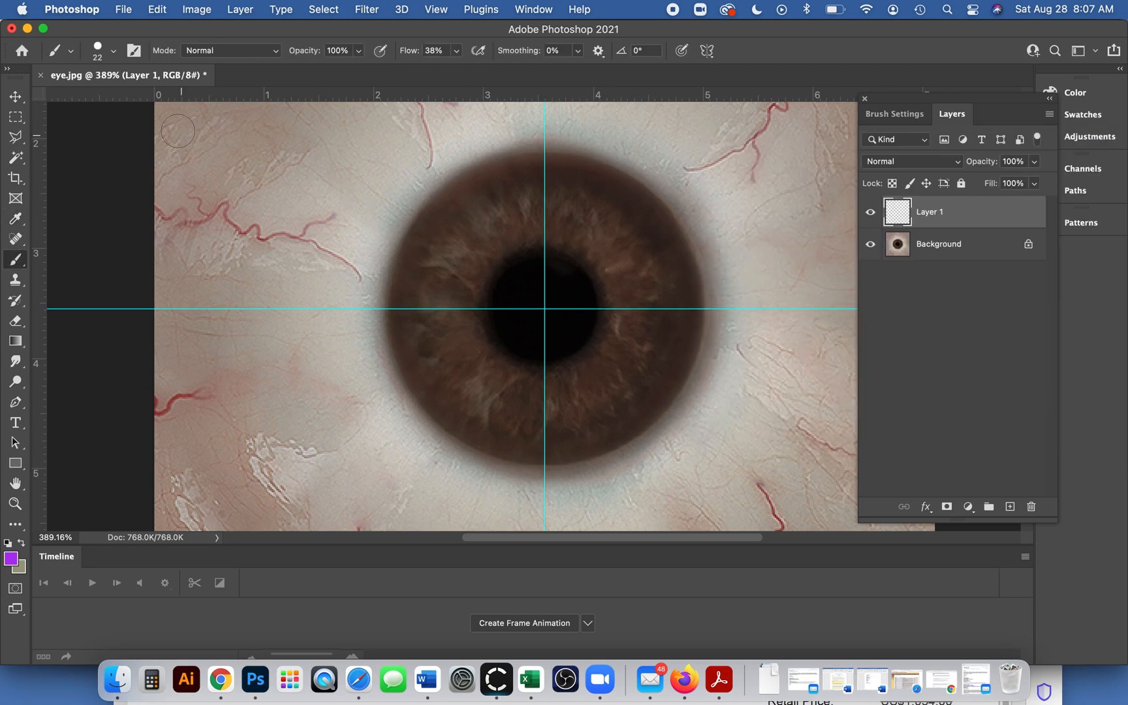
pyautogui.moveTo(474, 227)
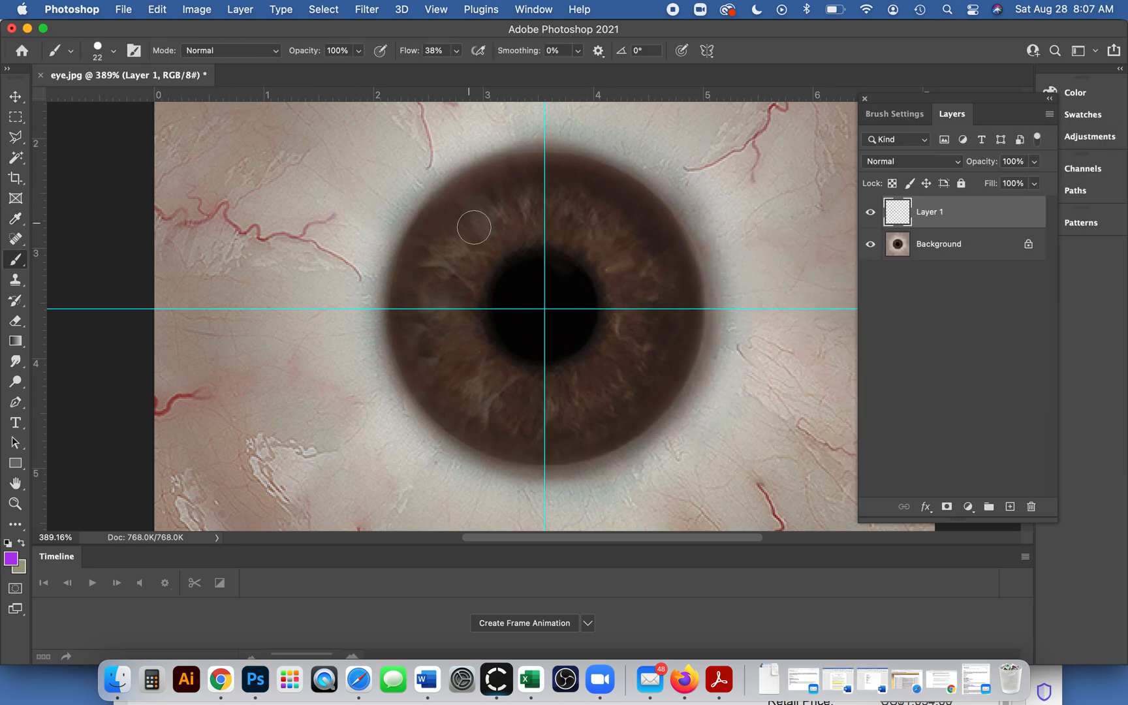
# Paint a purple ring around the pupil across the upper and right iris.
pyautogui.moveTo(475, 227); pyautogui.dragTo(507, 238)
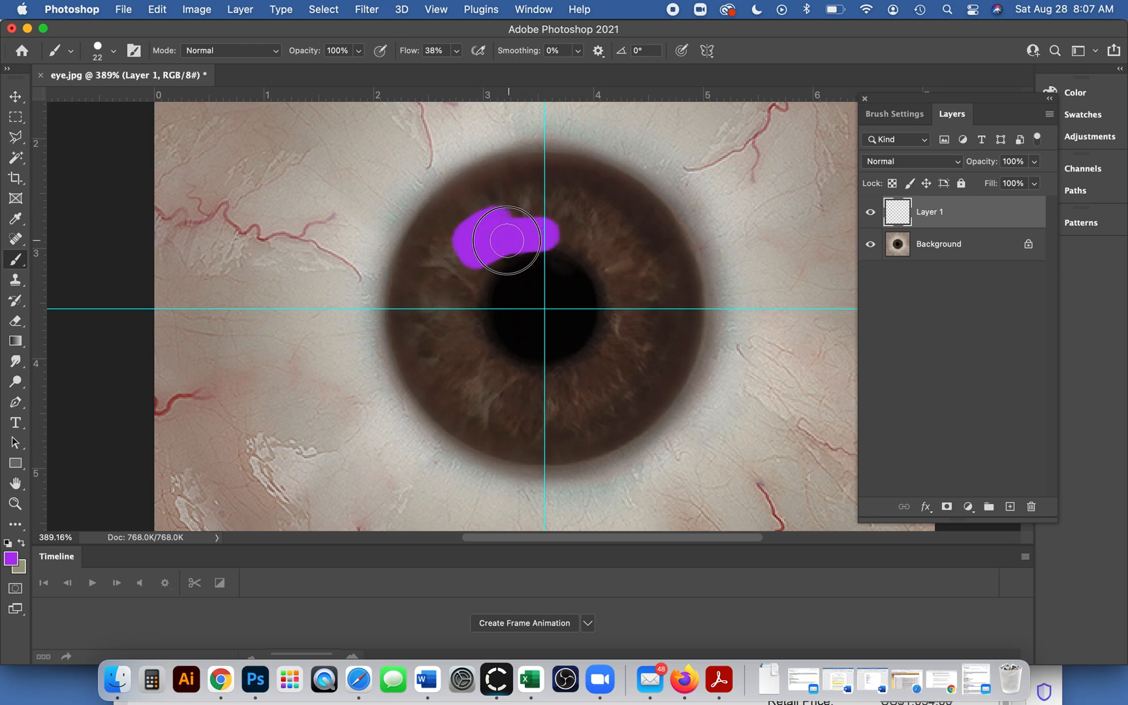
pyautogui.moveTo(503, 237); pyautogui.dragTo(610, 363)
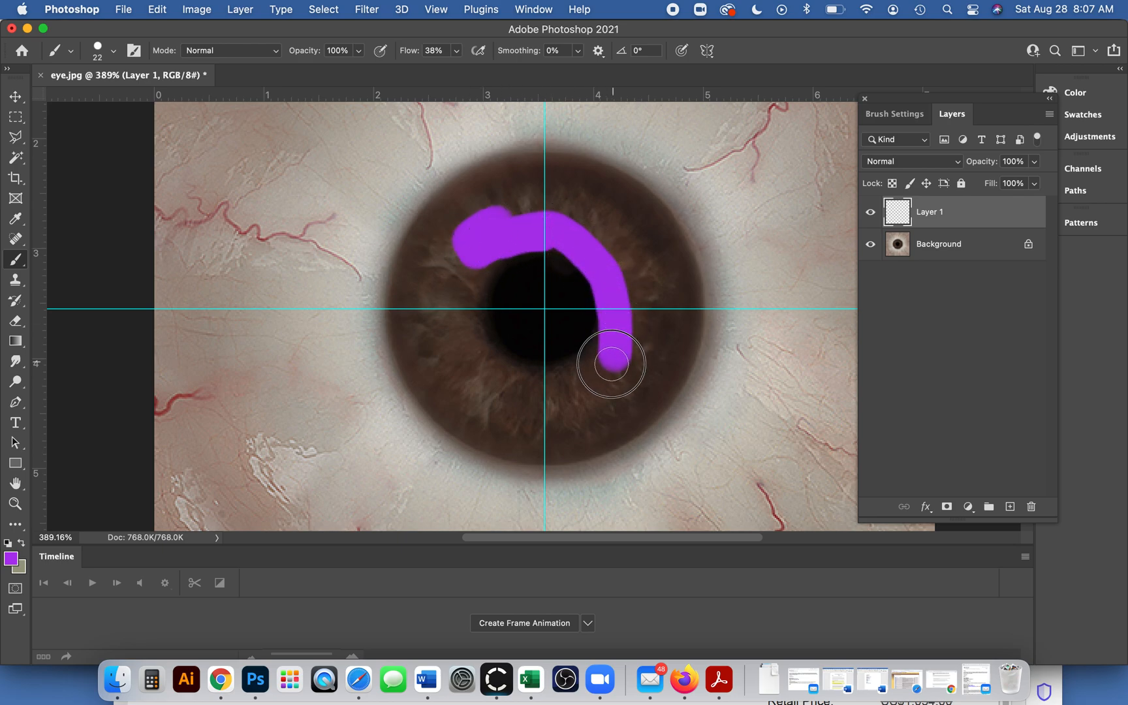
pyautogui.moveTo(611, 364); pyautogui.dragTo(480, 227)
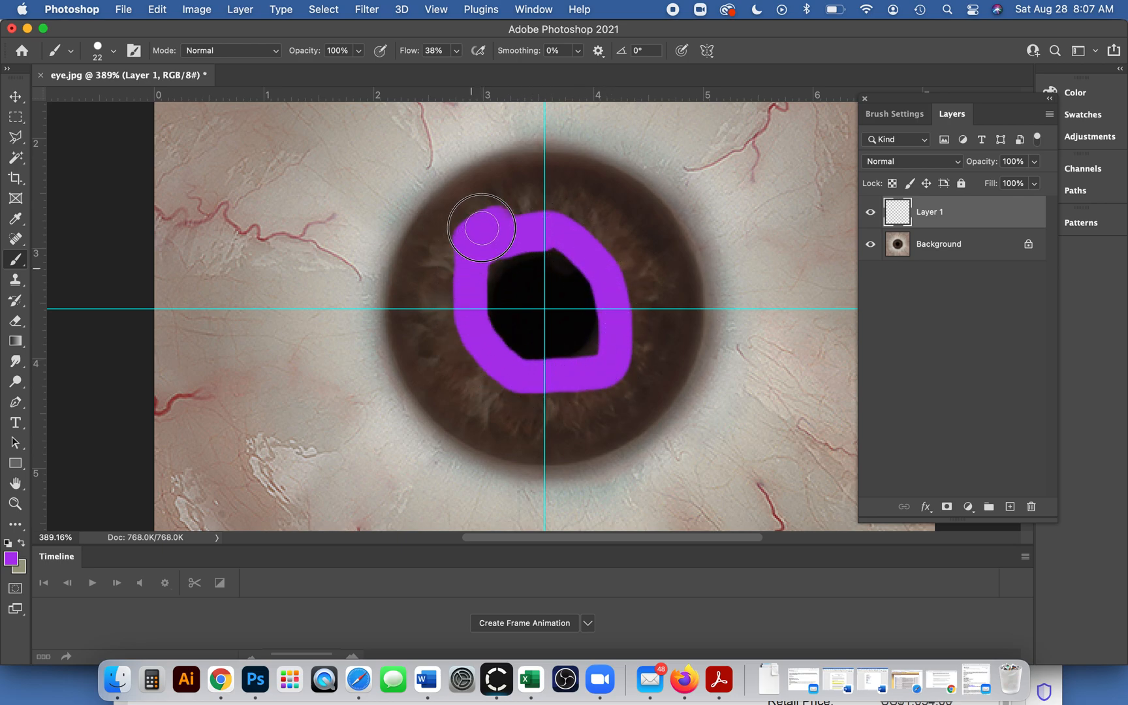
pyautogui.moveTo(482, 227); pyautogui.dragTo(550, 396)
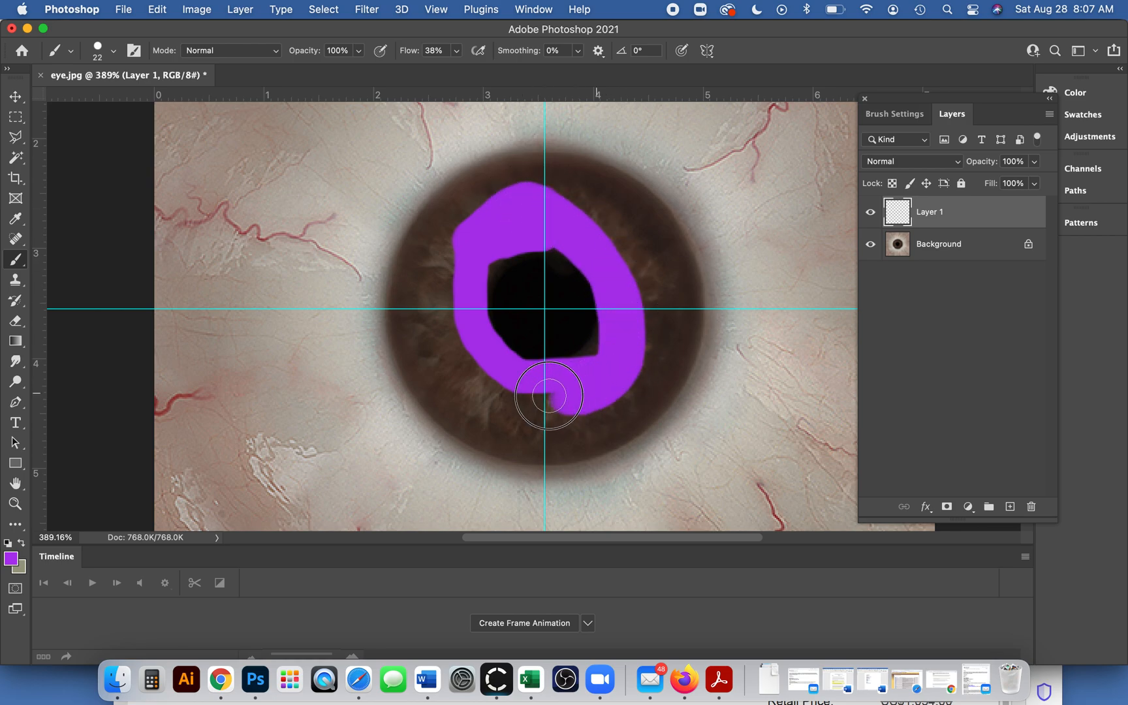
pyautogui.moveTo(550, 395); pyautogui.dragTo(544, 194)
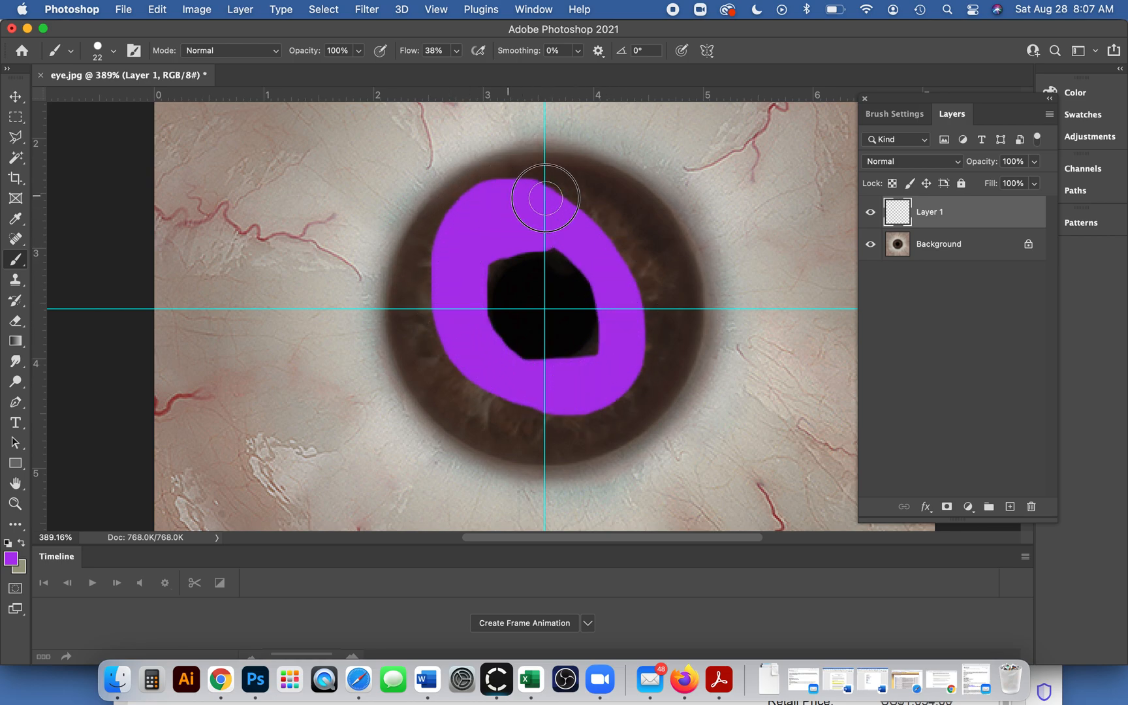
pyautogui.moveTo(544, 196); pyautogui.dragTo(630, 236)
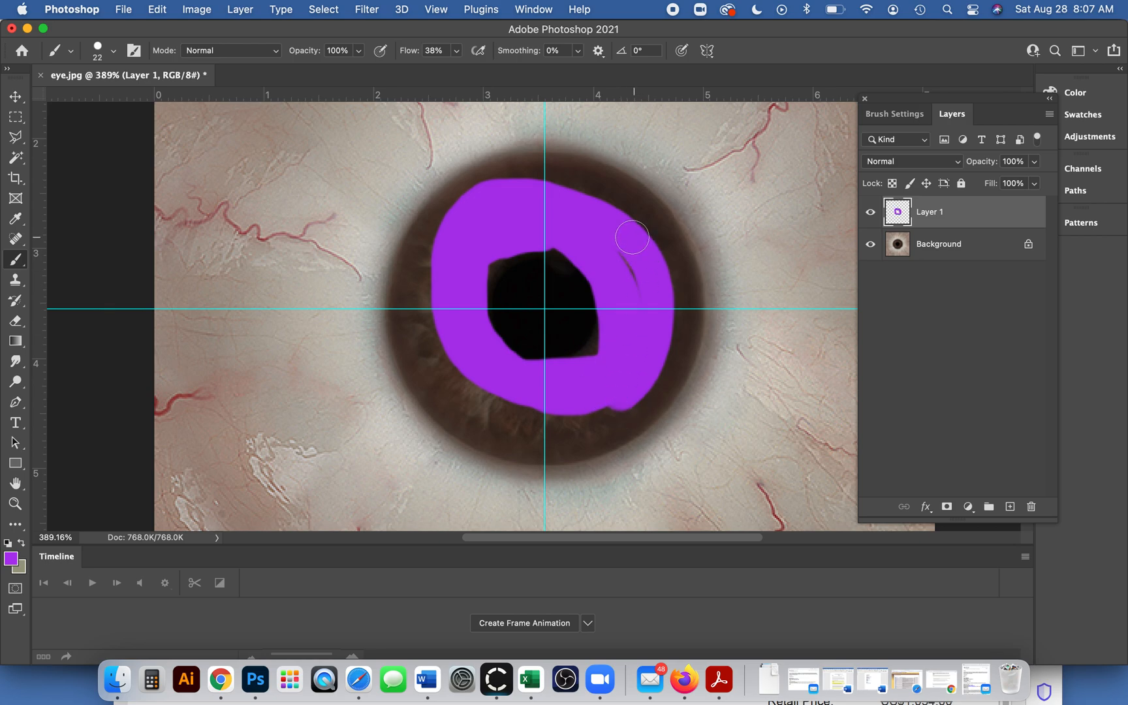
pyautogui.moveTo(633, 238); pyautogui.dragTo(478, 189)
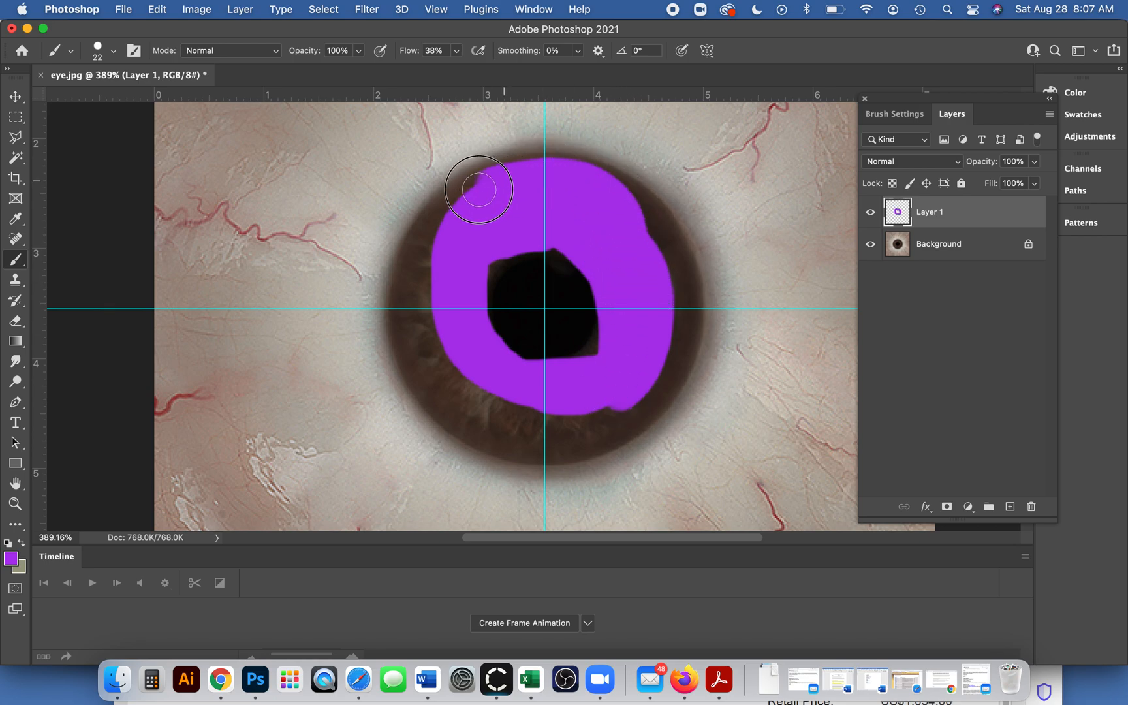
# Fill the remaining brown gaps along the iris edges with purple.
pyautogui.moveTo(477, 189); pyautogui.dragTo(424, 354)
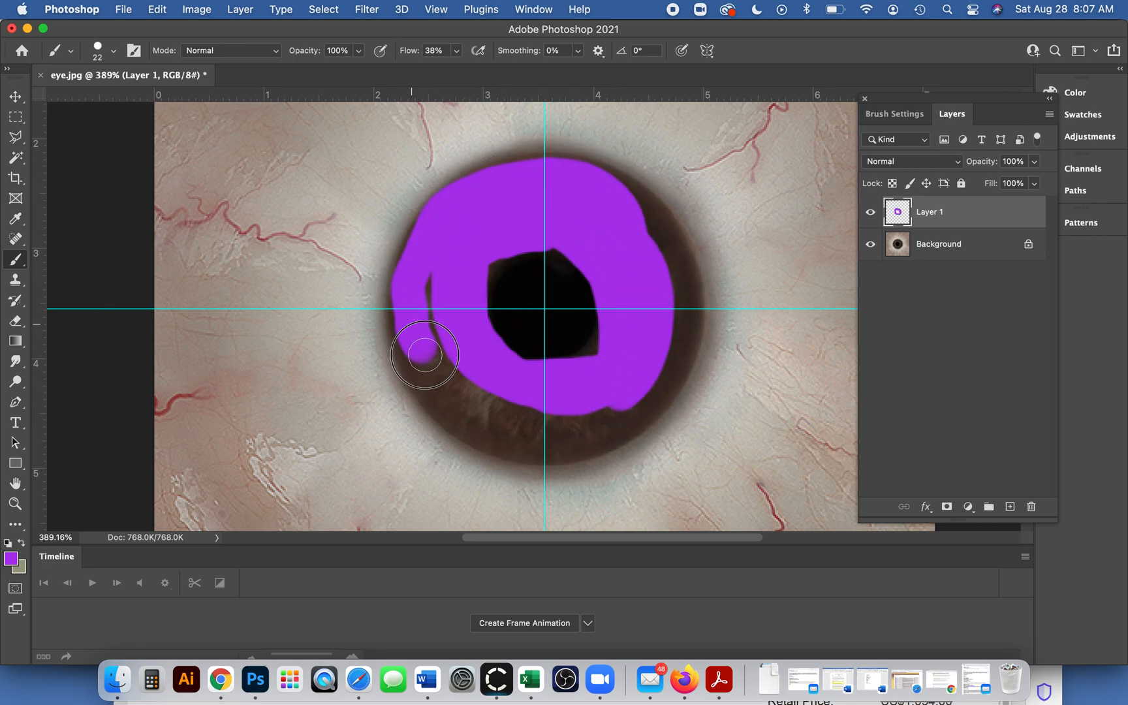
pyautogui.moveTo(424, 353); pyautogui.dragTo(663, 342)
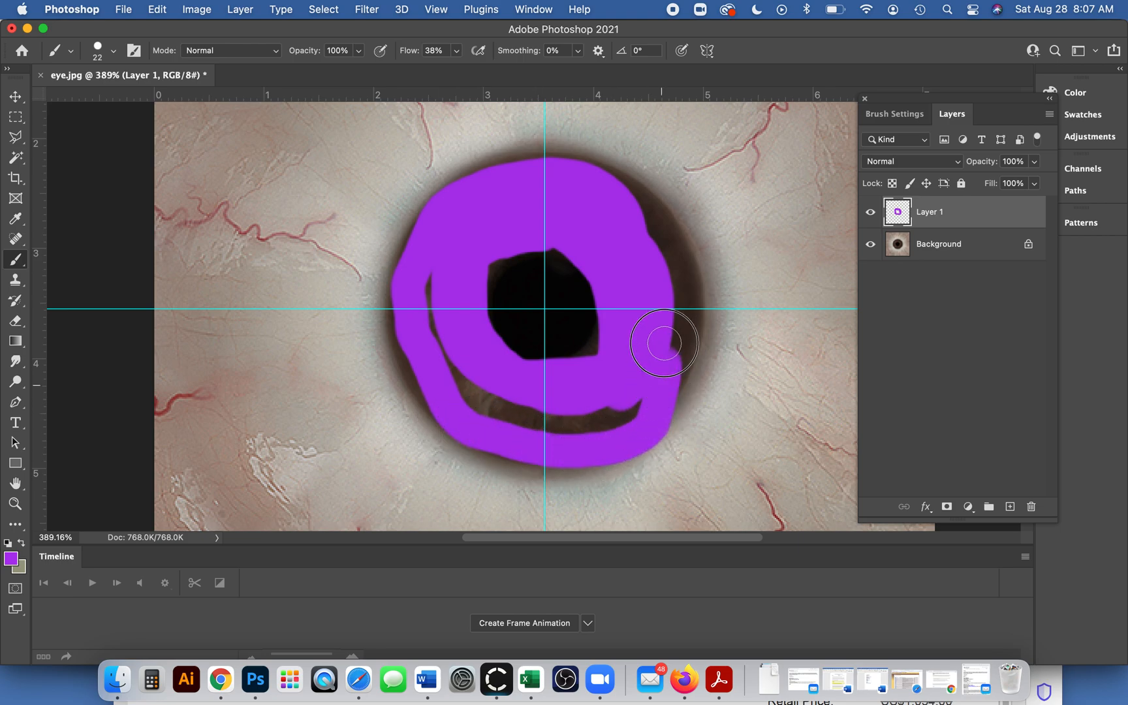
pyautogui.moveTo(662, 344); pyautogui.dragTo(650, 246)
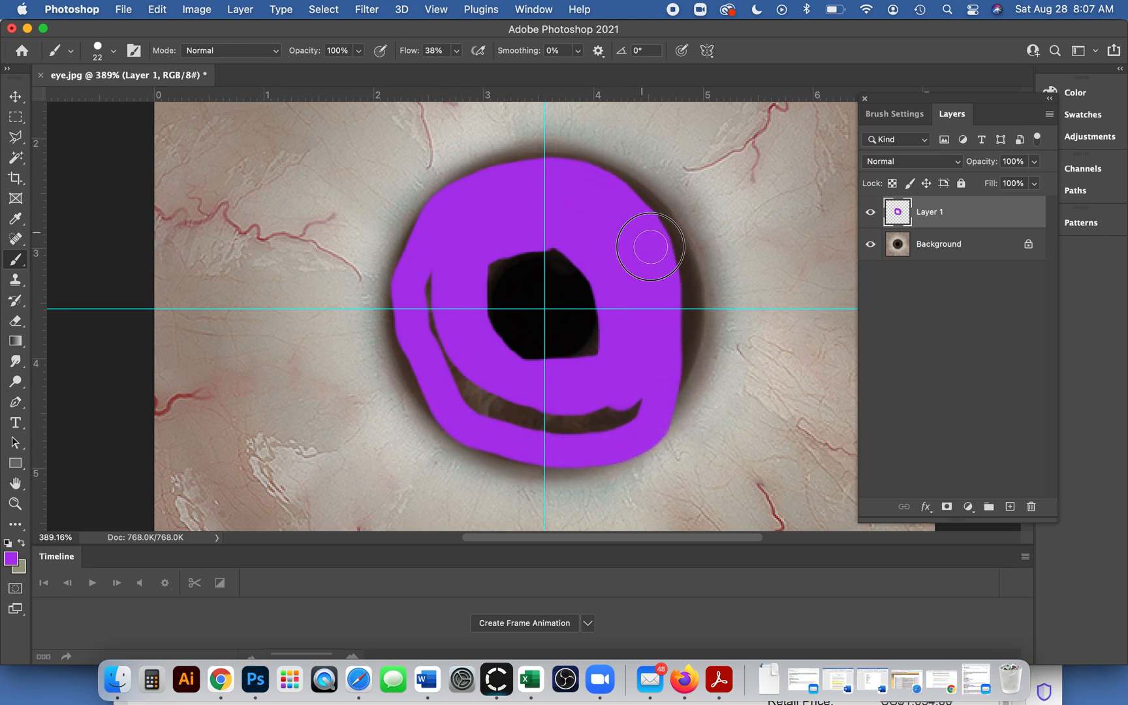
pyautogui.moveTo(651, 246); pyautogui.dragTo(634, 200)
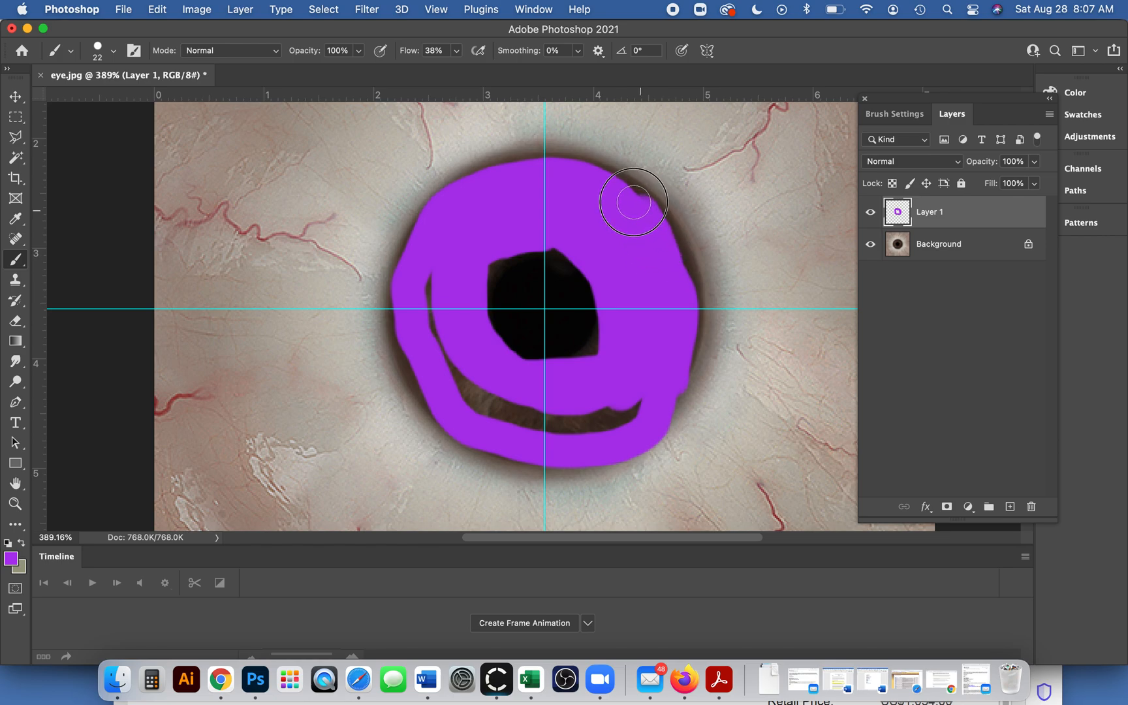
pyautogui.moveTo(633, 201); pyautogui.dragTo(453, 386)
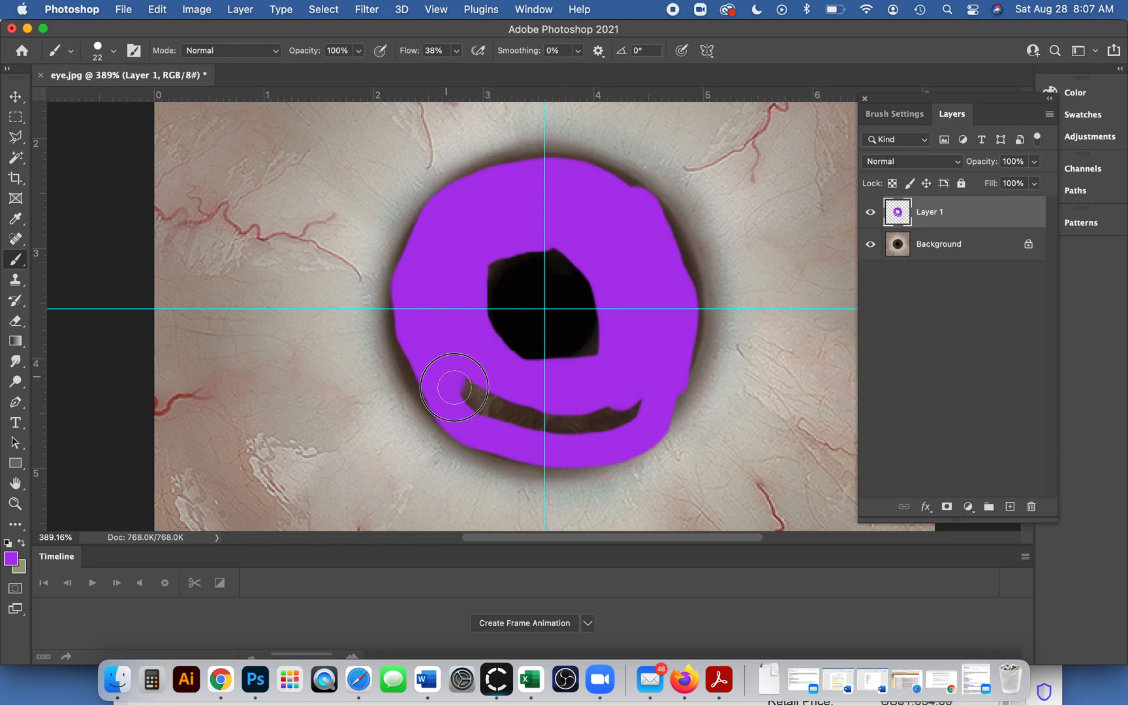
pyautogui.moveTo(453, 387); pyautogui.dragTo(540, 405)
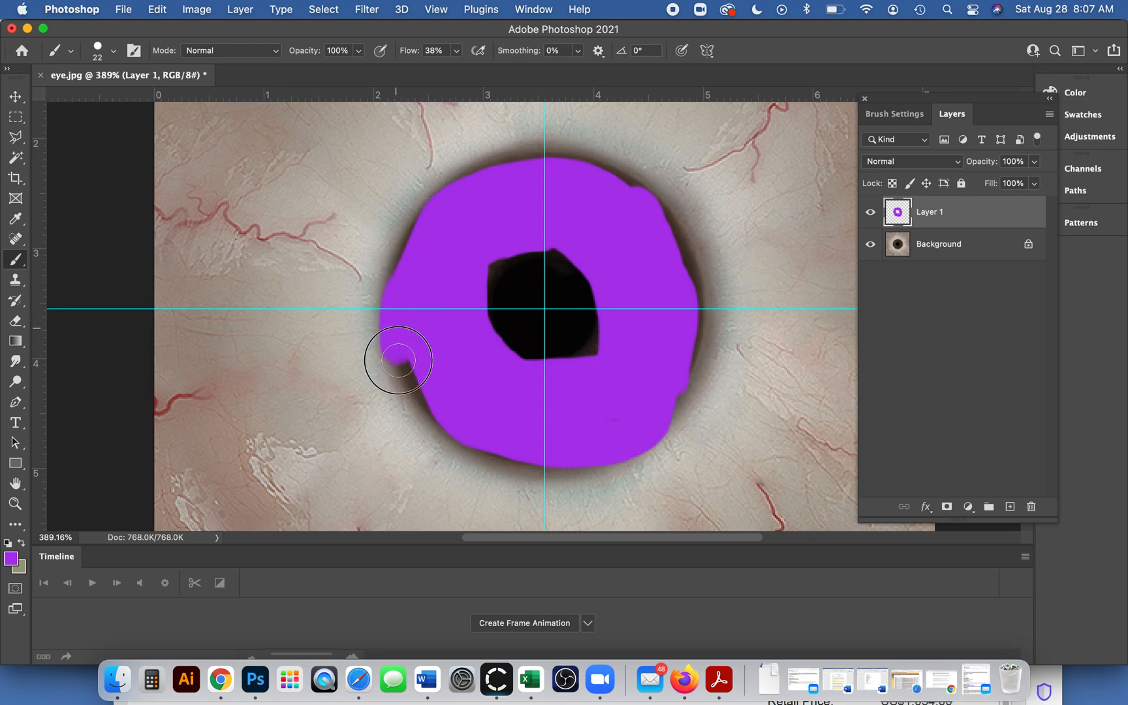
pyautogui.moveTo(397, 360); pyautogui.dragTo(639, 226)
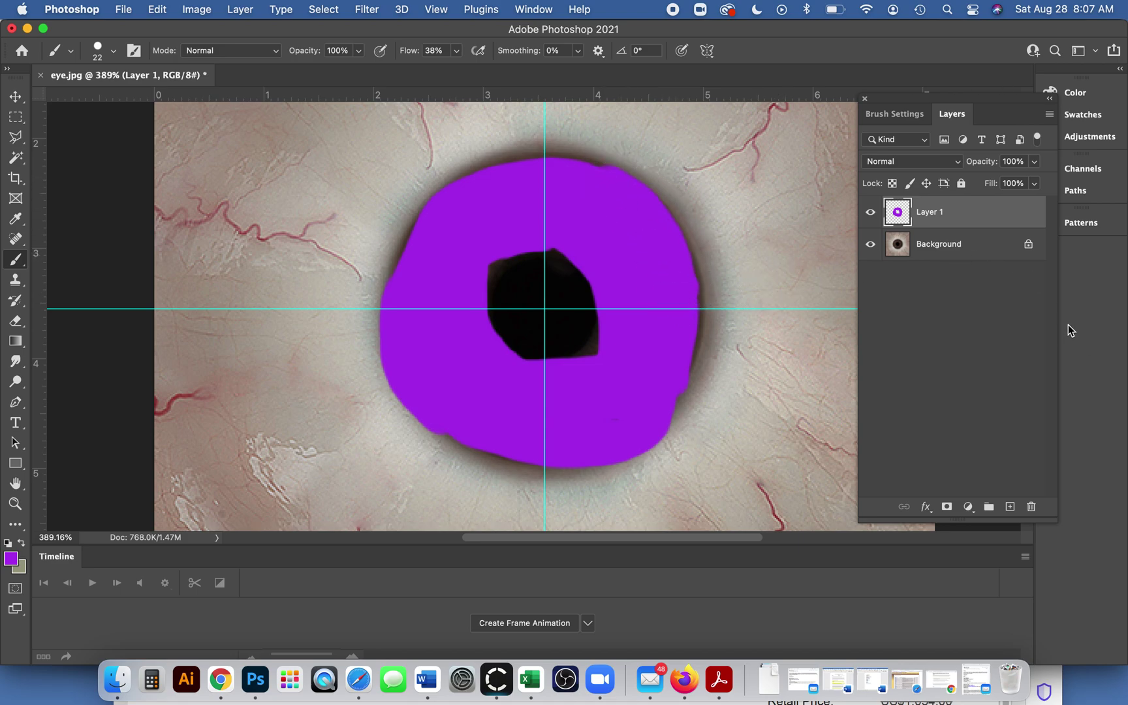
pyautogui.rightClick(929, 211)
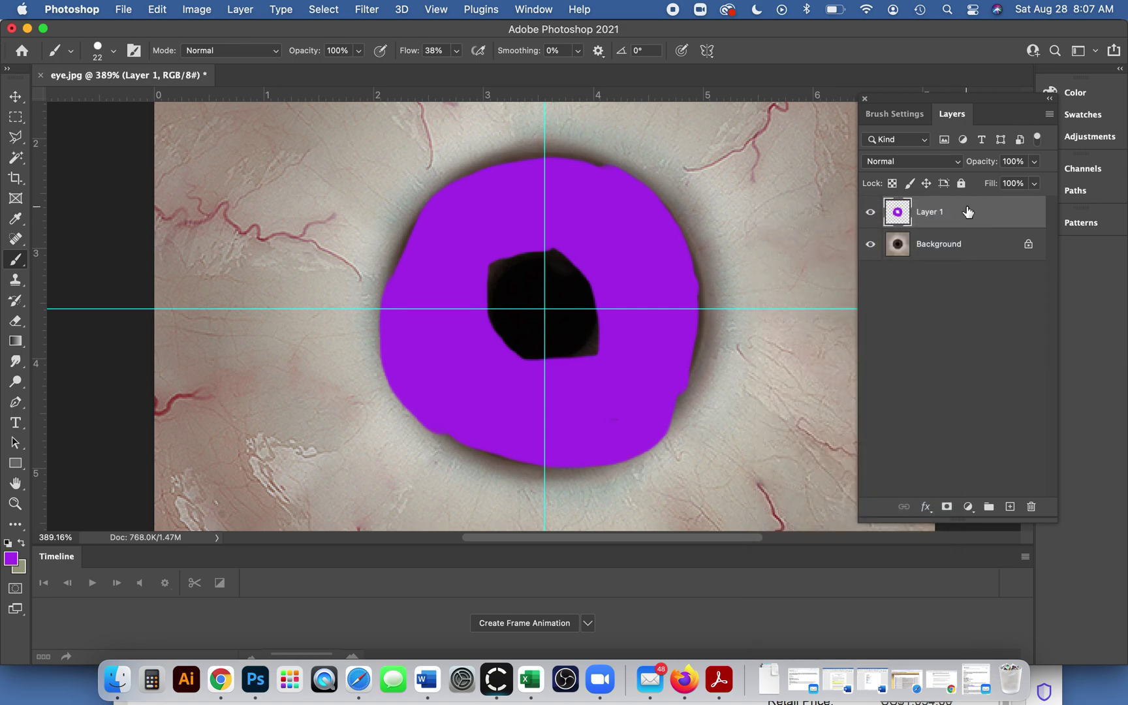
pyautogui.moveTo(975, 516)
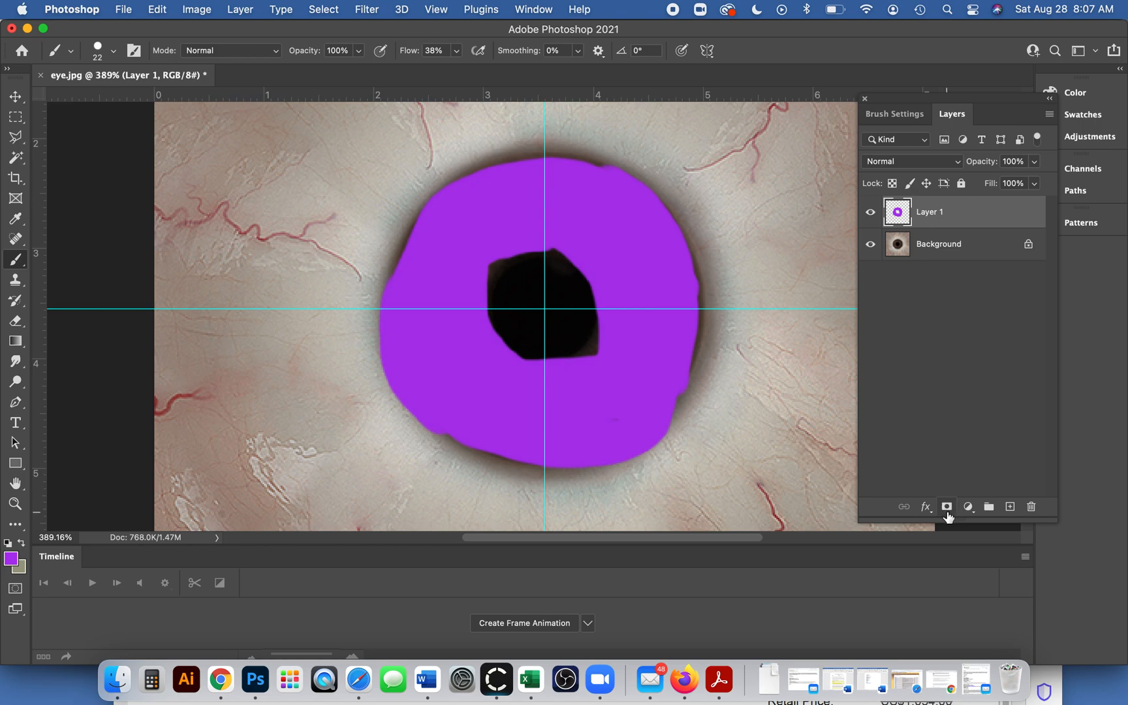
pyautogui.moveTo(938, 208)
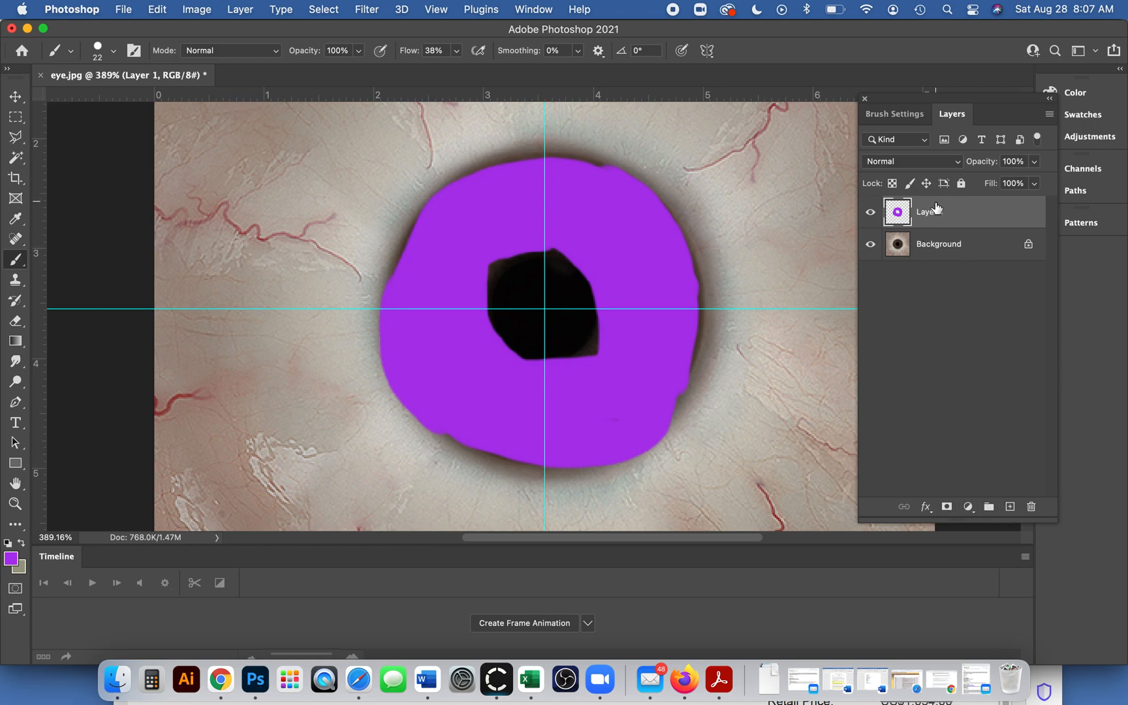
# Change Layer 1's blend mode from Normal to Overlay.
pyautogui.click(911, 161)
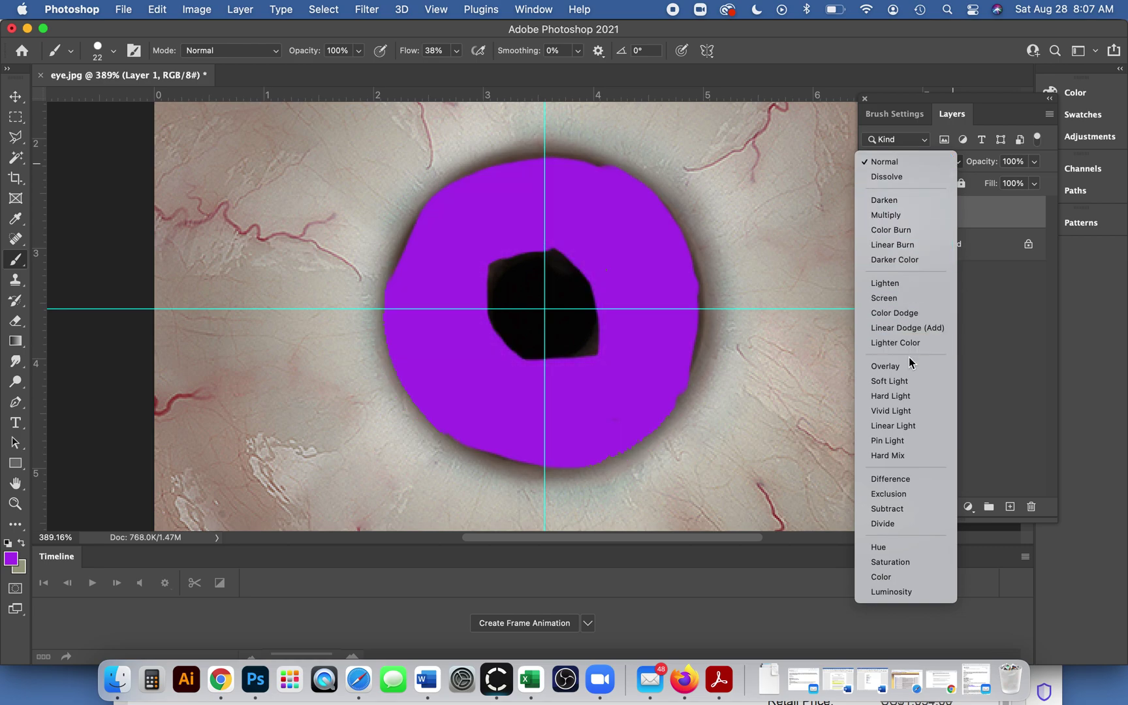
pyautogui.click(885, 366)
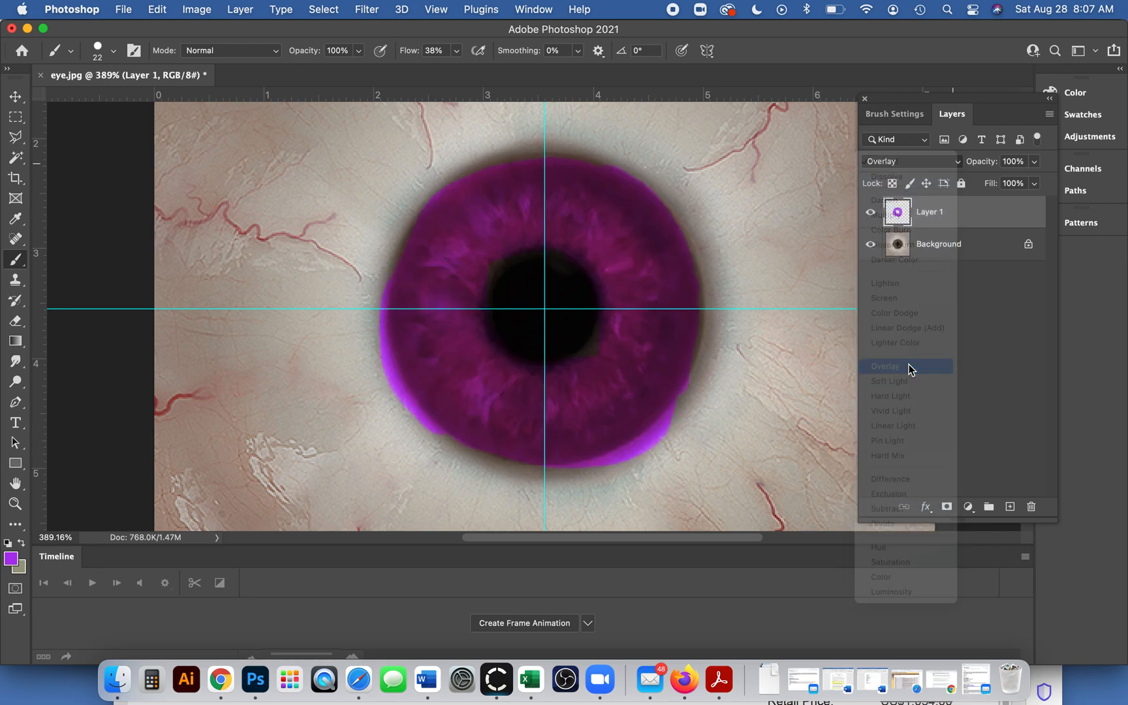
pyautogui.click(885, 366)
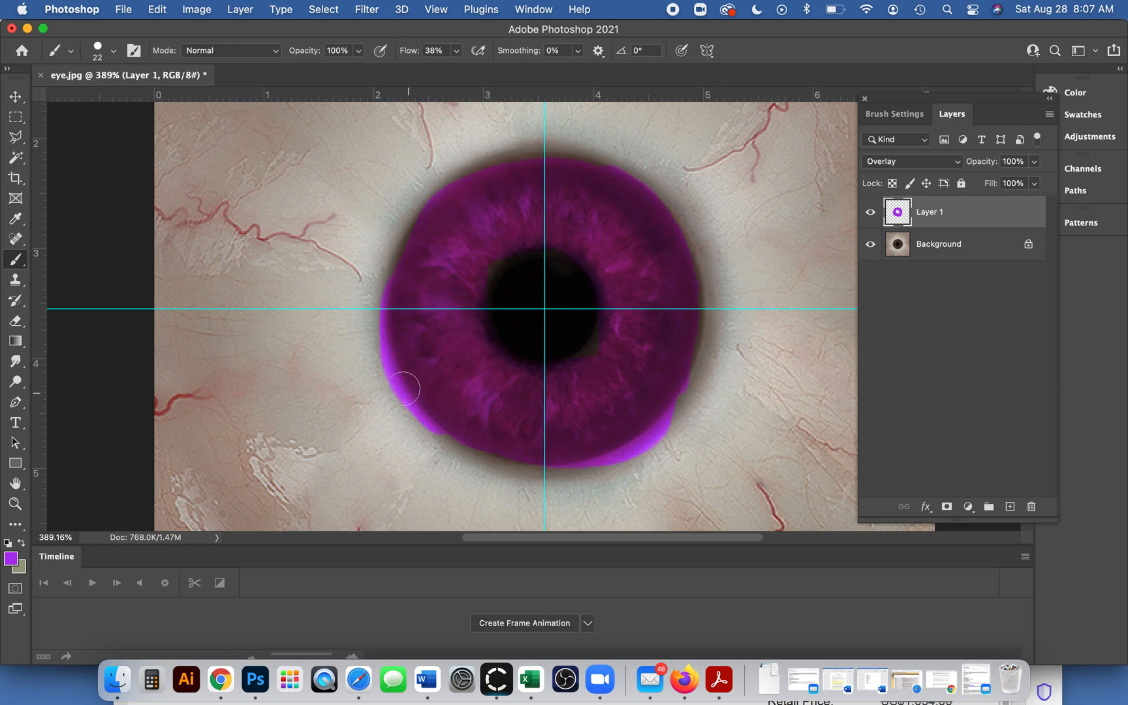
pyautogui.moveTo(192, 247)
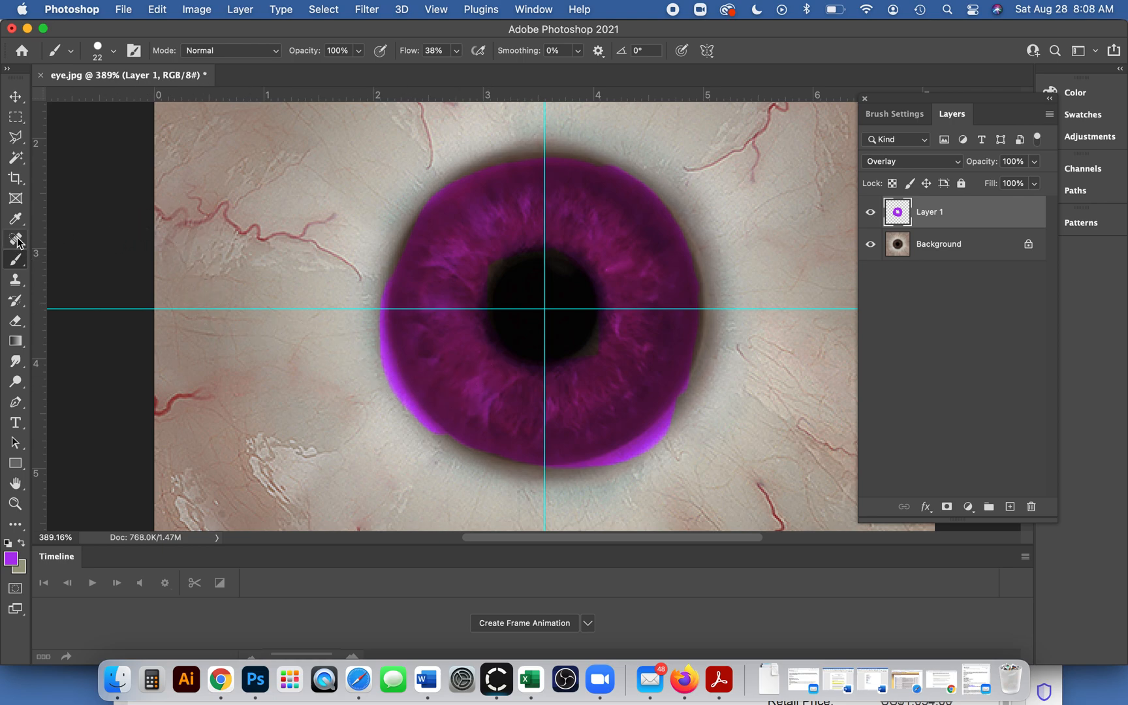
# Switch to the Eraser tool to clean excess purple on Layer 1.
pyautogui.click(15, 238)
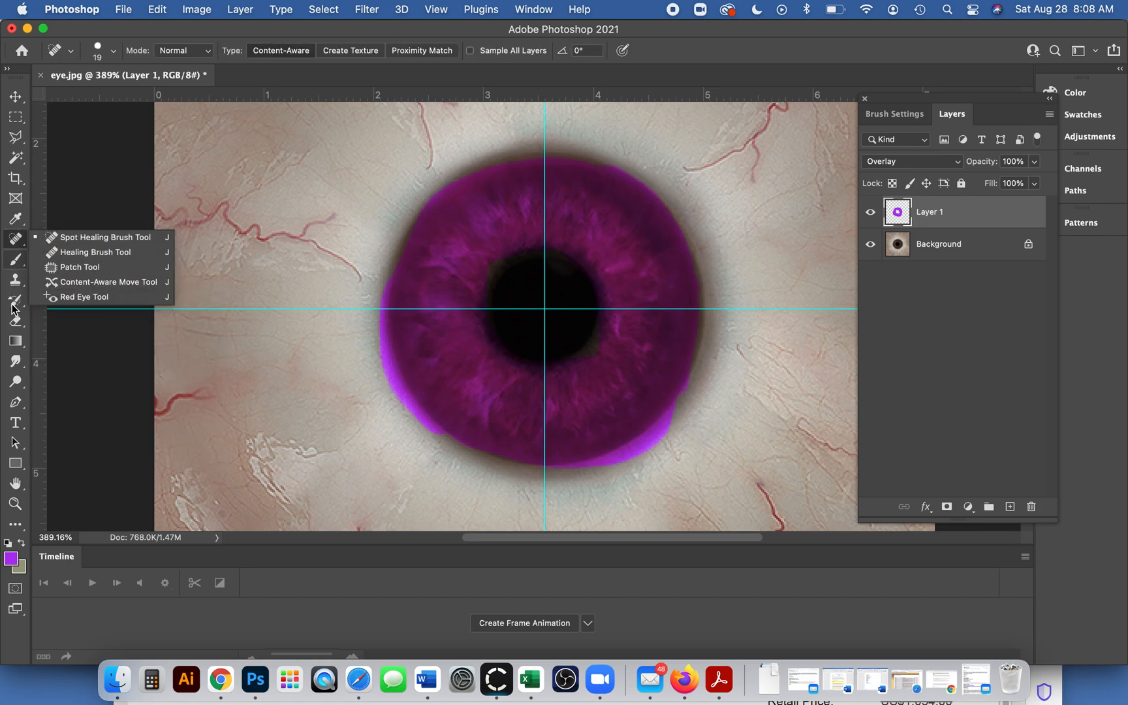
pyautogui.click(15, 321)
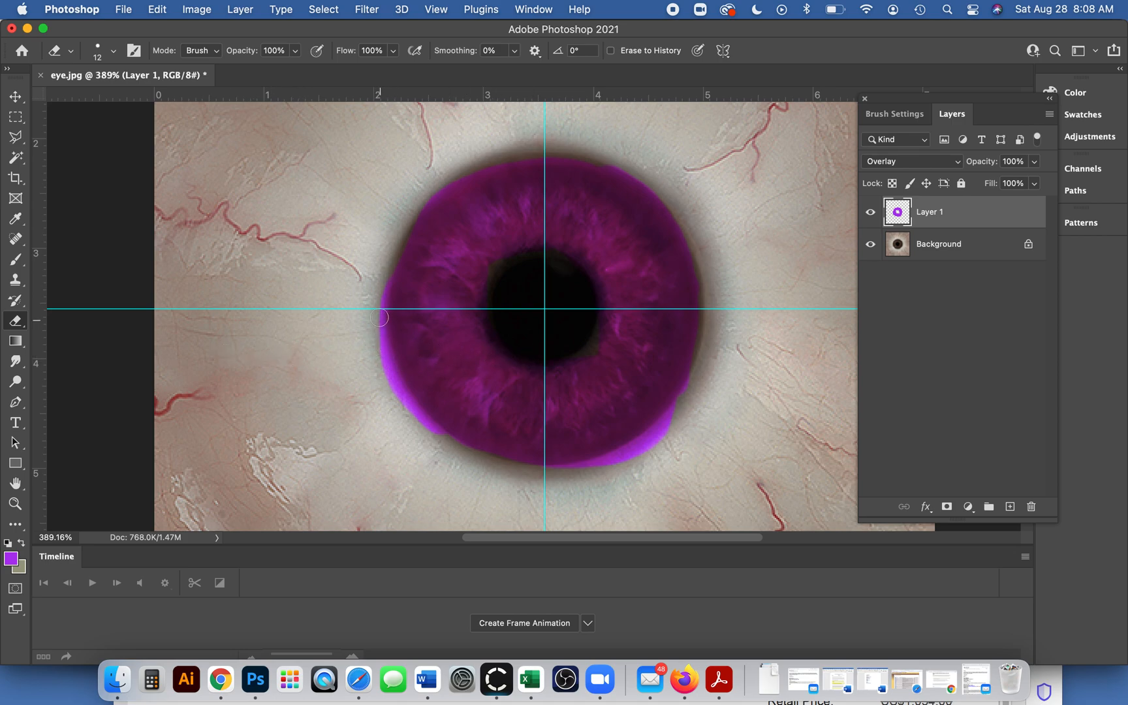
pyautogui.moveTo(910, 269)
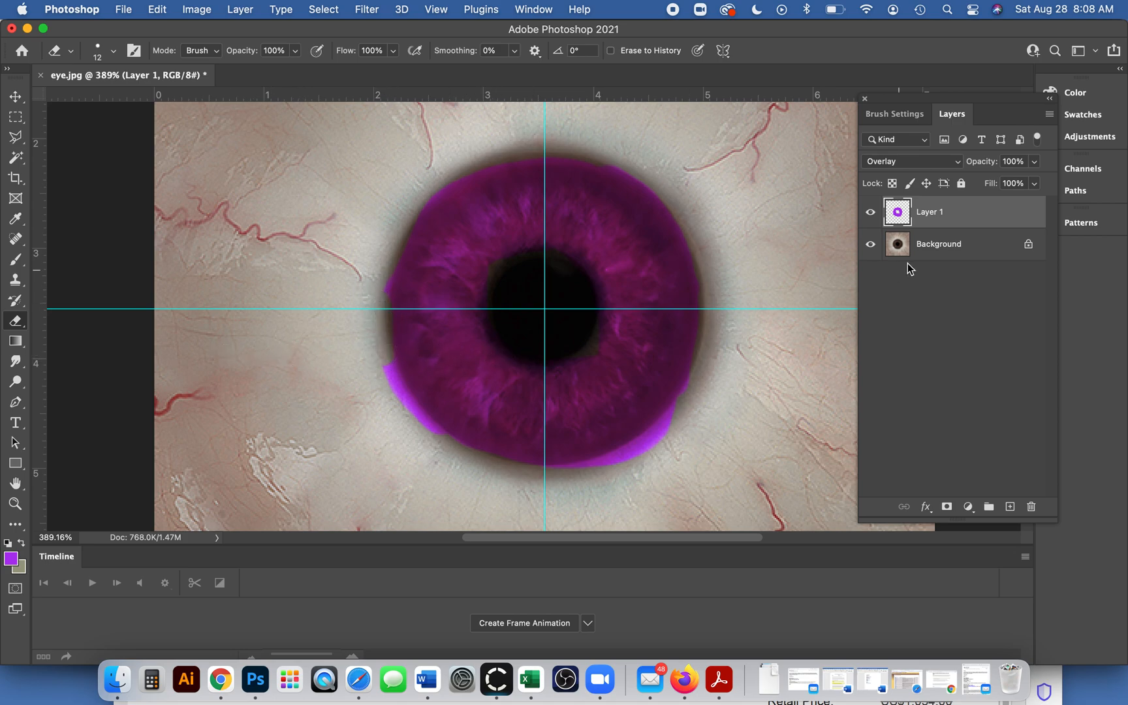
pyautogui.moveTo(382, 362)
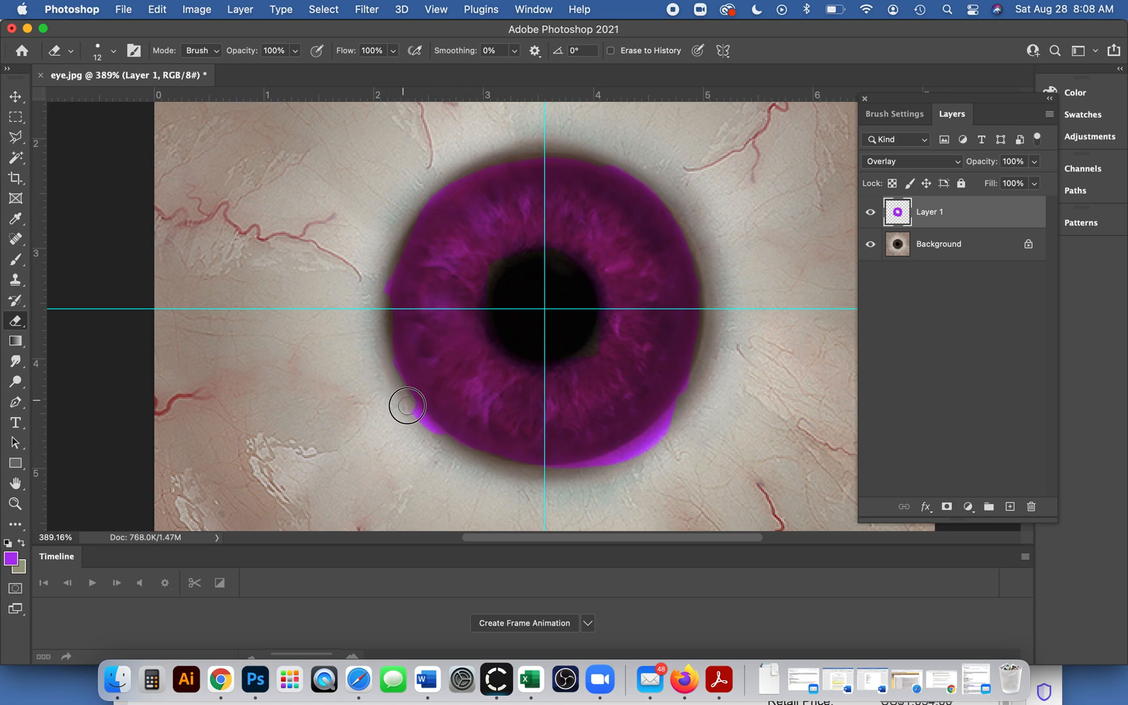
pyautogui.moveTo(571, 472)
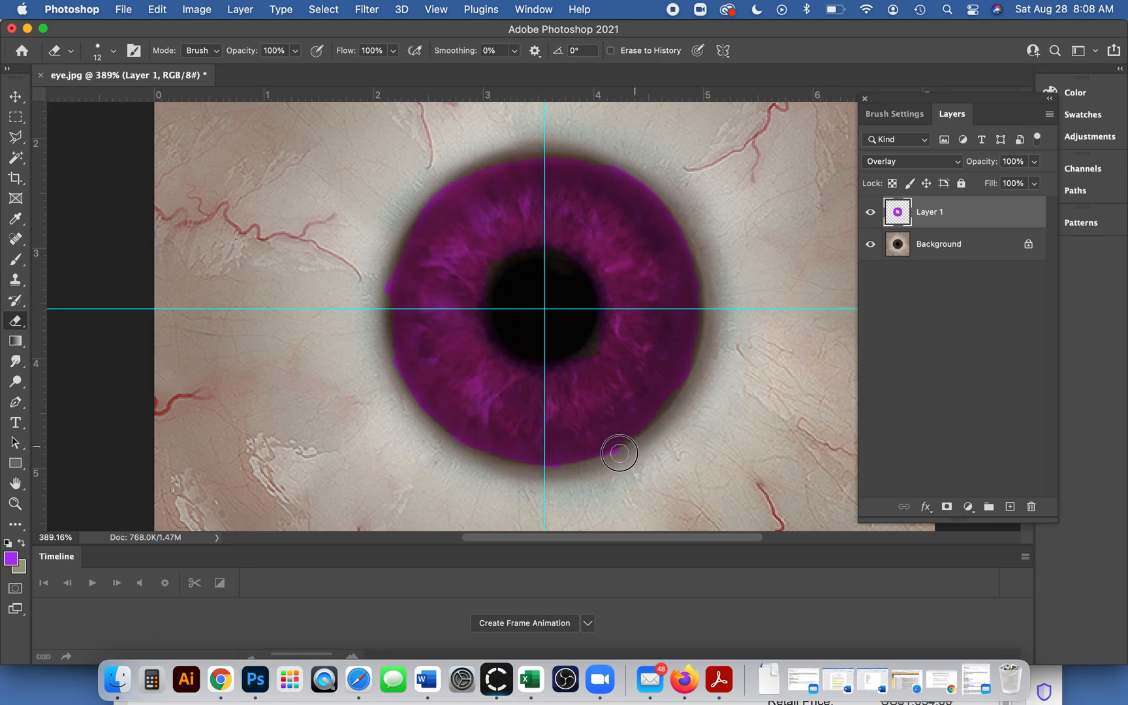
pyautogui.moveTo(632, 275)
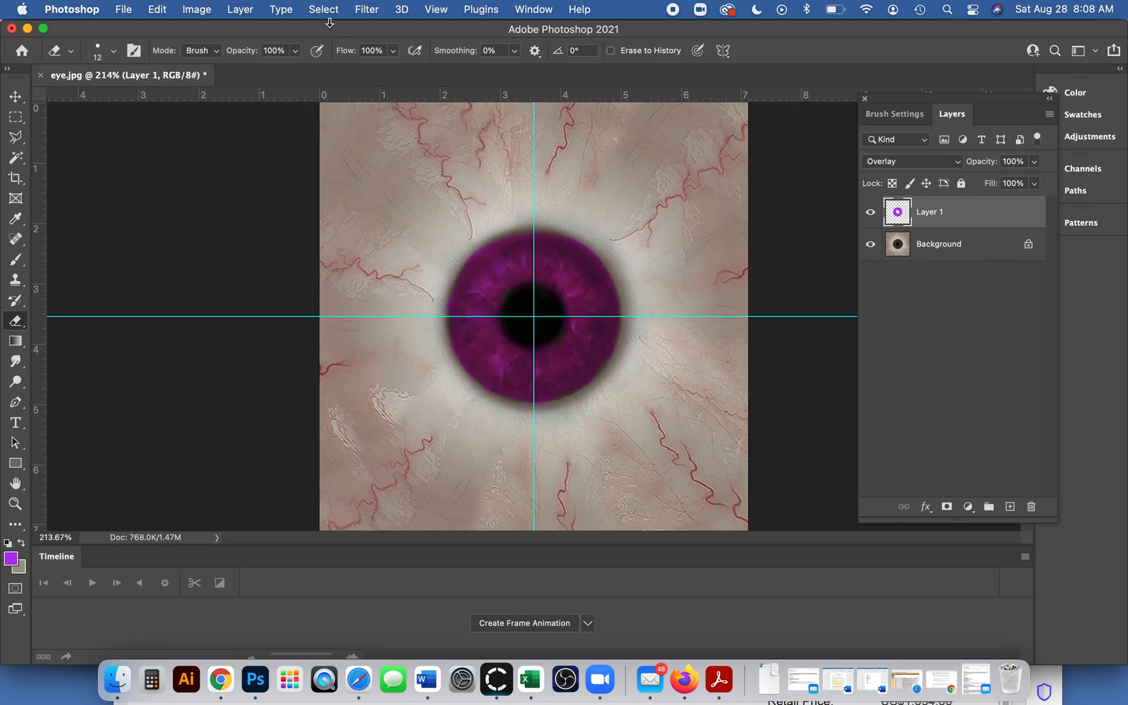
# Open File > Export > Export As, previewing the texture as a 512-pixel PNG.
pyautogui.click(122, 9)
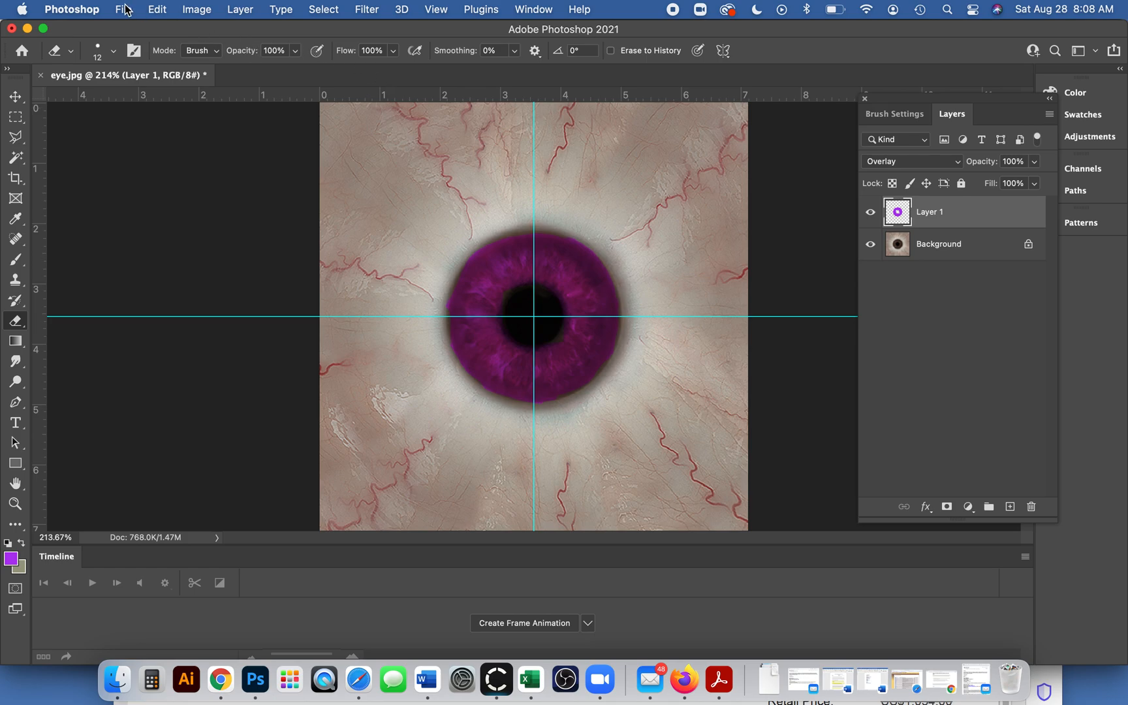
pyautogui.click(122, 9)
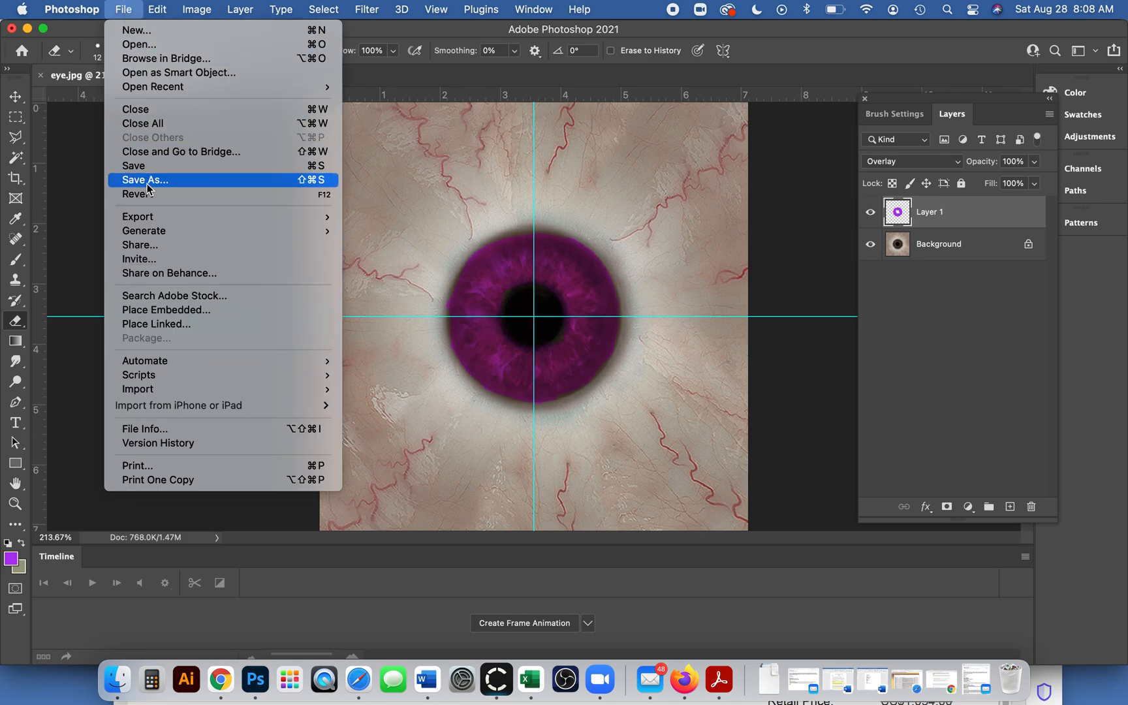
pyautogui.moveTo(137, 216)
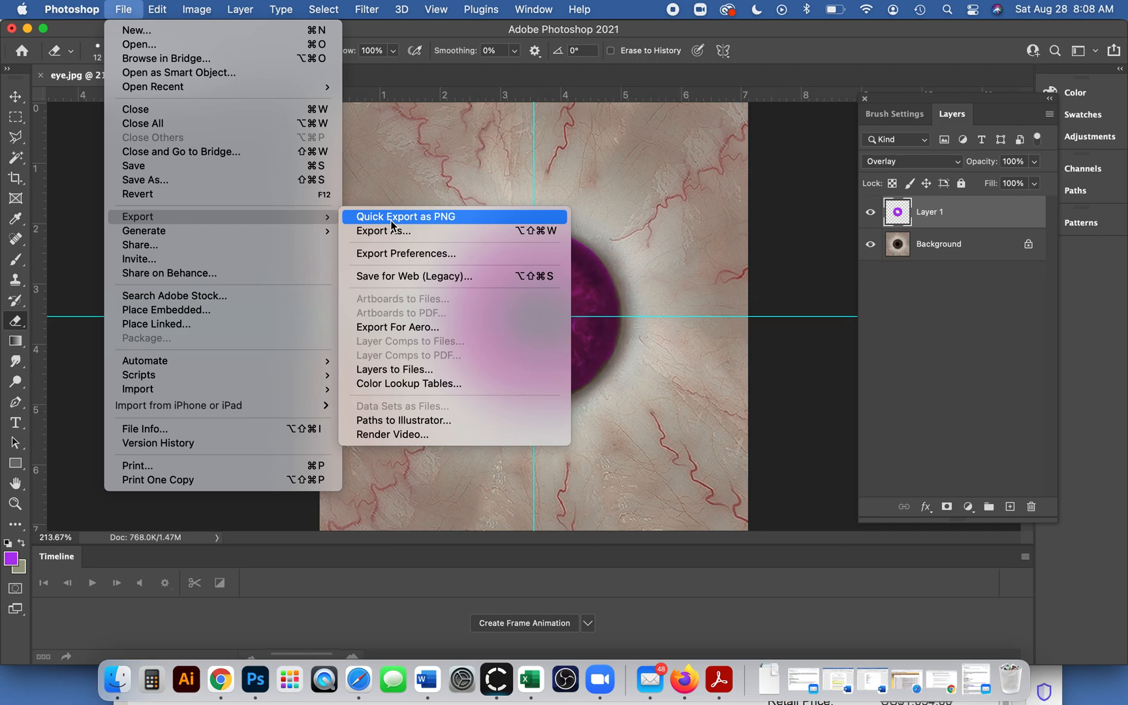
pyautogui.press('Escape')
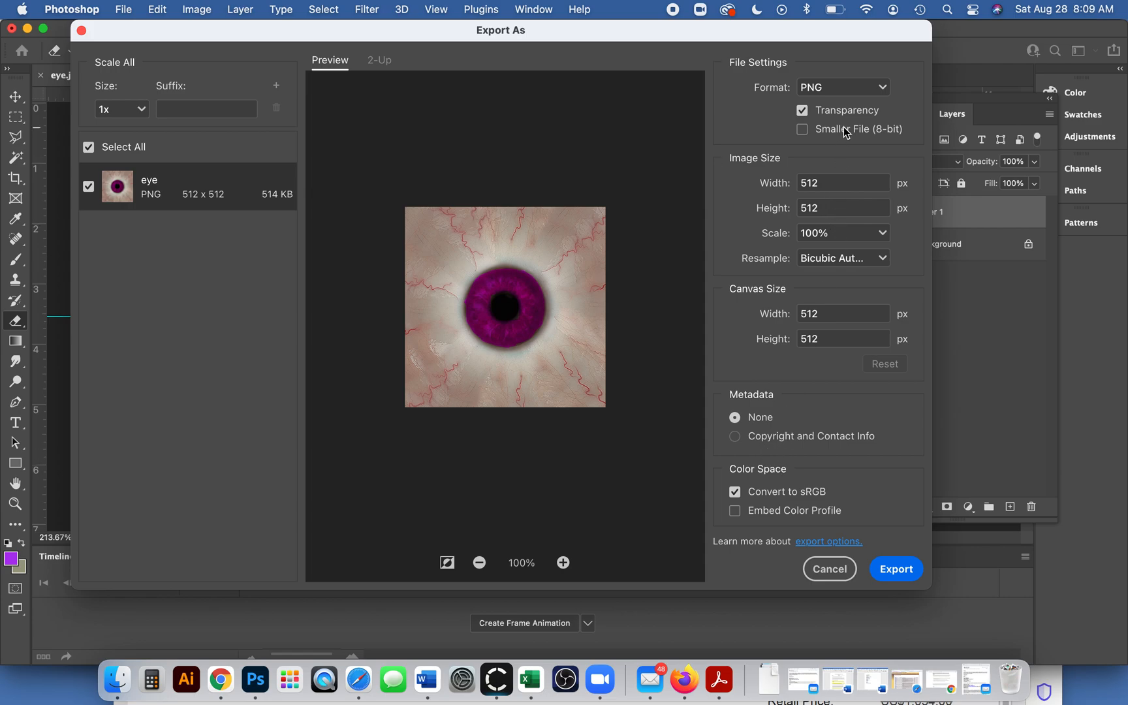
# Change the export format from PNG to JPG and continue to the save window.
pyautogui.click(842, 87)
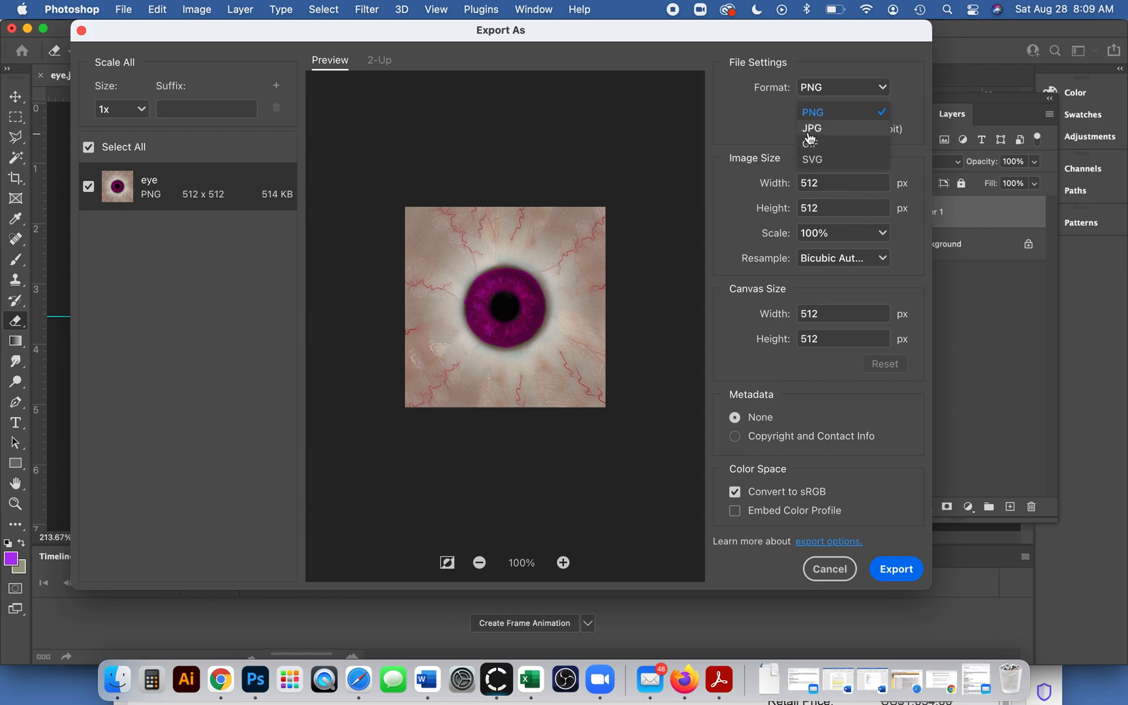
pyautogui.click(811, 128)
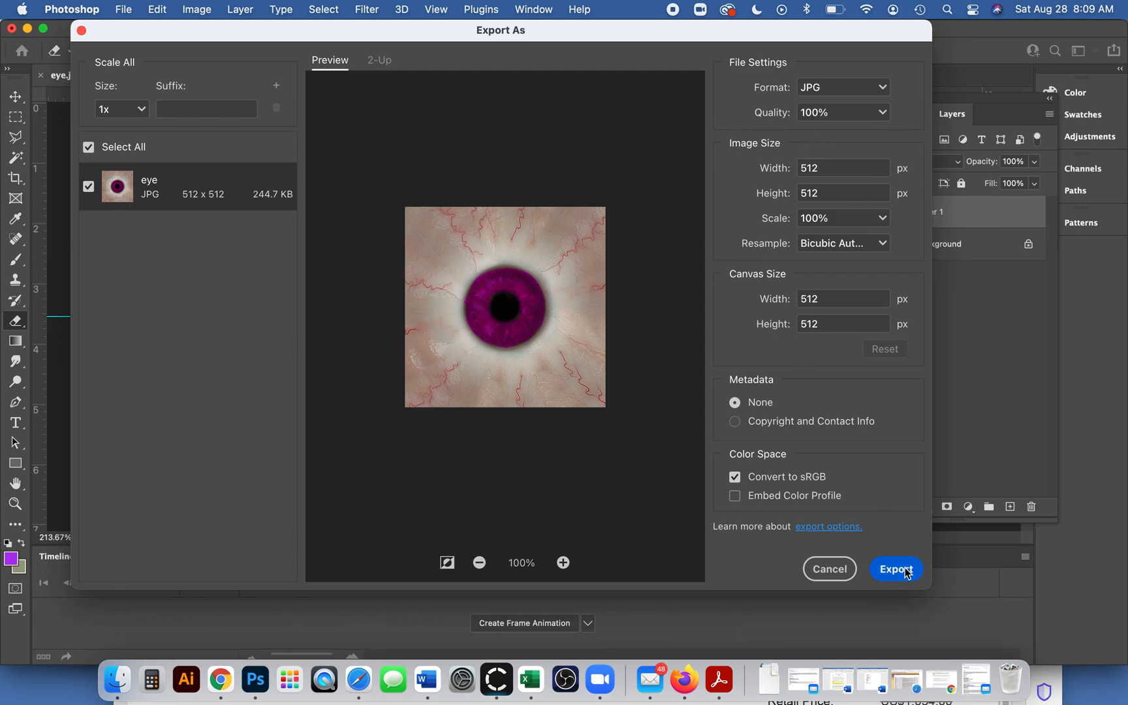
pyautogui.click(895, 569)
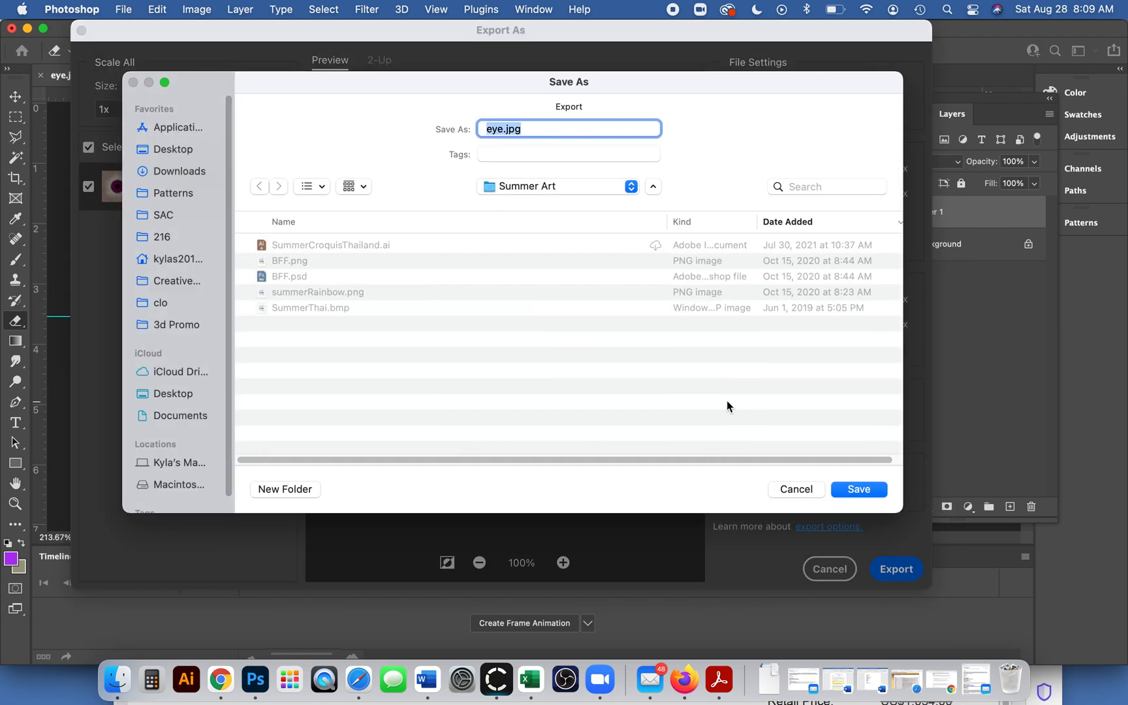
# Save the export as eyePurple.jpg into the clo Assets > Avatar folder.
pyautogui.click(498, 128)
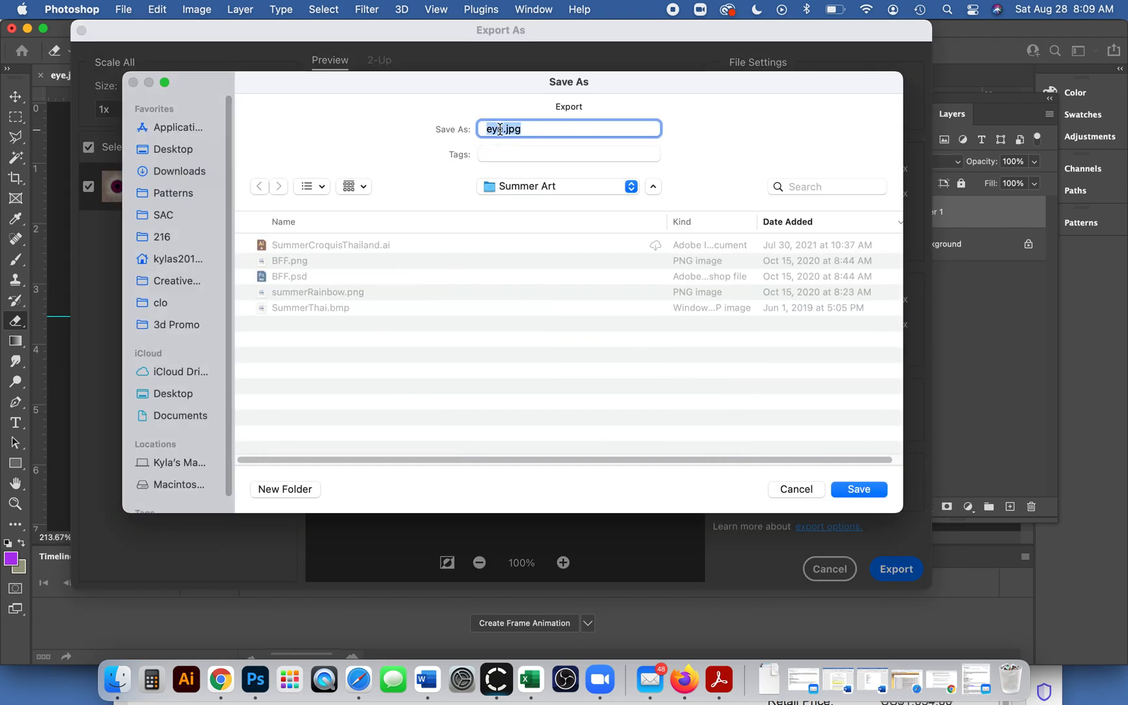
pyautogui.click(503, 128)
pyautogui.write('ePurpl')
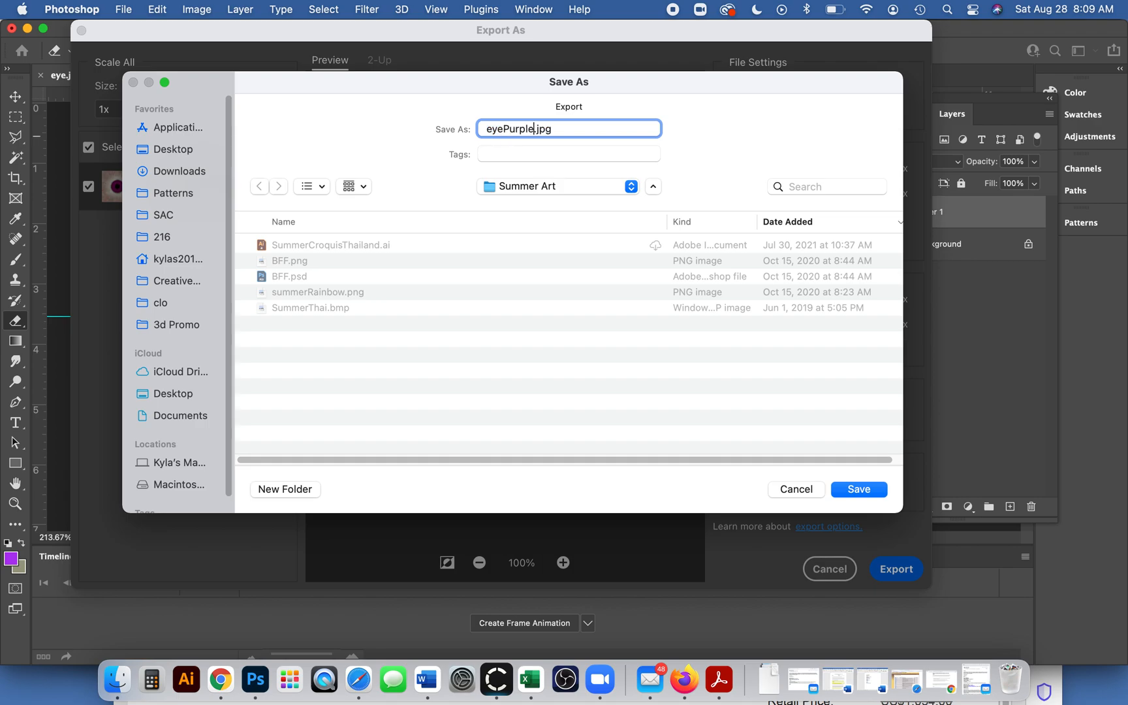
pyautogui.moveTo(235, 159)
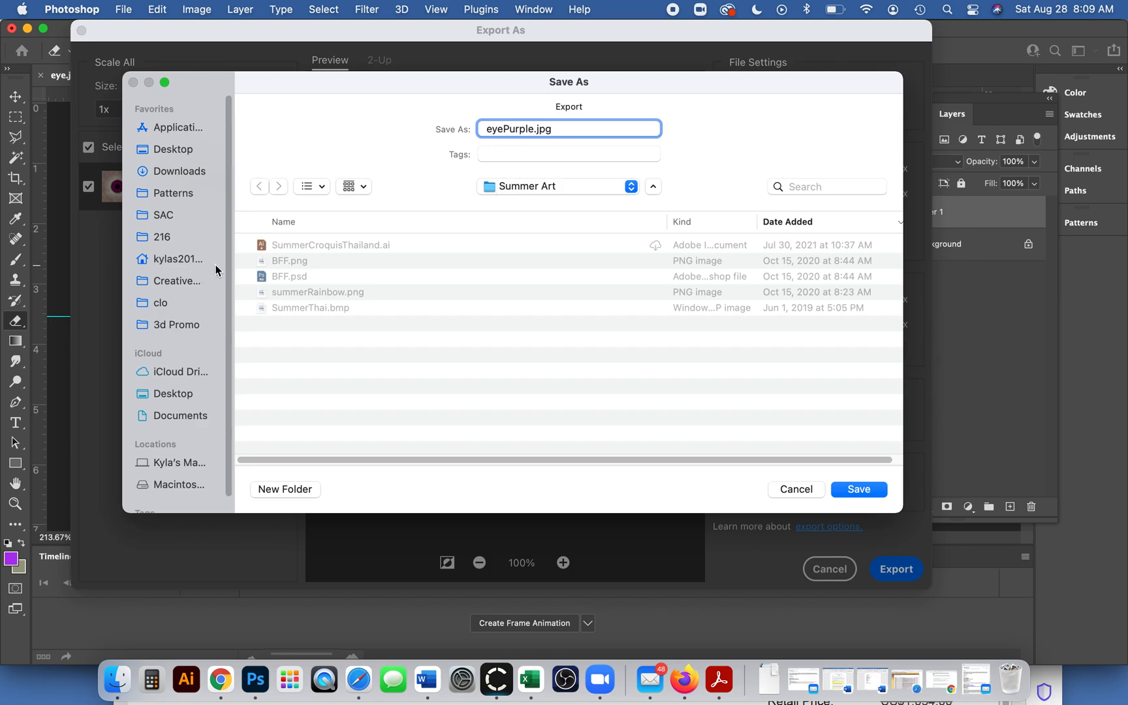
pyautogui.moveTo(154, 306)
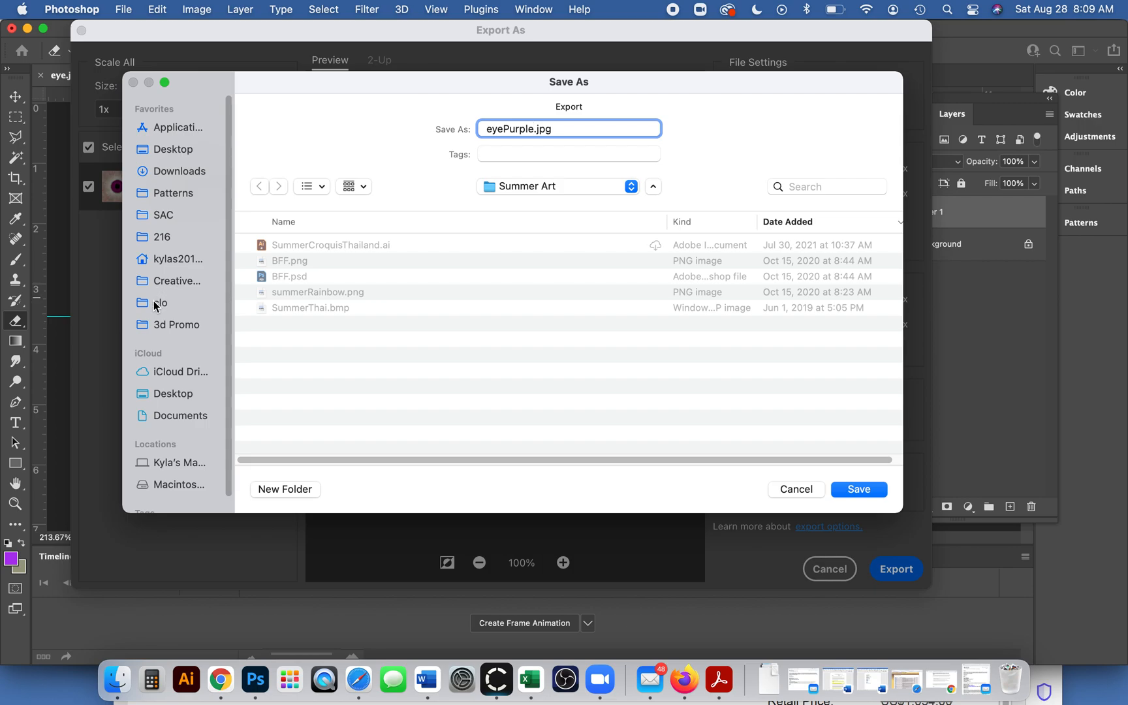
pyautogui.click(160, 302)
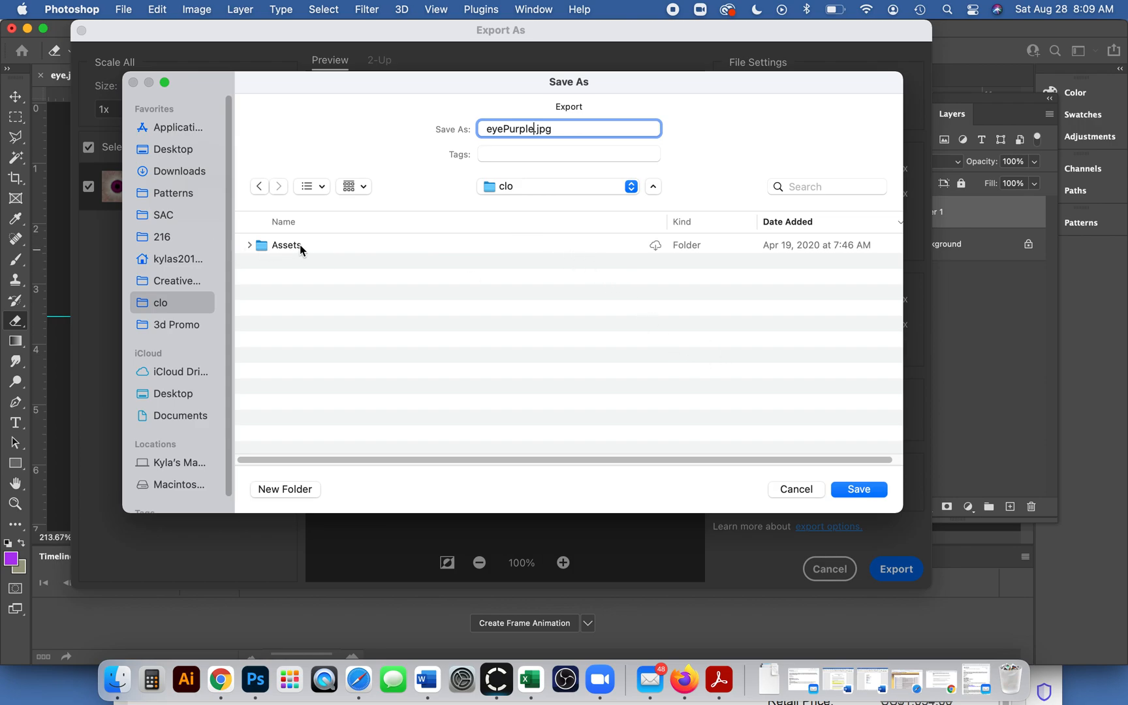
pyautogui.click(249, 245)
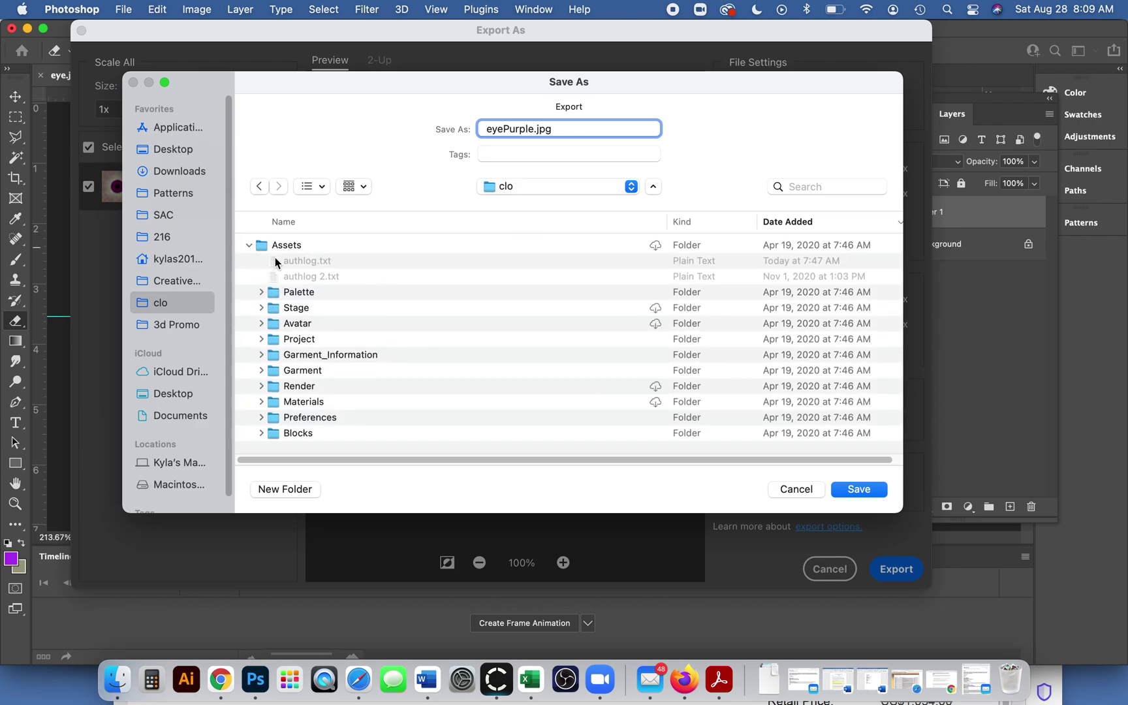
pyautogui.click(262, 323)
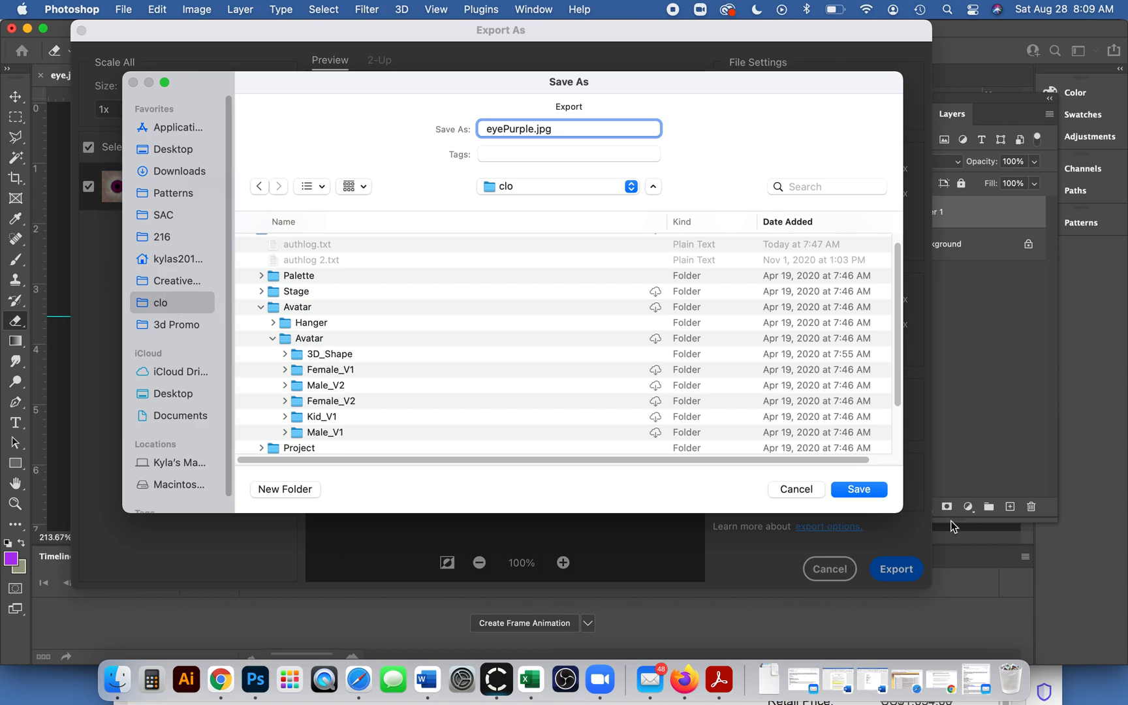
pyautogui.click(859, 489)
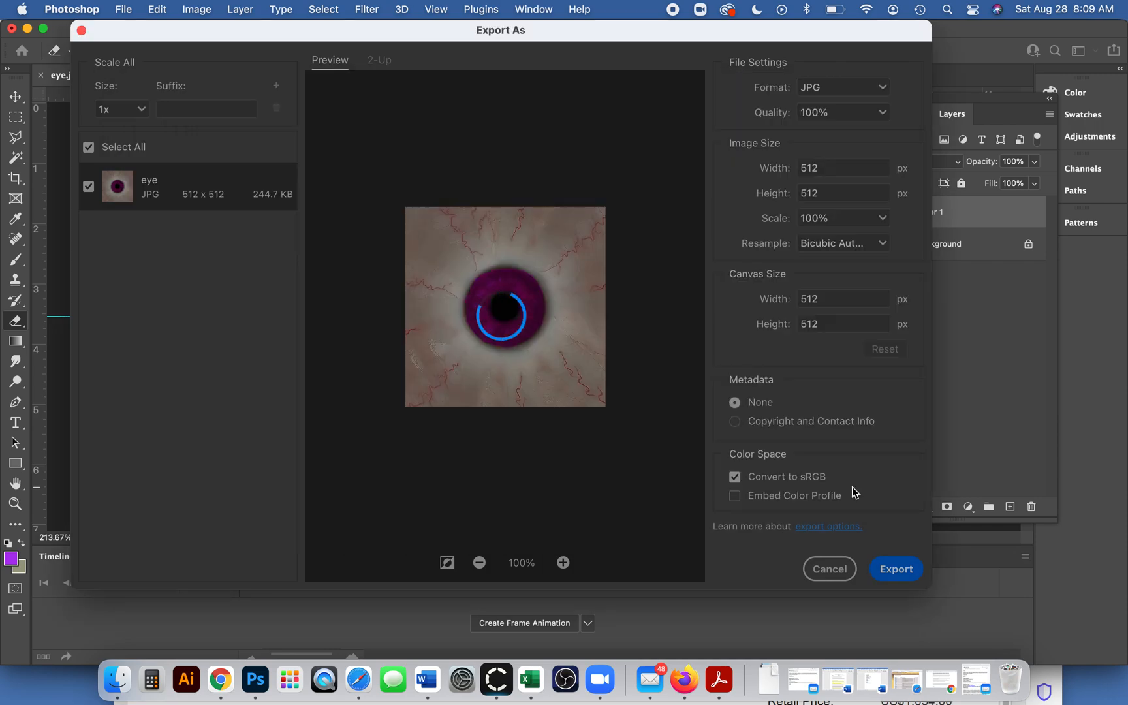
pyautogui.click(829, 569)
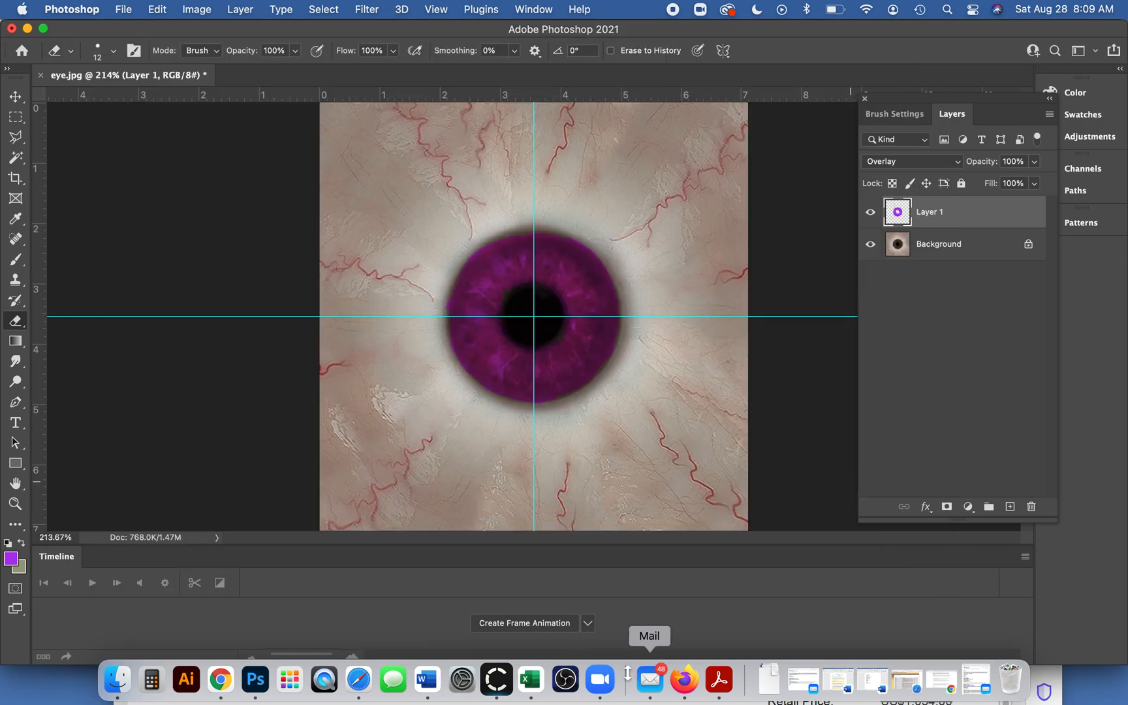
# Back in CLO 3D, load eyePurple.jpg from the clo folder as the eye texture.
pyautogui.click(496, 680)
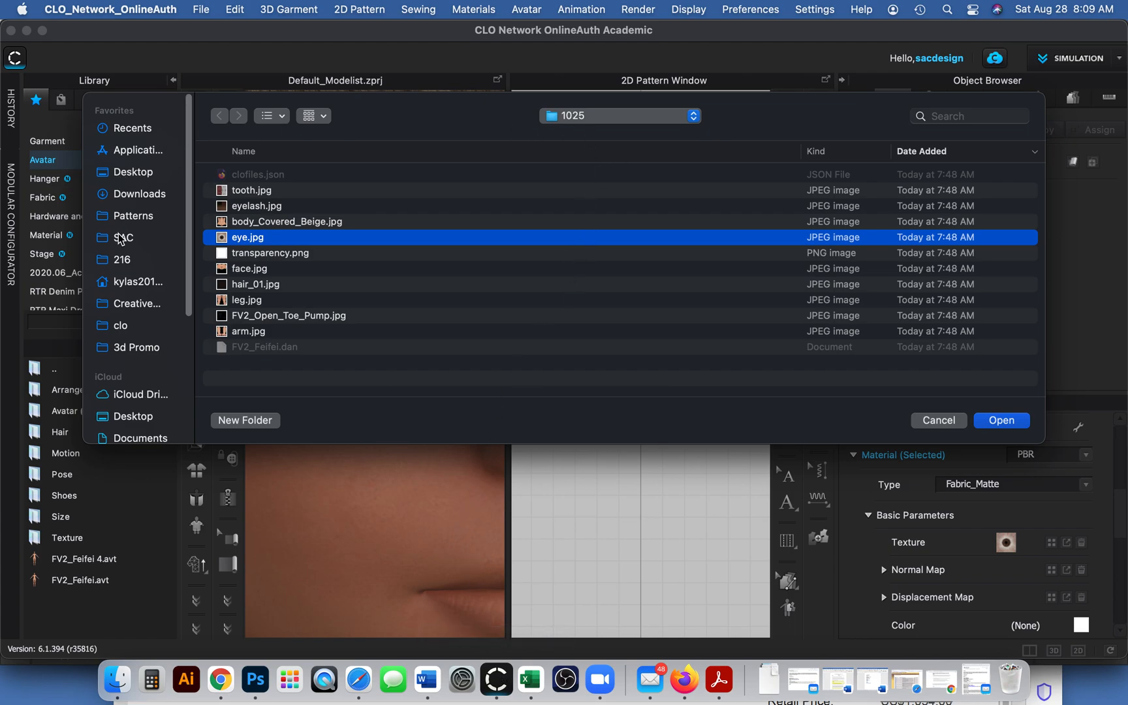
pyautogui.click(120, 325)
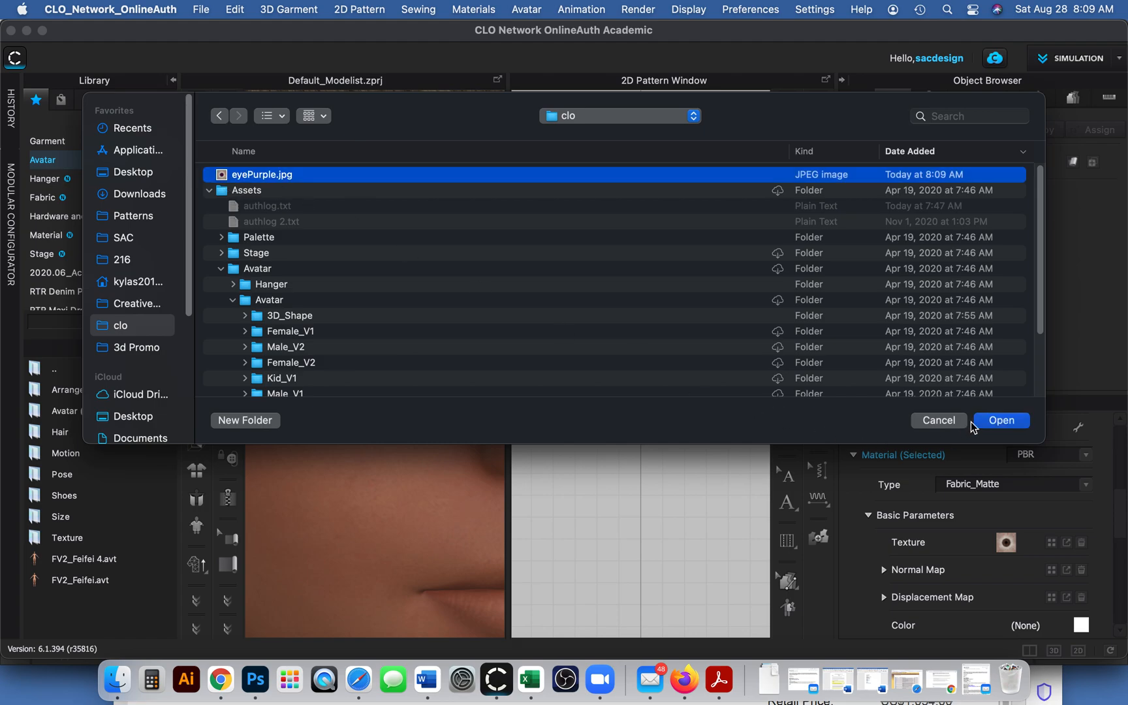
pyautogui.click(1001, 420)
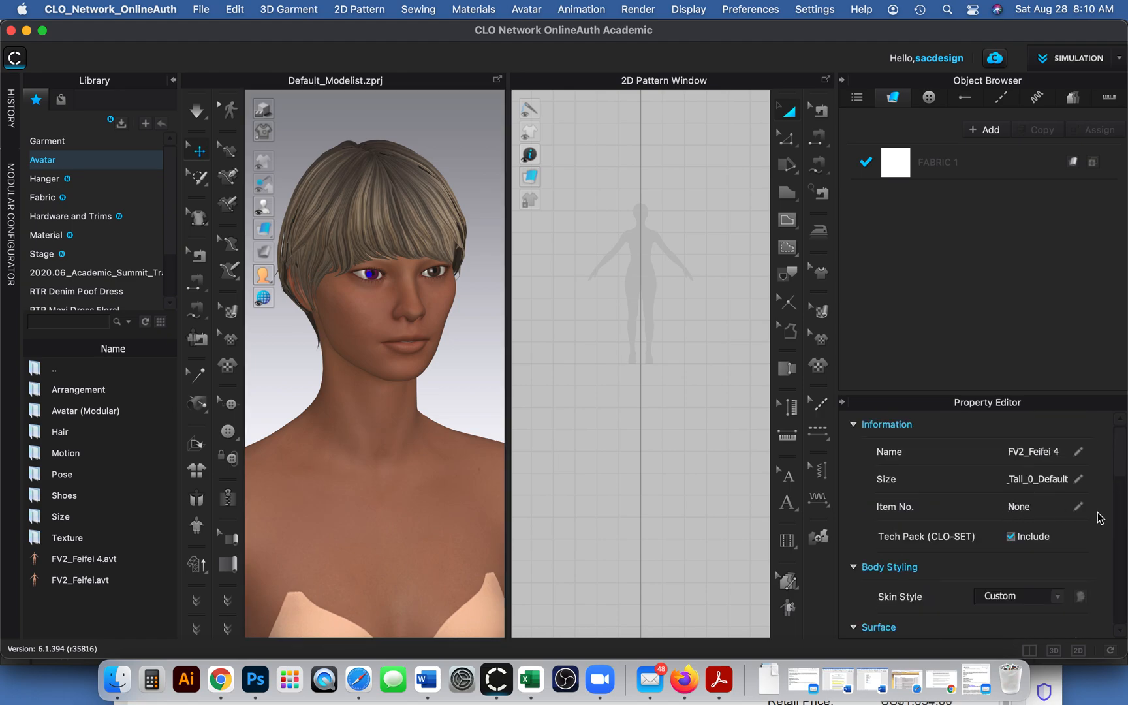
pyautogui.moveTo(1099, 471)
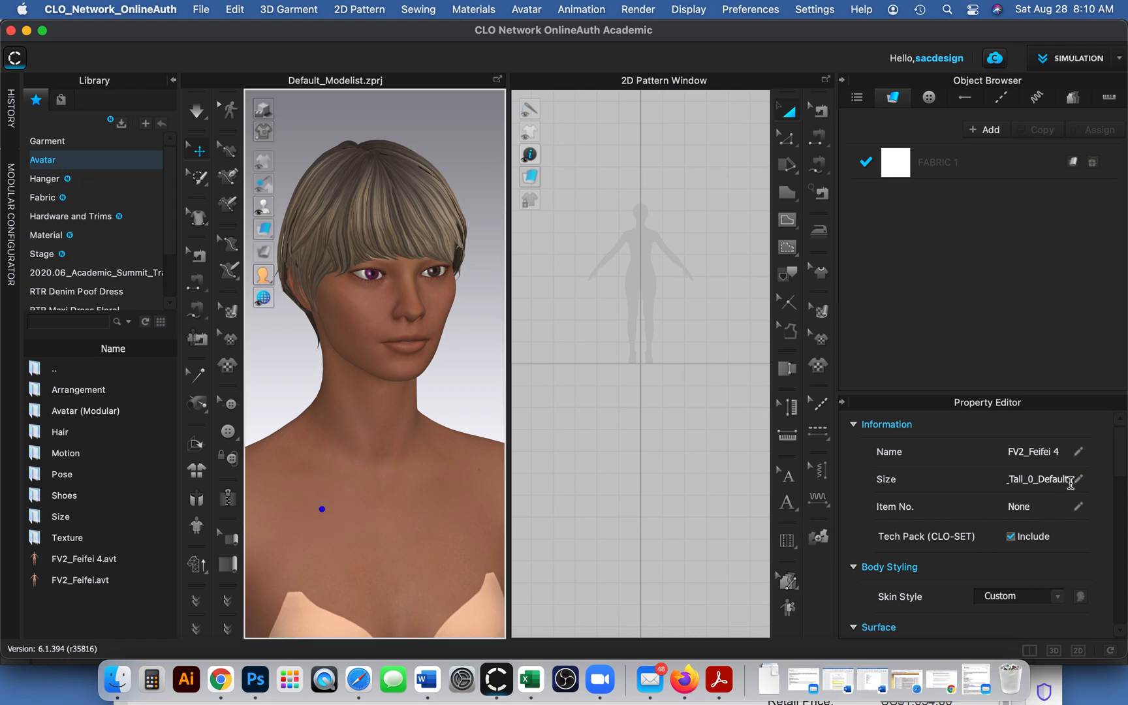
pyautogui.moveTo(1080, 498)
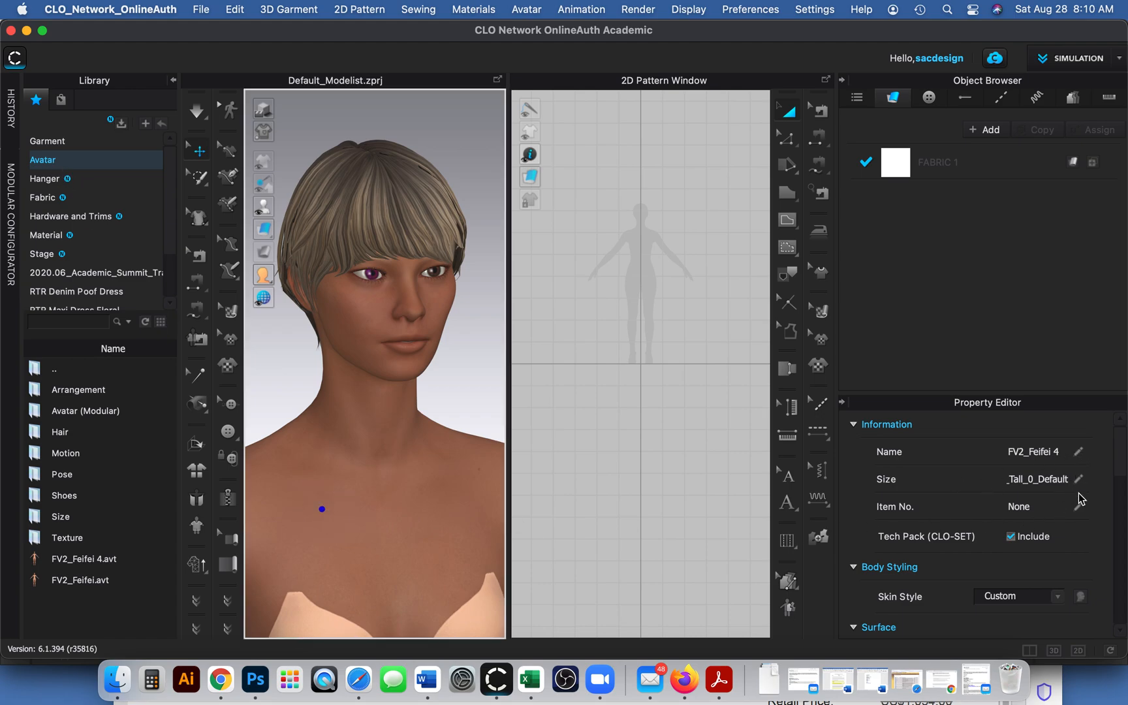
pyautogui.scroll(-3)
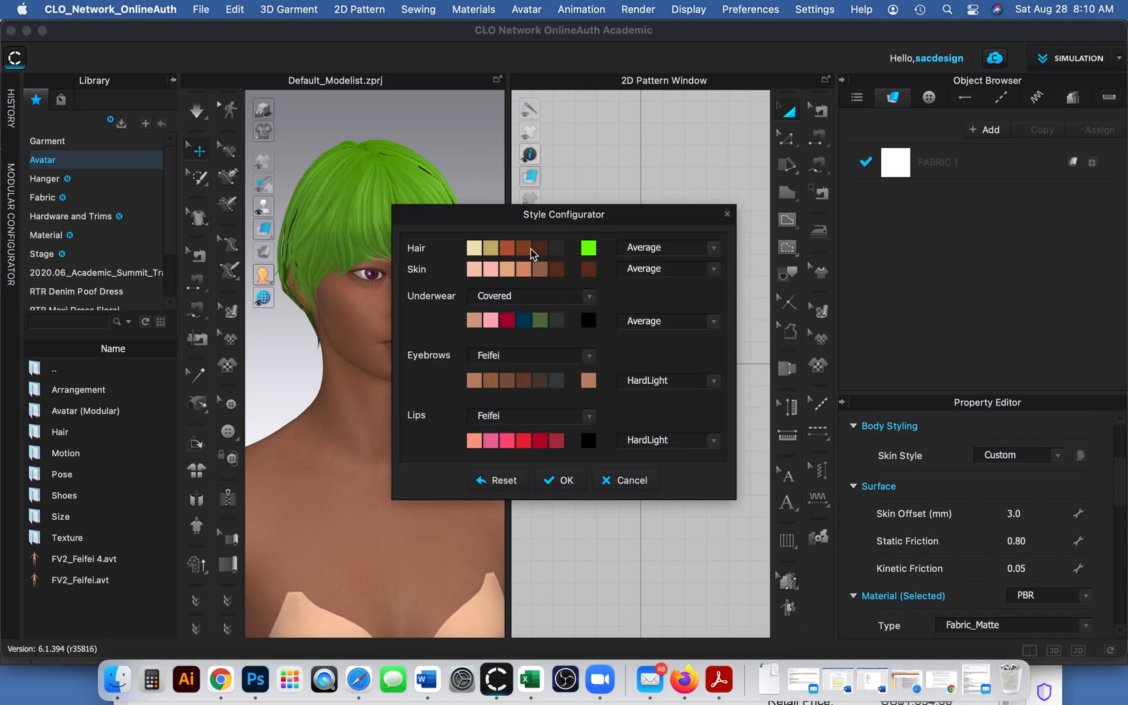
pyautogui.moveTo(456, 223)
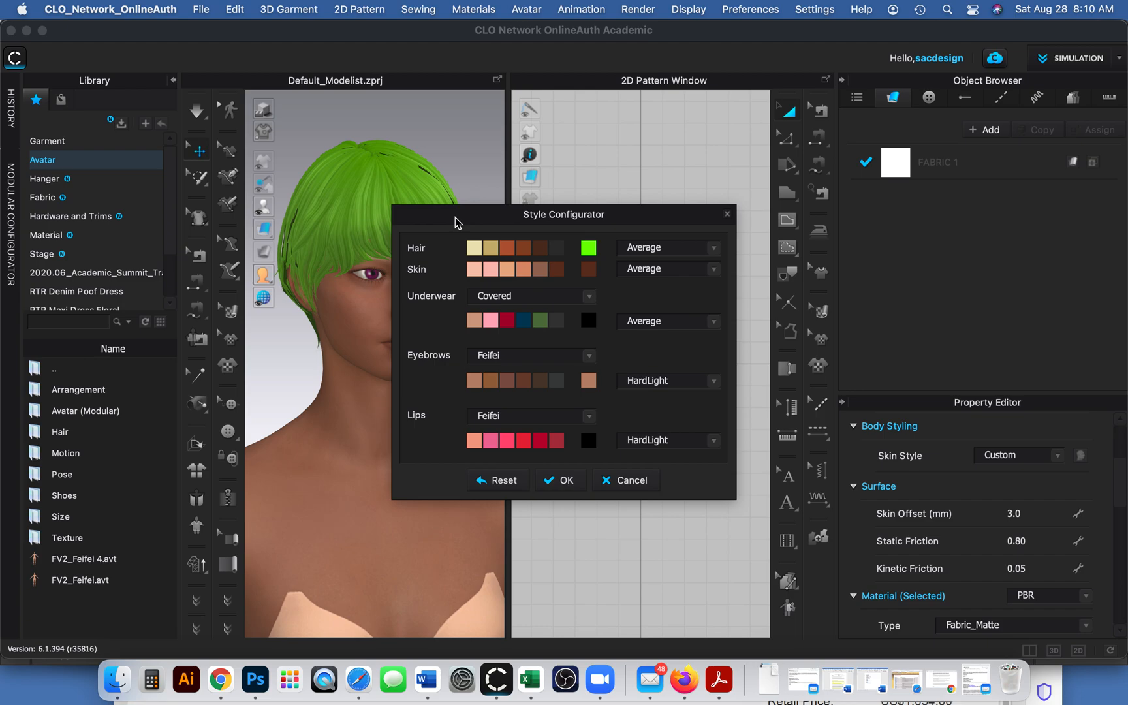
pyautogui.moveTo(583, 419)
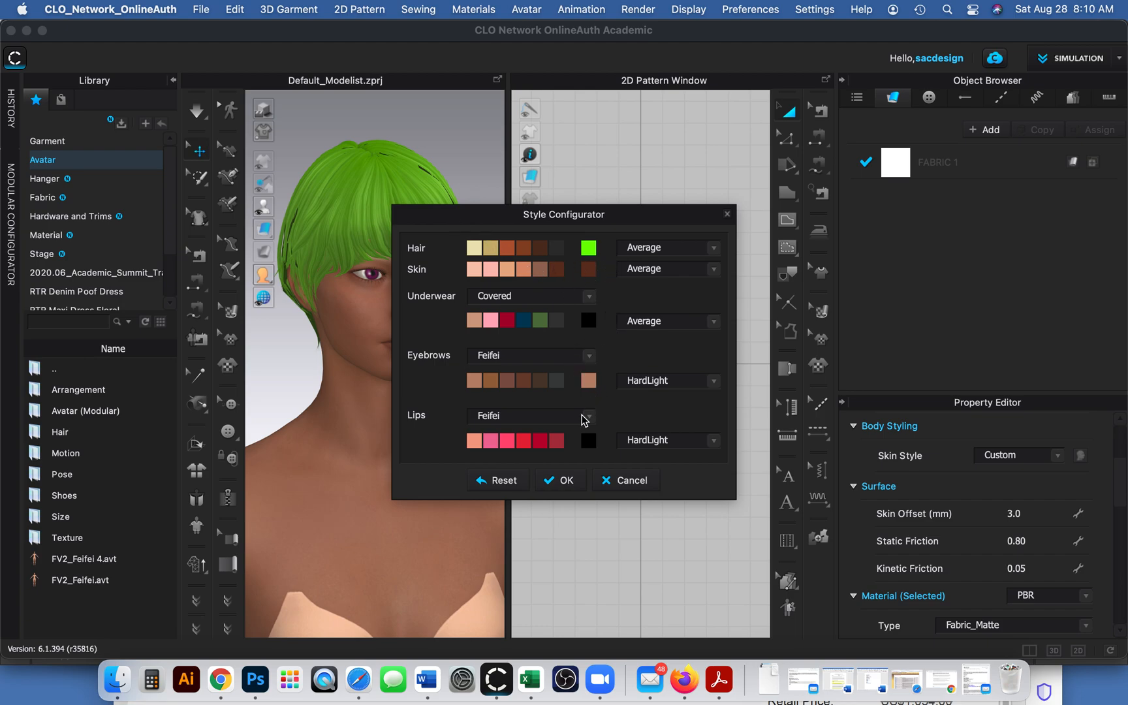
pyautogui.moveTo(547, 410)
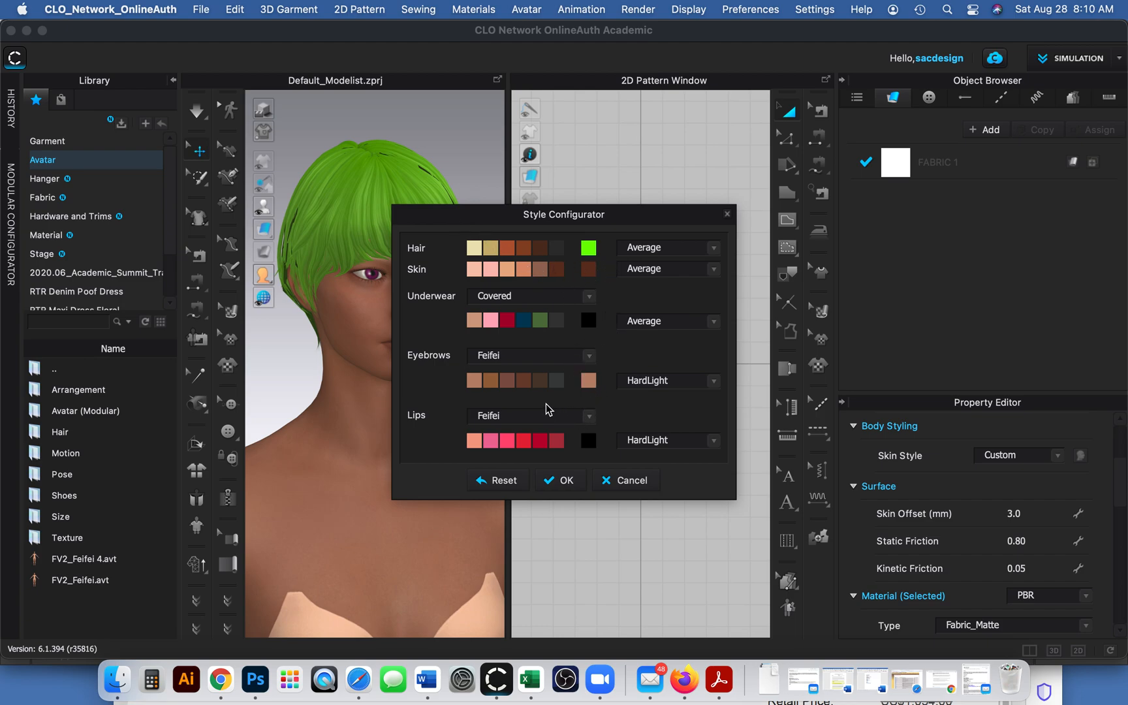
pyautogui.moveTo(437, 229)
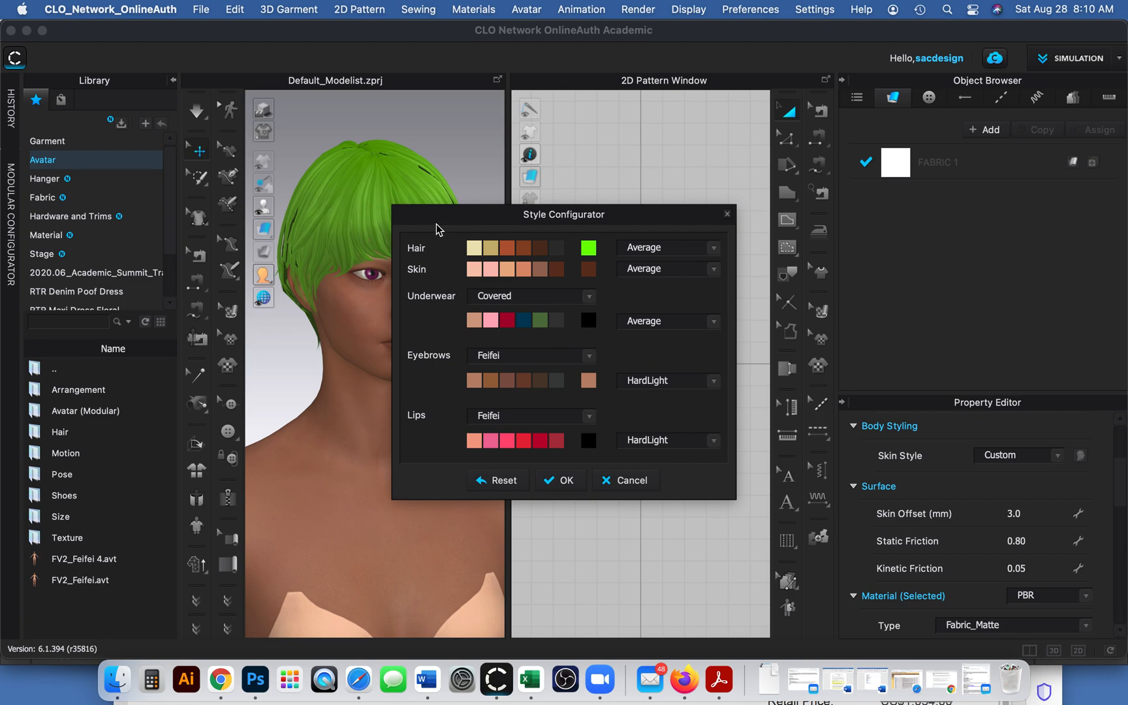
pyautogui.moveTo(729, 217)
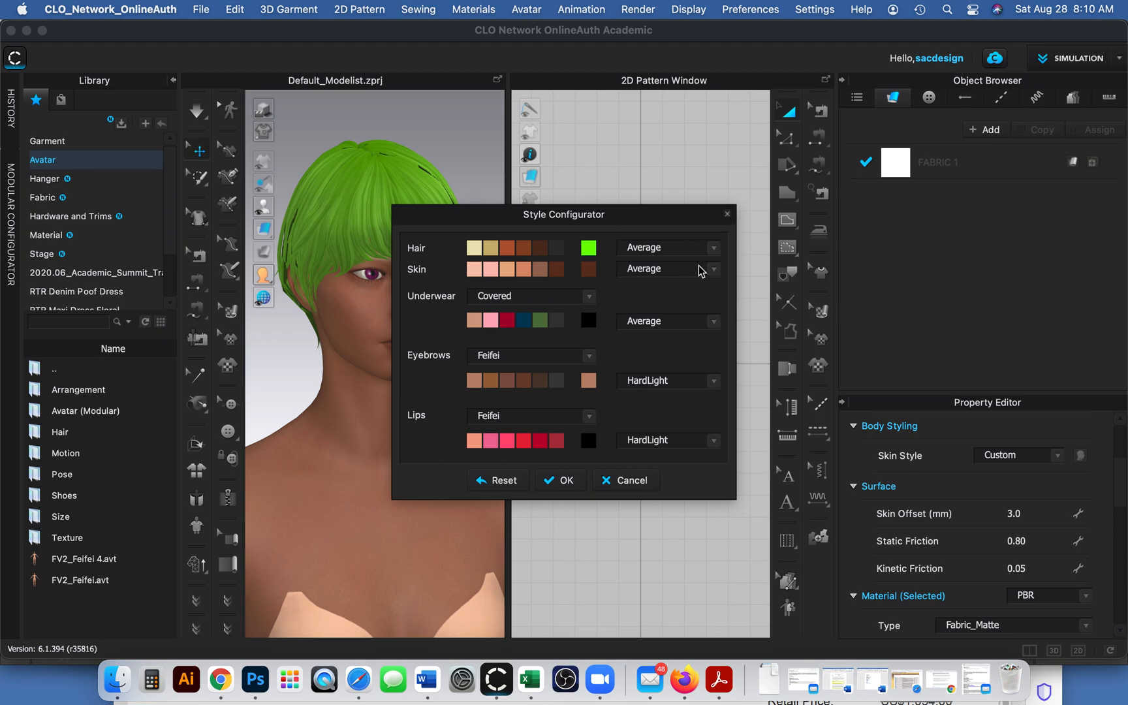
pyautogui.moveTo(833, 4)
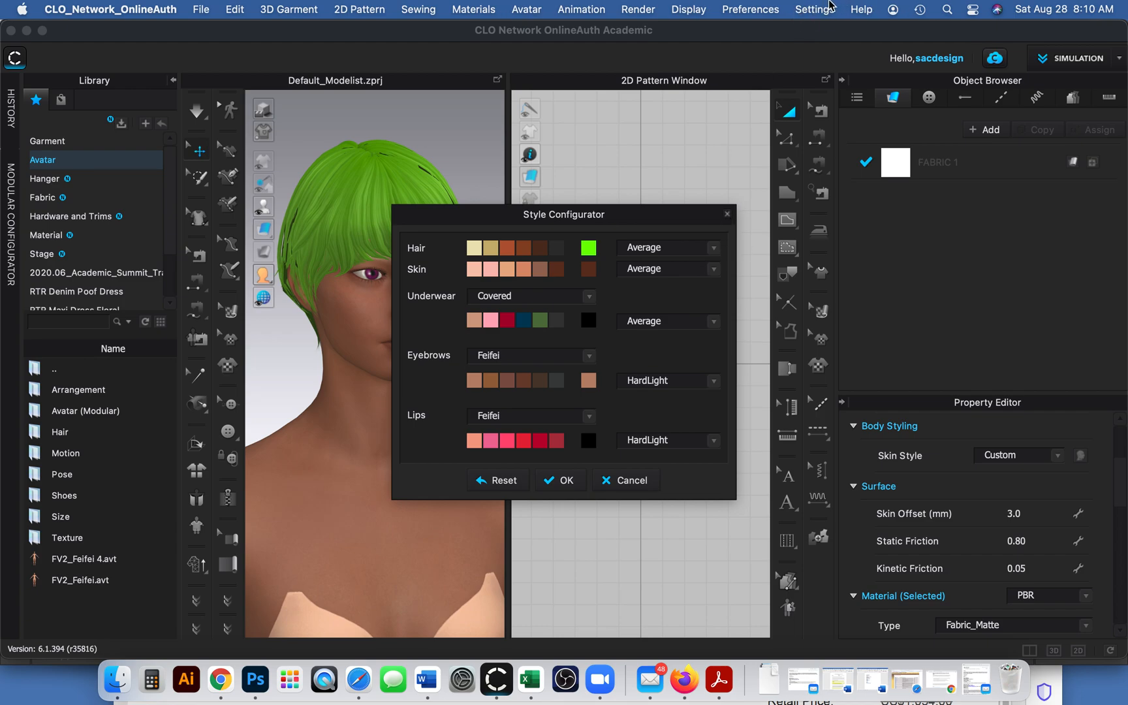